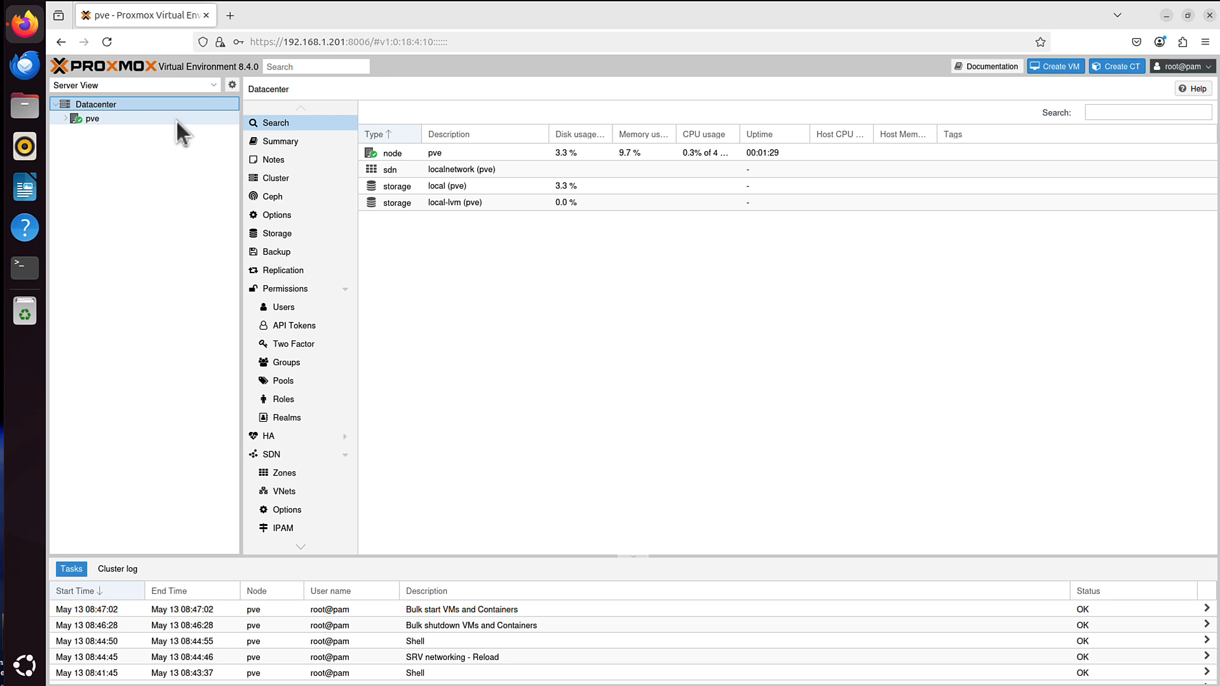
Step: Show node pve's network interfaces and inspect vmbr0's settings without changing them
left_click(91, 119)
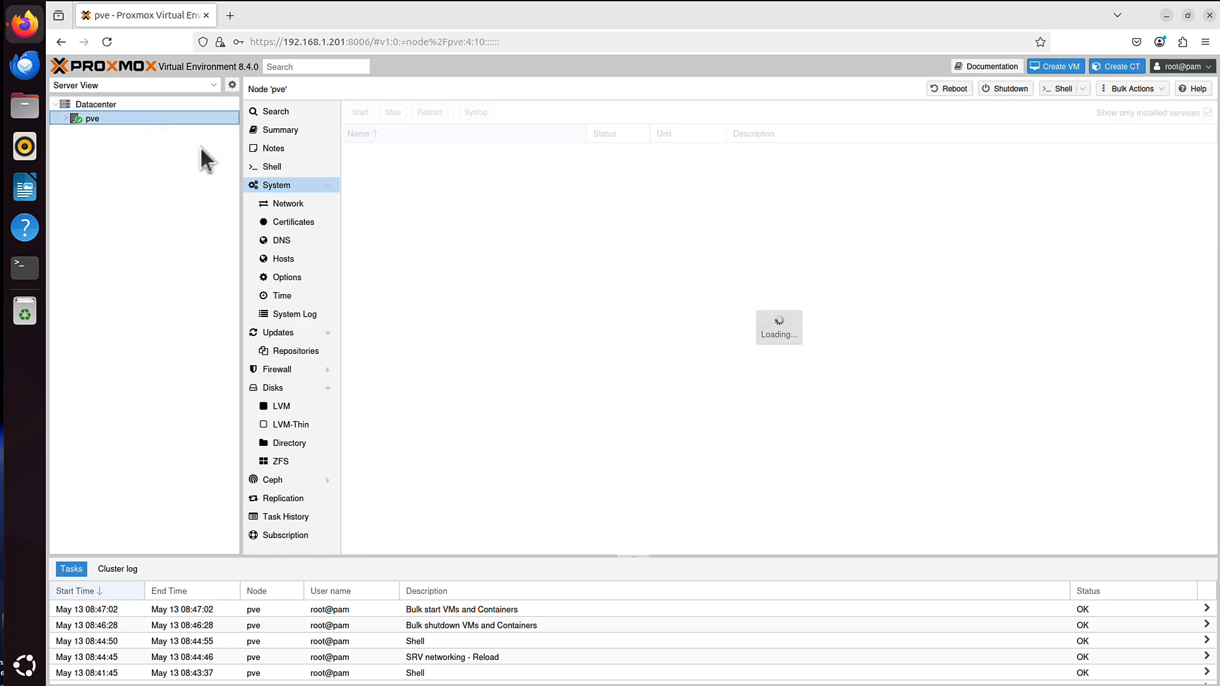
left_click(288, 204)
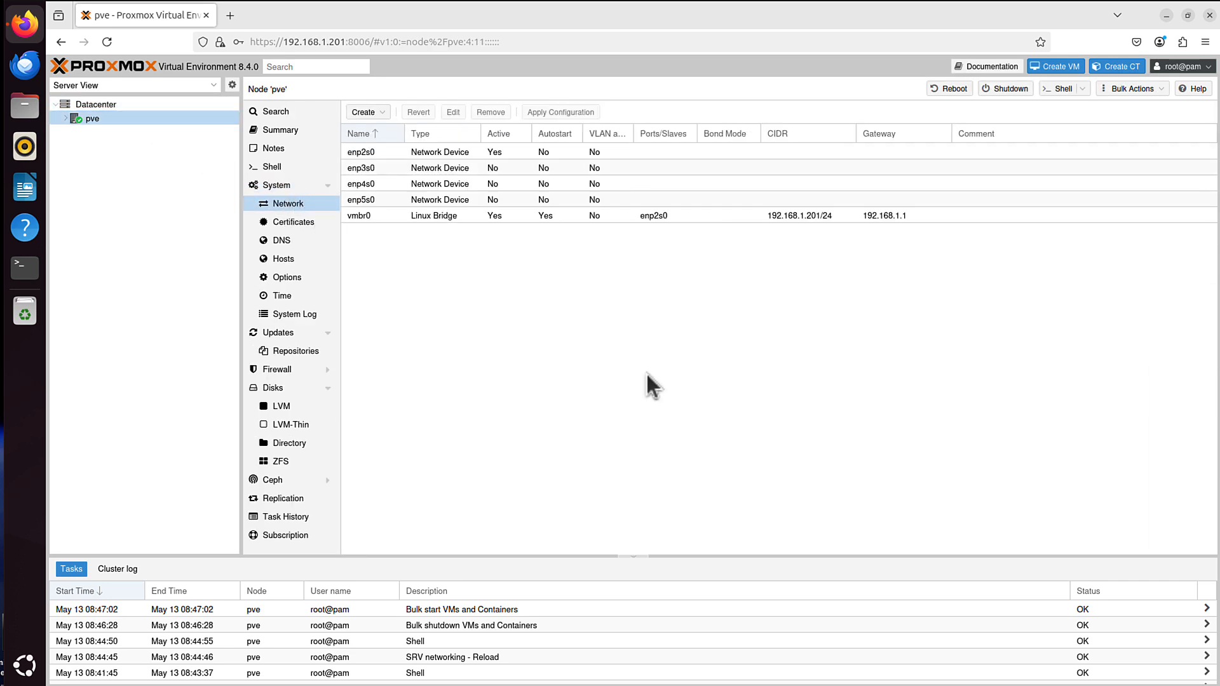
mouse_move(691, 382)
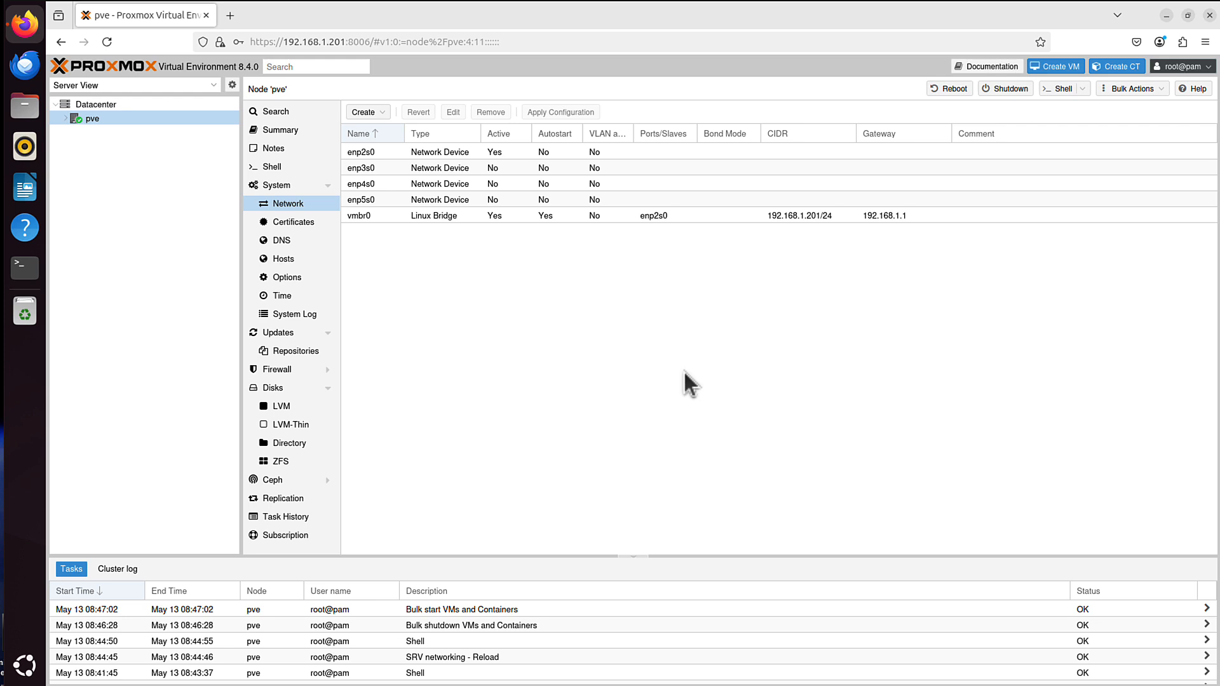
mouse_move(566, 268)
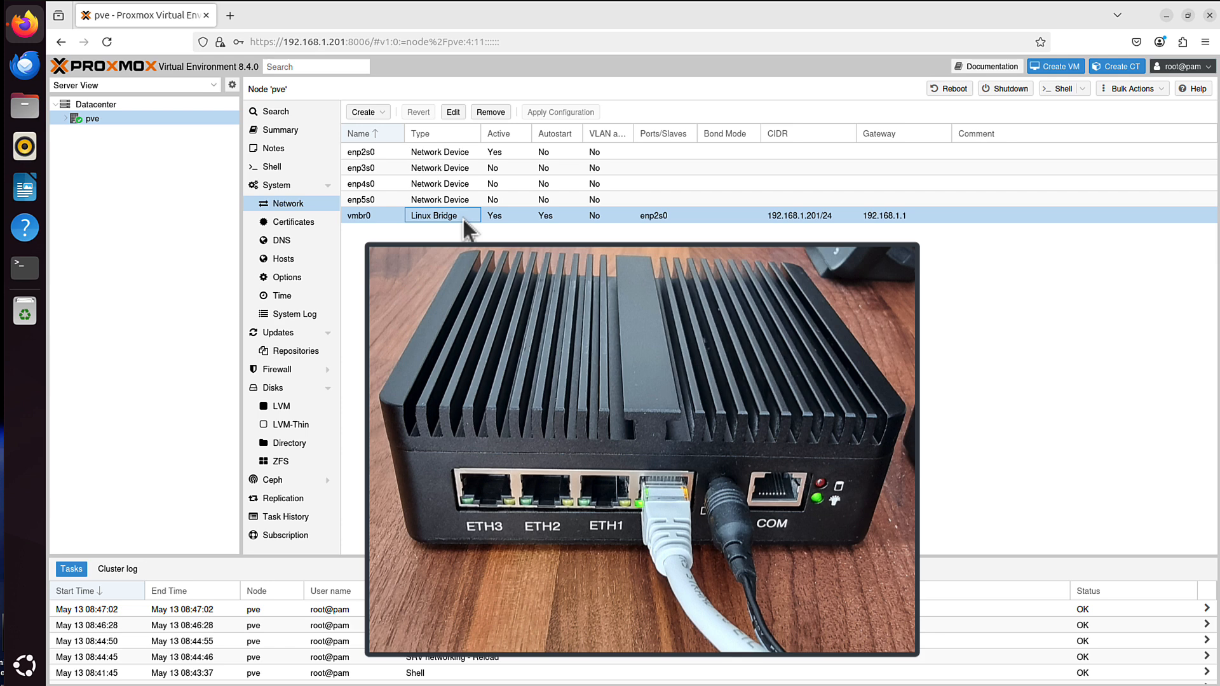
mouse_move(456, 230)
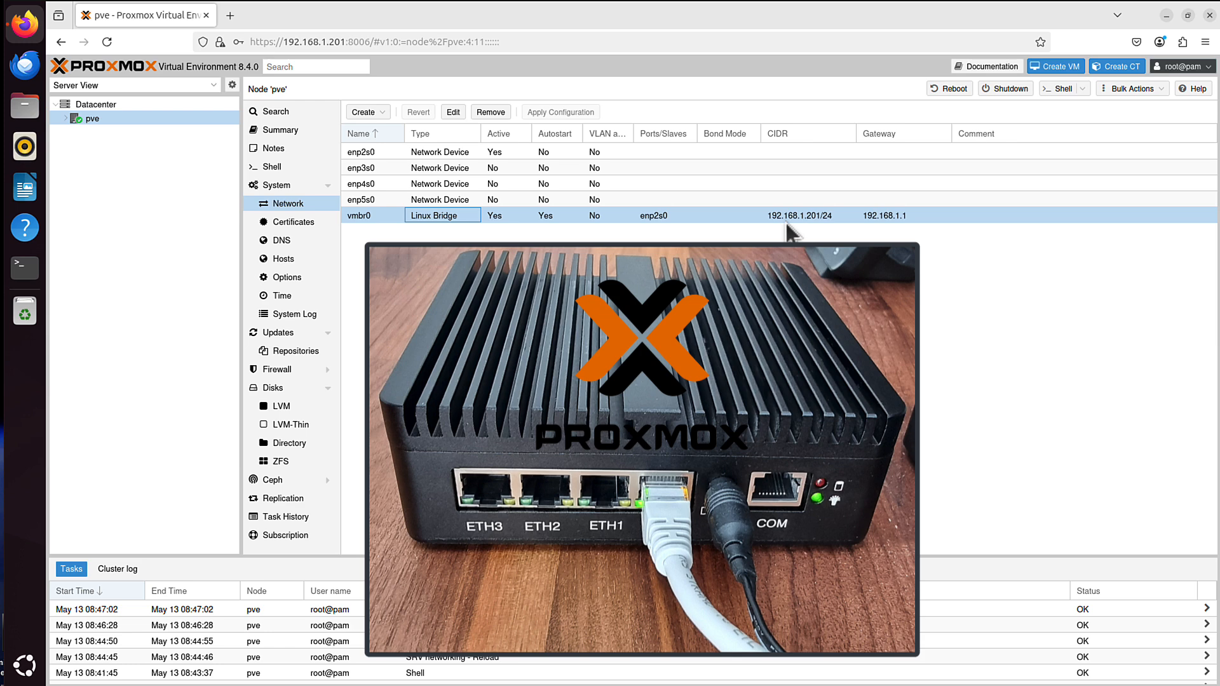
mouse_move(677, 230)
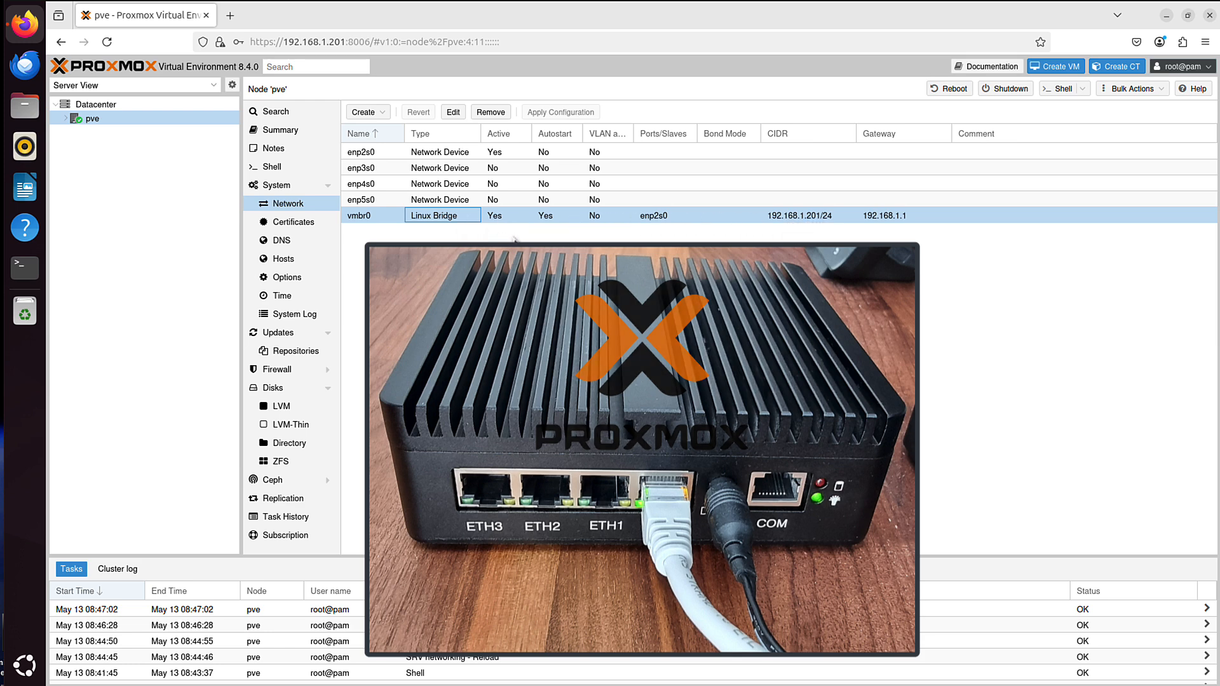
left_click(361, 152)
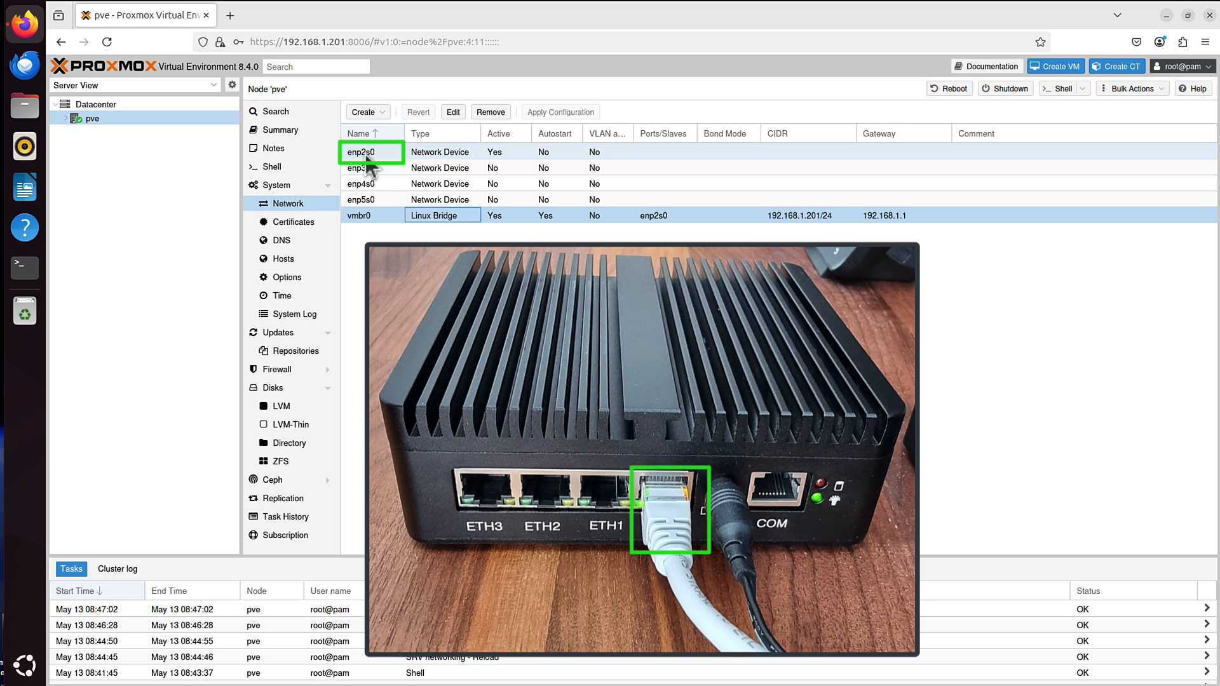
mouse_move(660, 226)
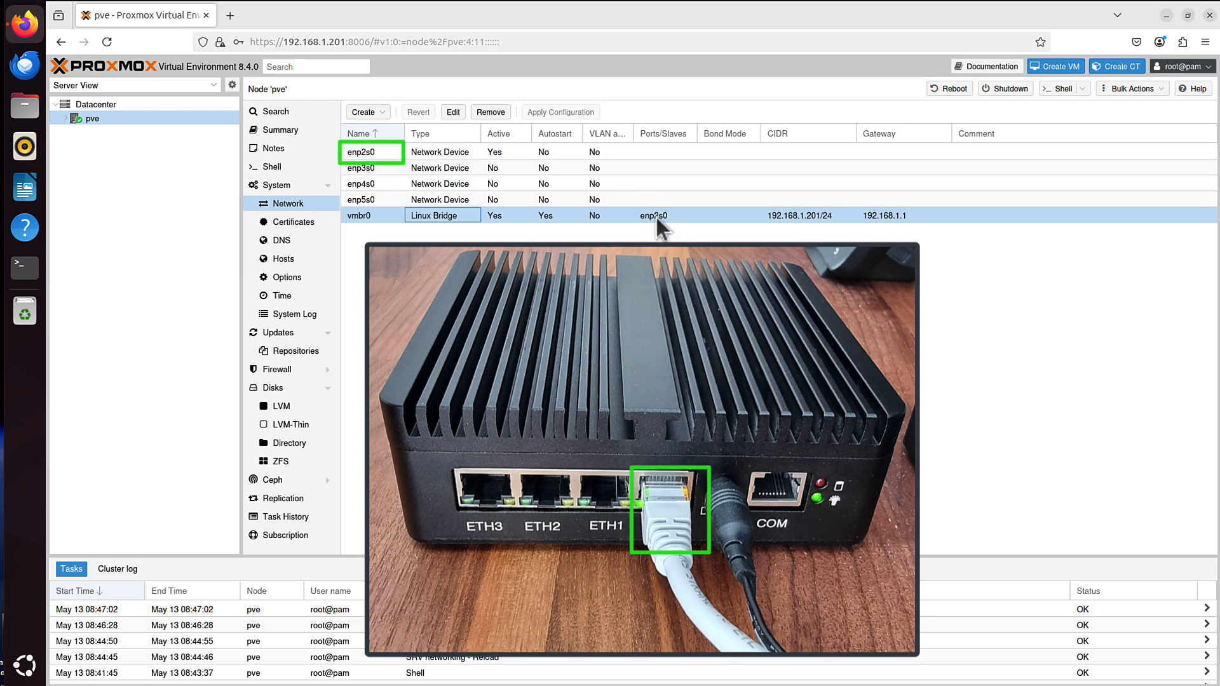
mouse_move(758, 226)
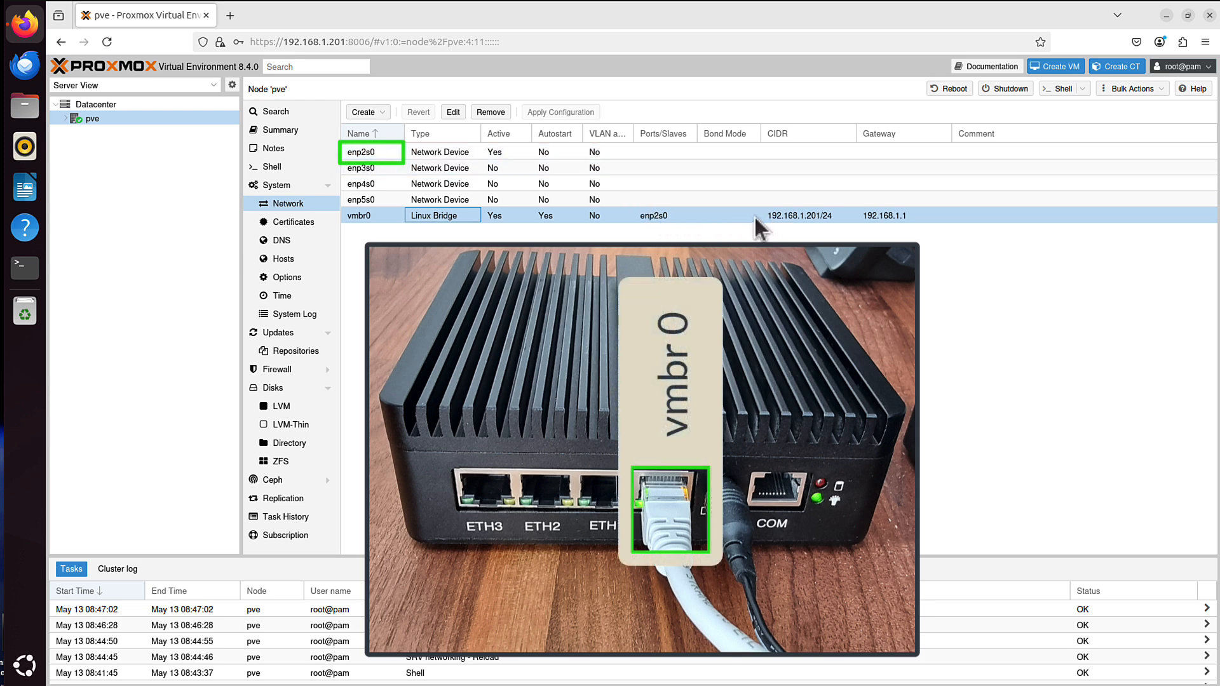
mouse_move(463, 227)
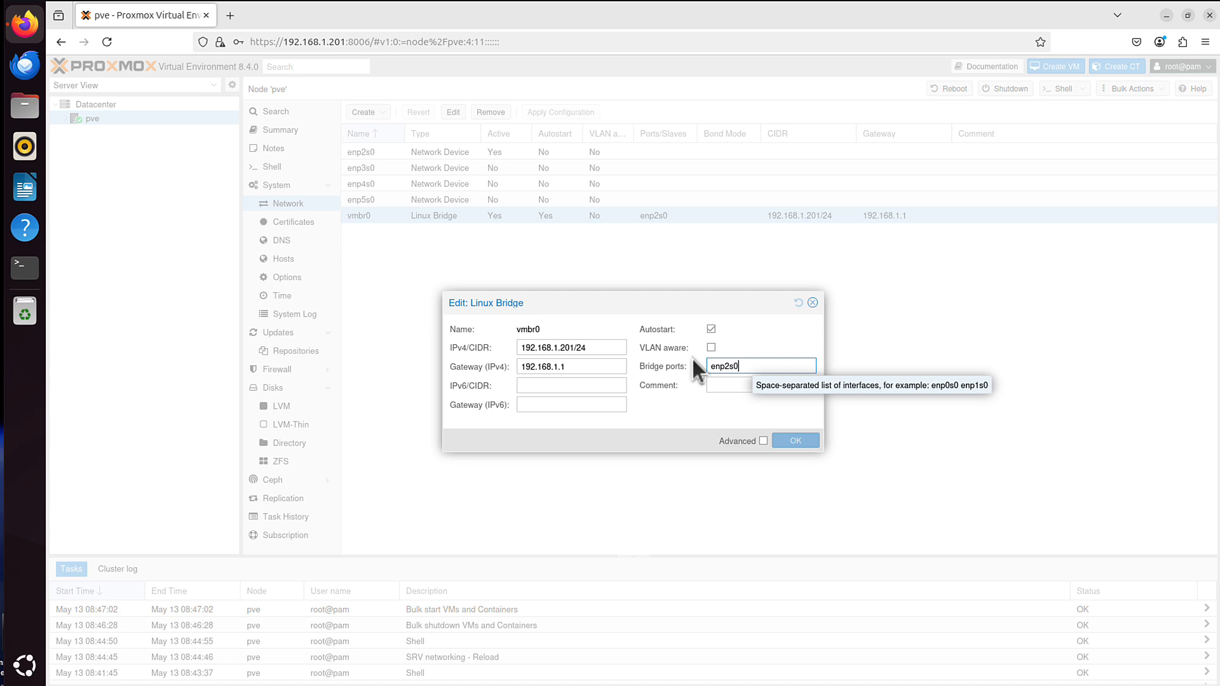
mouse_move(704, 366)
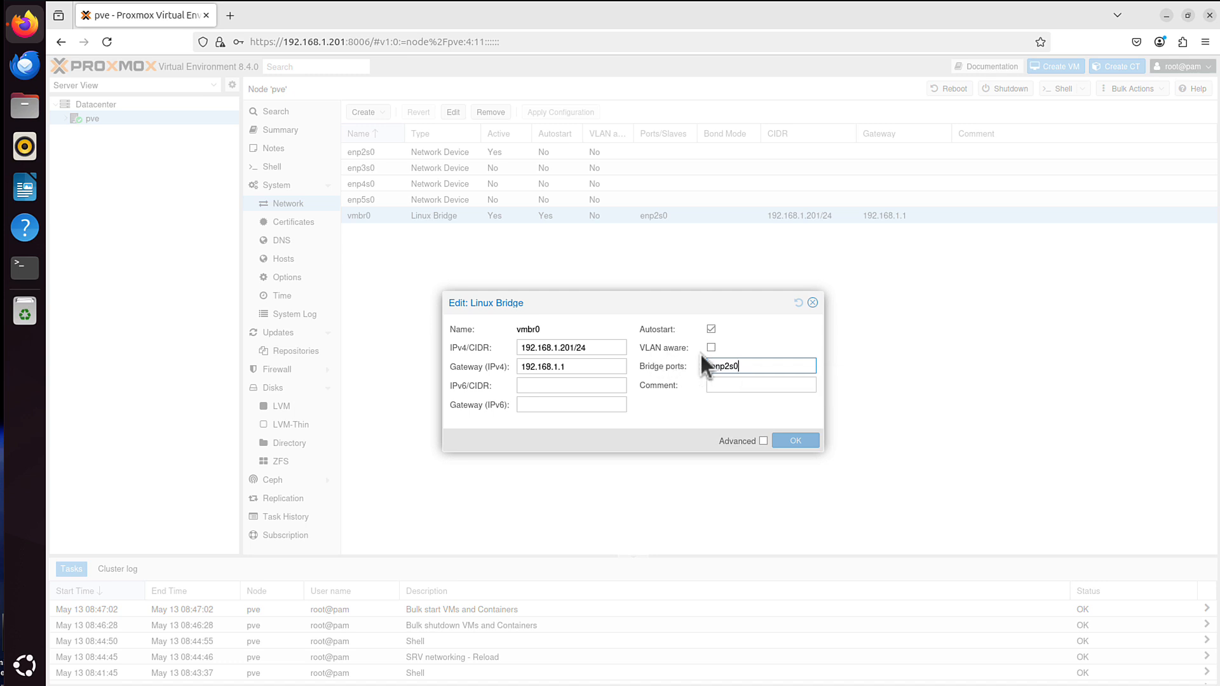
mouse_move(783, 340)
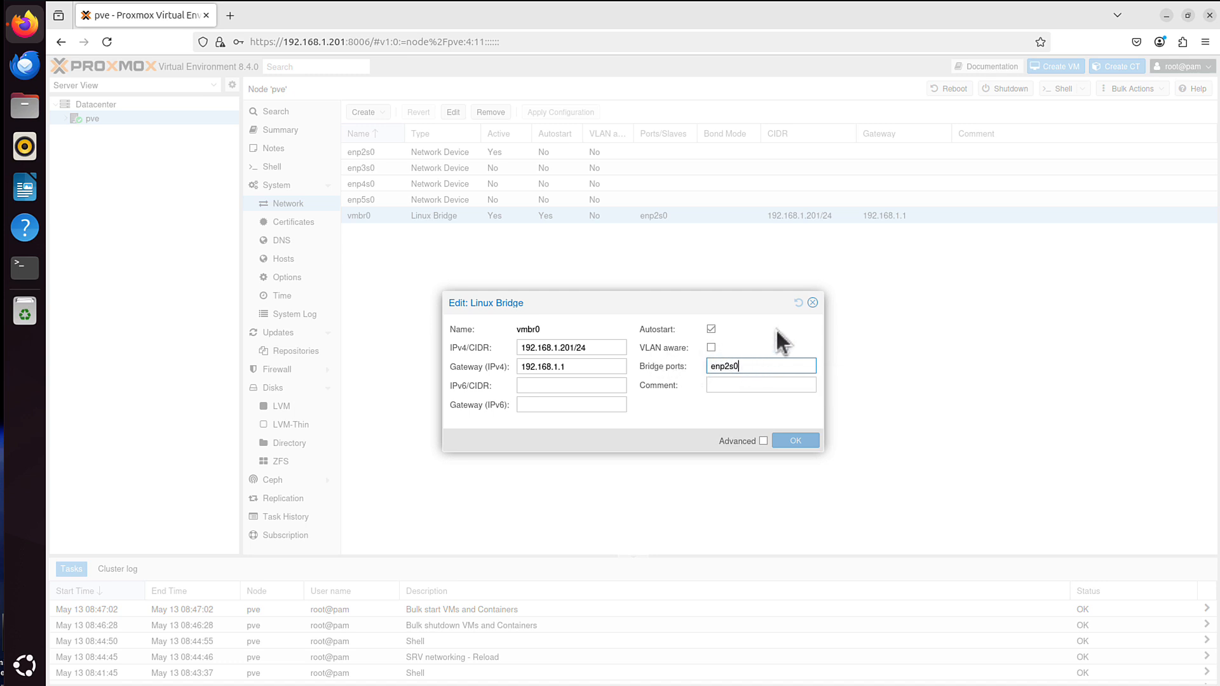
left_click(794, 440)
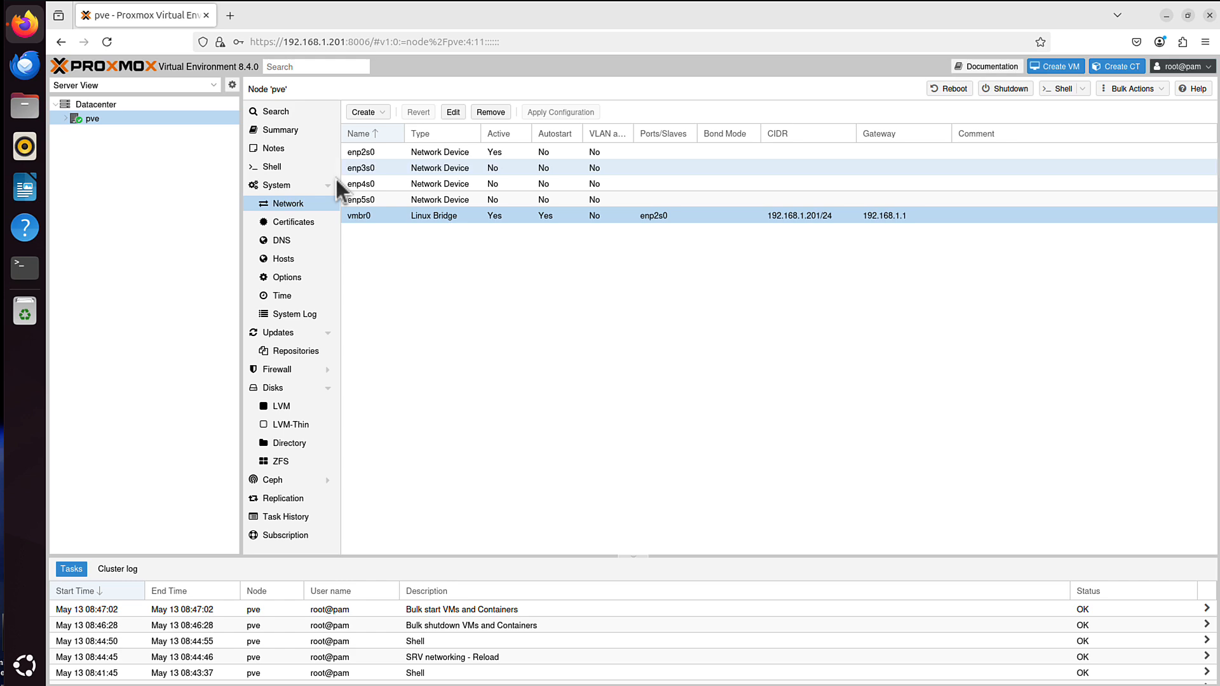
Step: Print /etc/network/interfaces in the pve node shell to review the bridge configuration
left_click(271, 166)
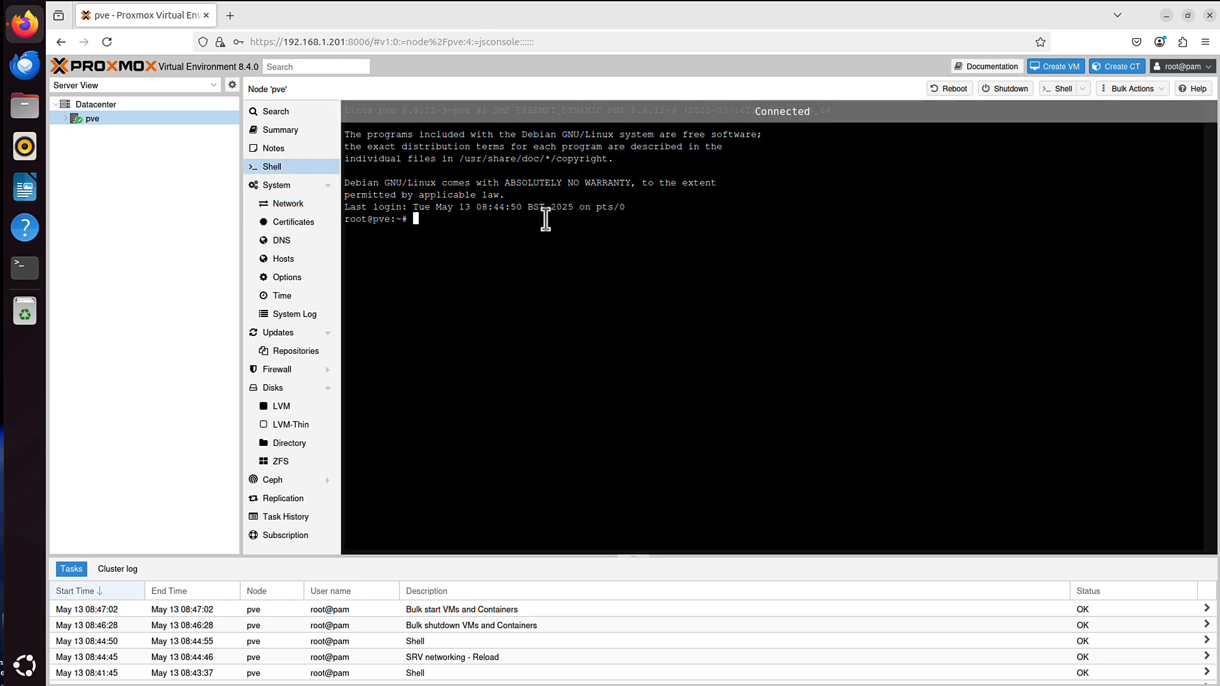
type("cat /etc")
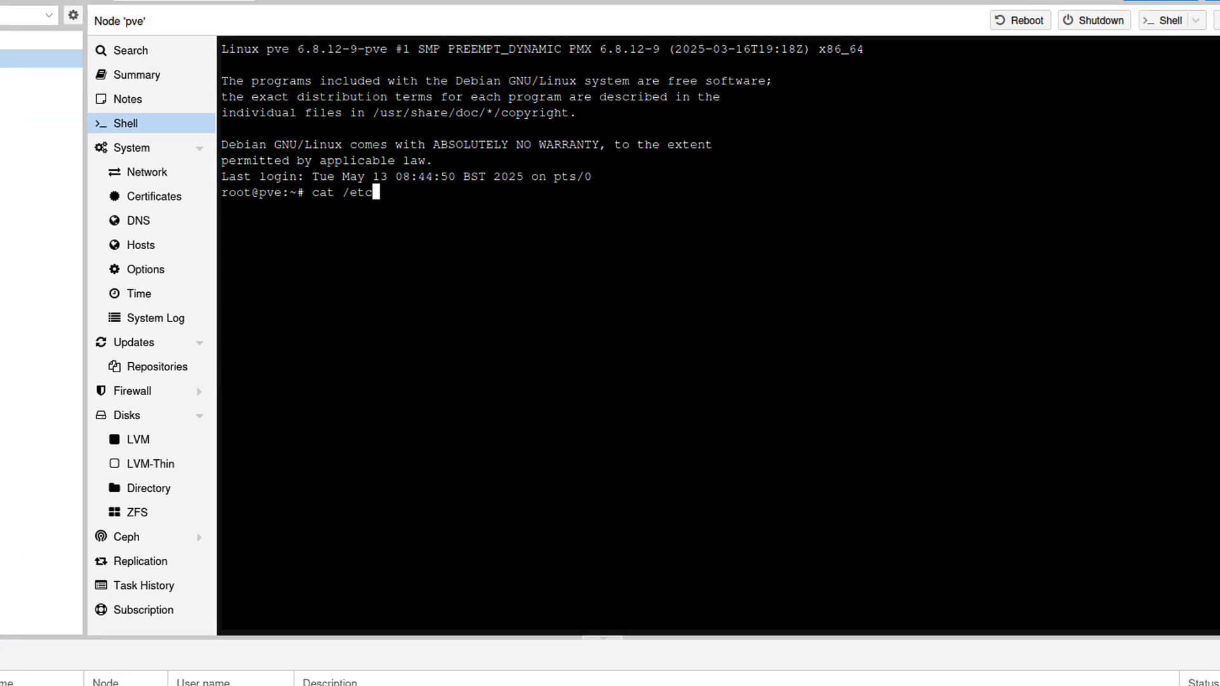
type("/network/")
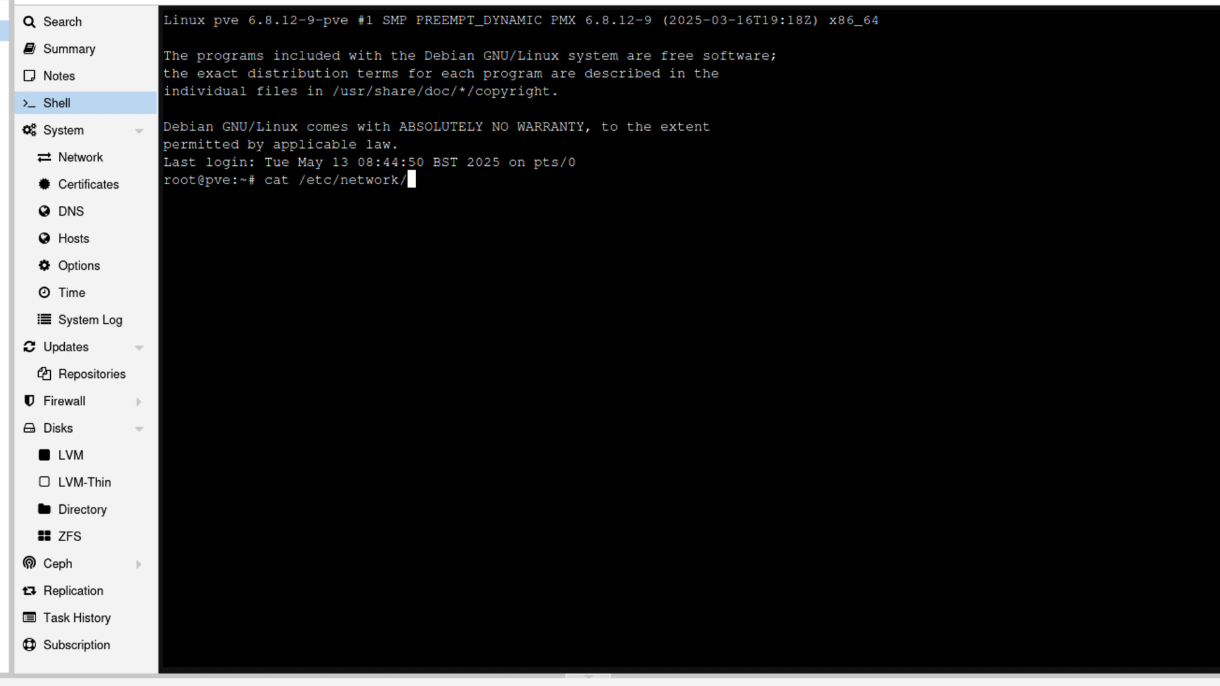
key("Return")
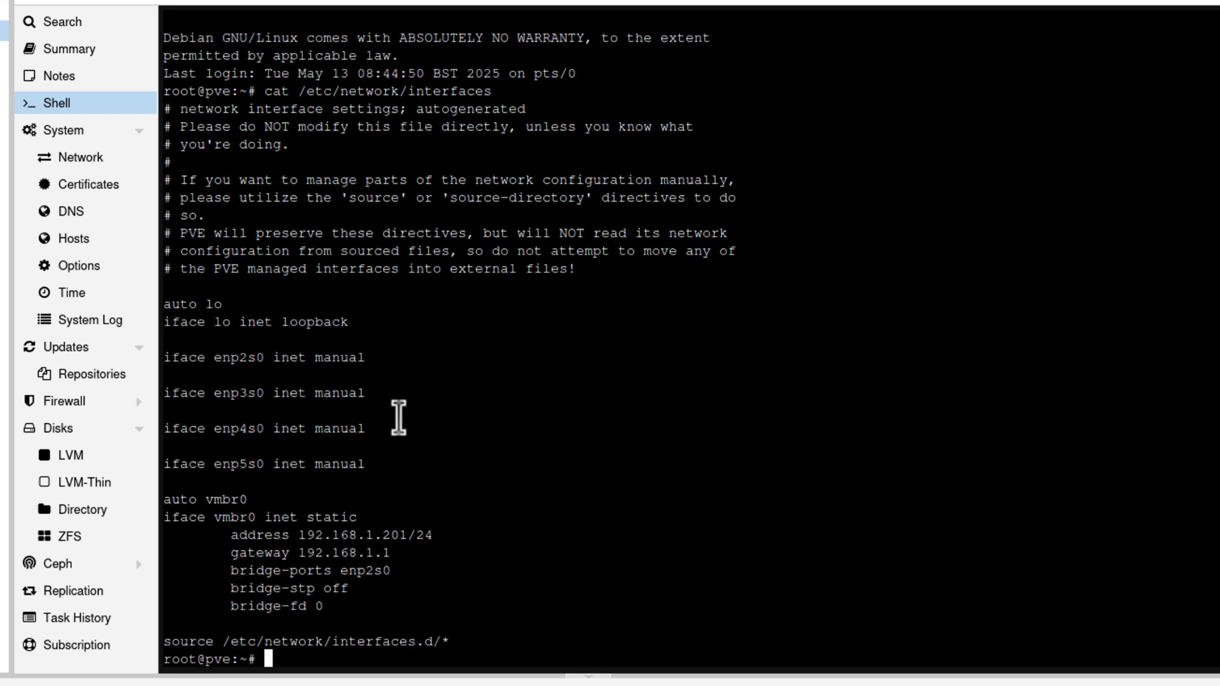
mouse_move(448, 545)
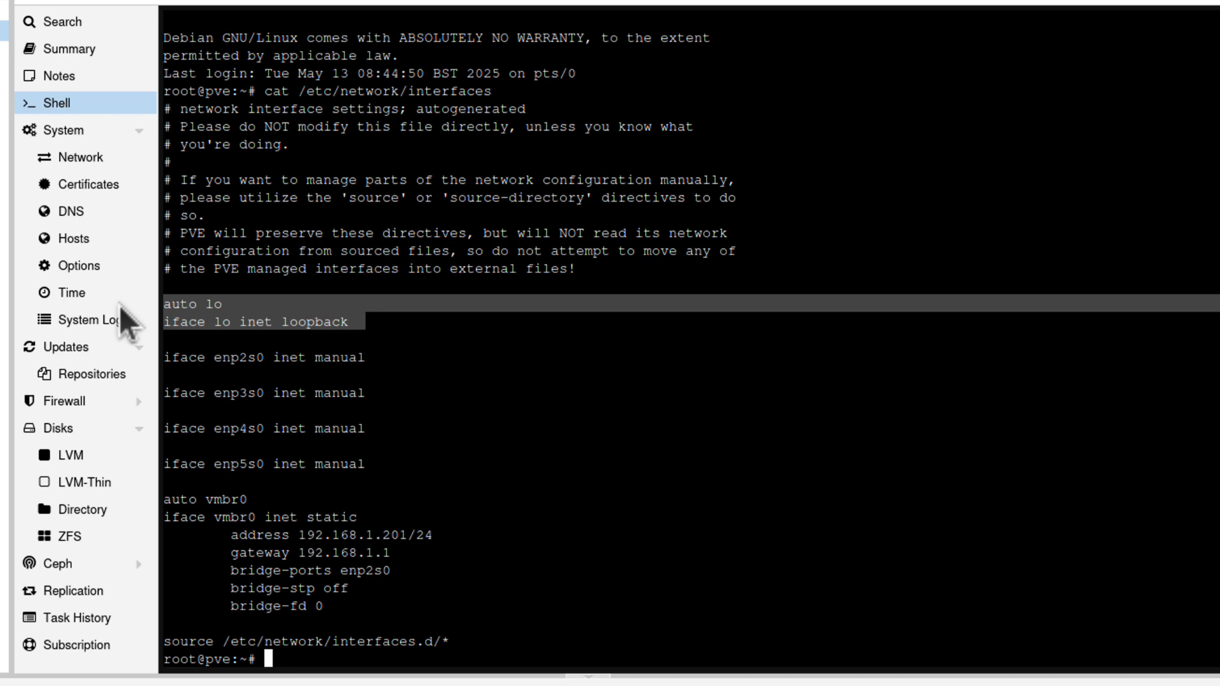
mouse_move(387, 473)
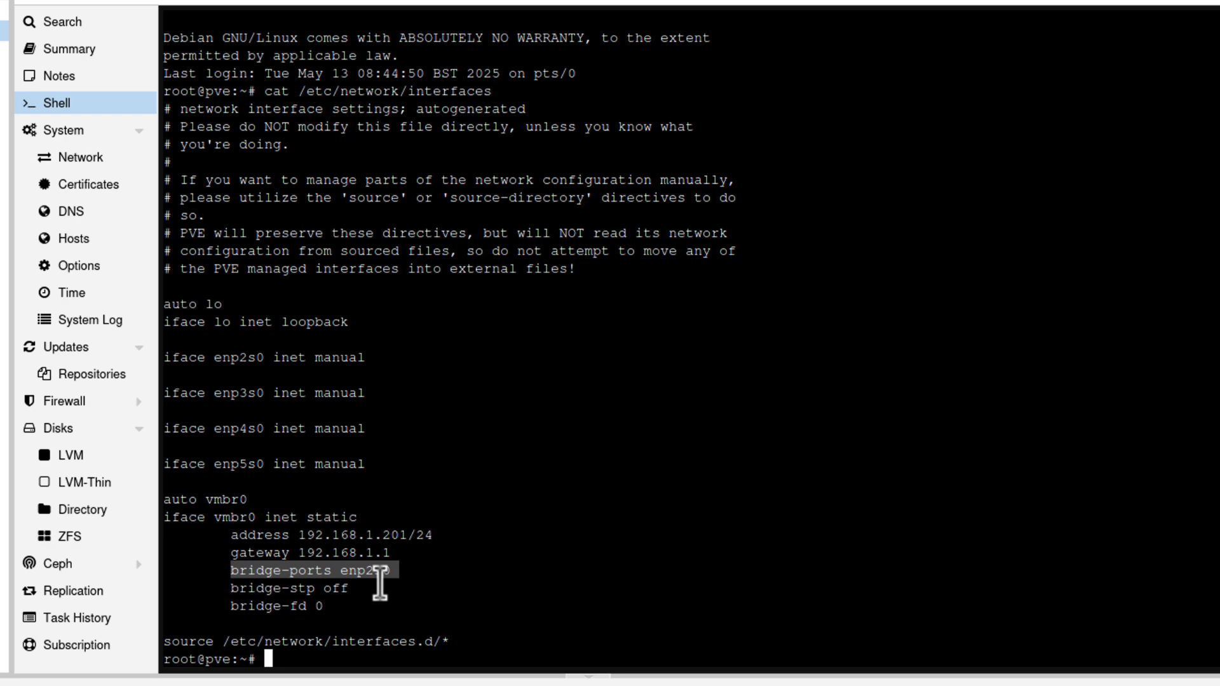
mouse_move(400, 587)
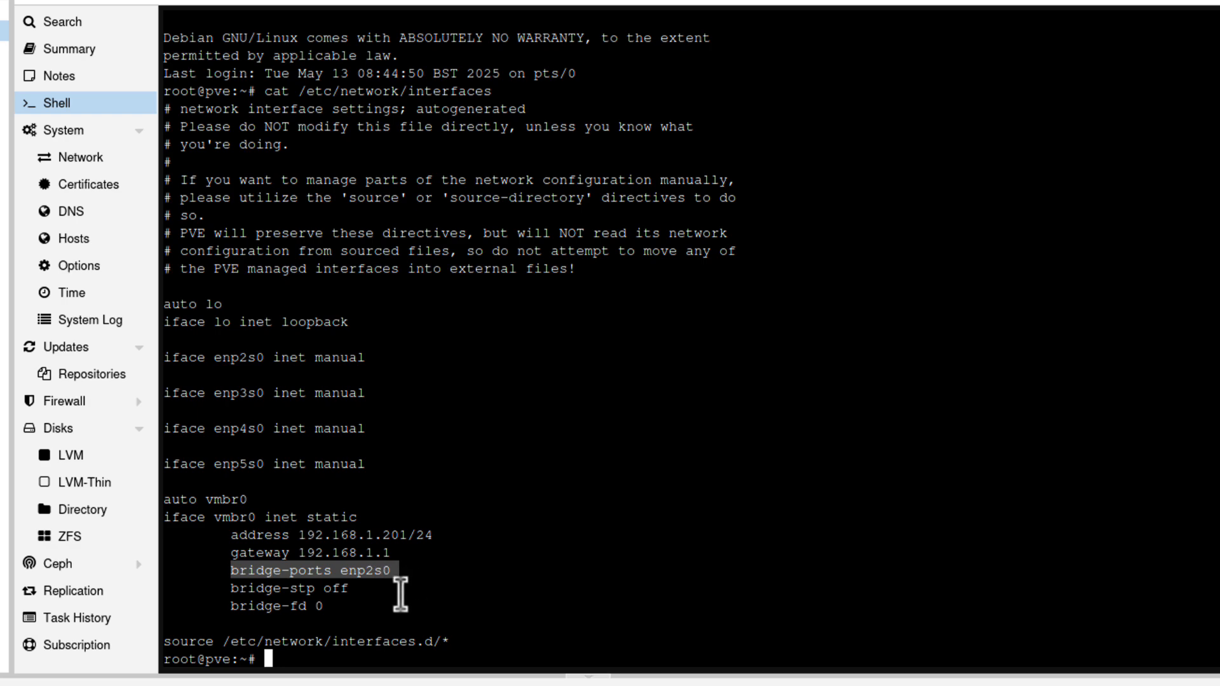
mouse_move(140, 194)
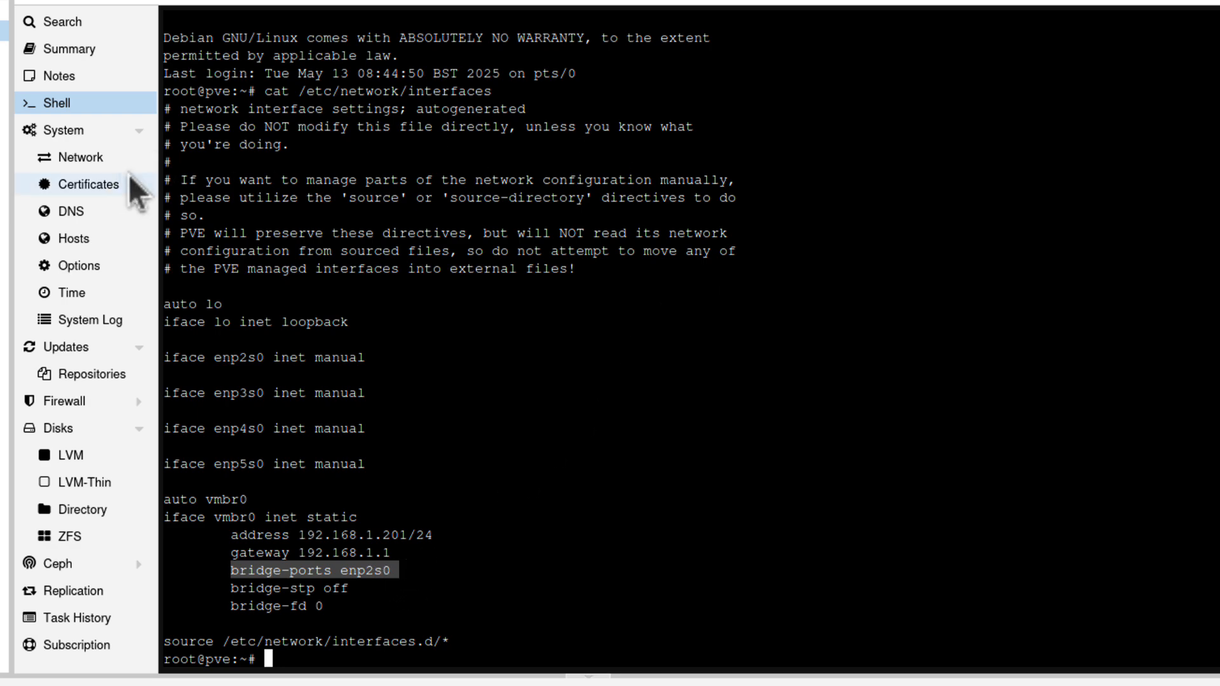
left_click(80, 157)
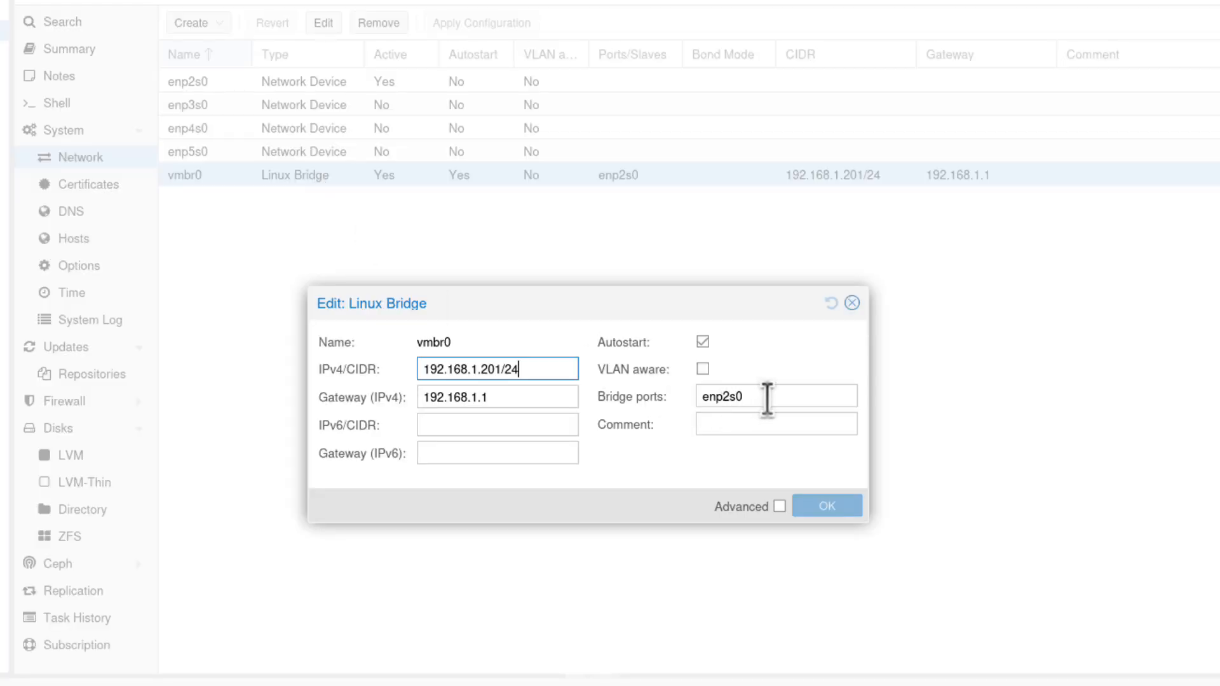
Step: Add enp3s0 to vmbr0's bridge ports alongside enp2s0 and apply the configuration
left_click(776, 396)
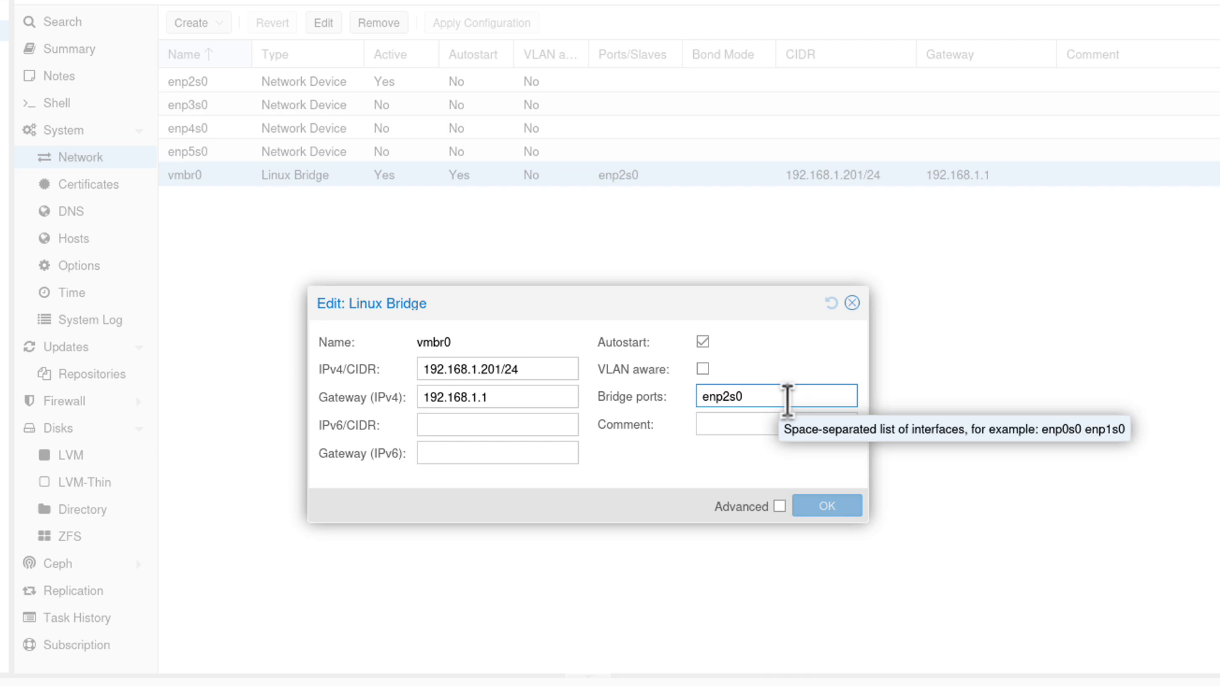
type("enp")
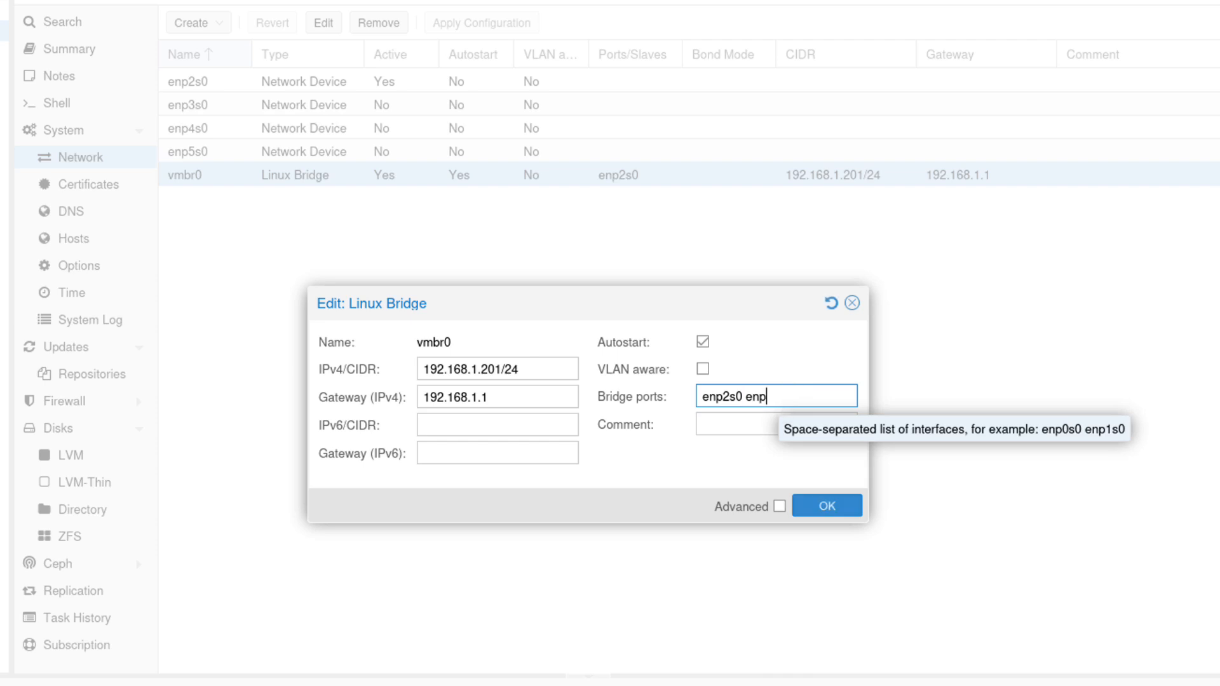
type("3s0")
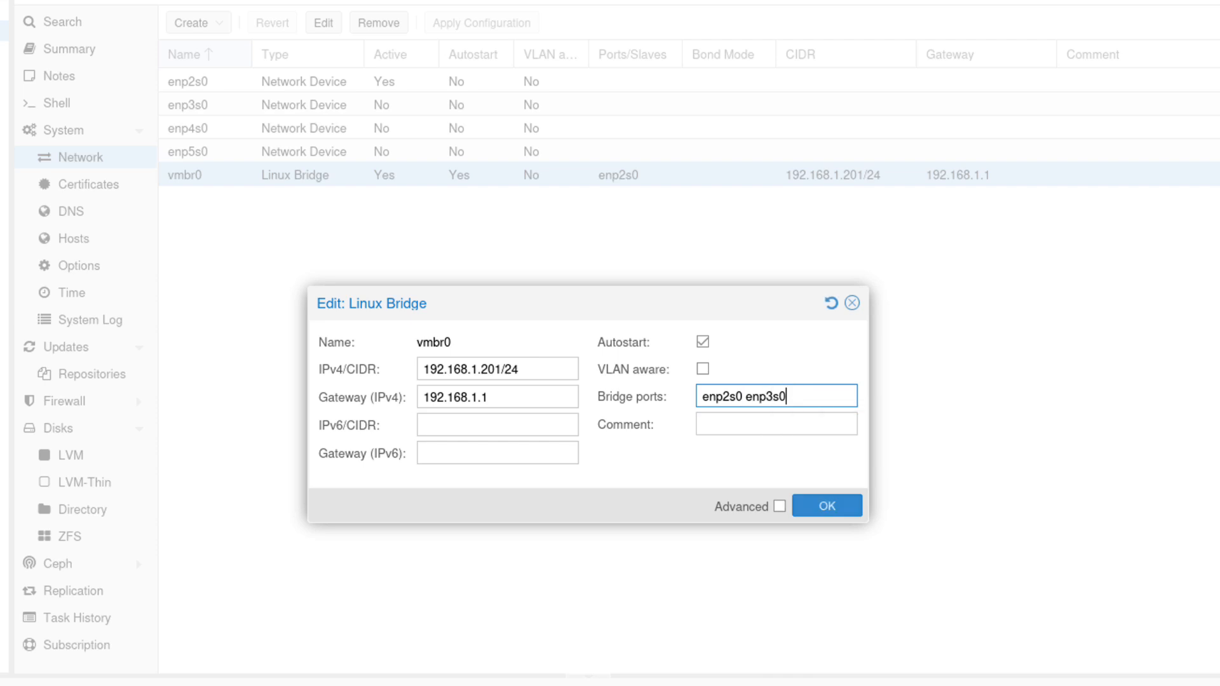
left_click(826, 505)
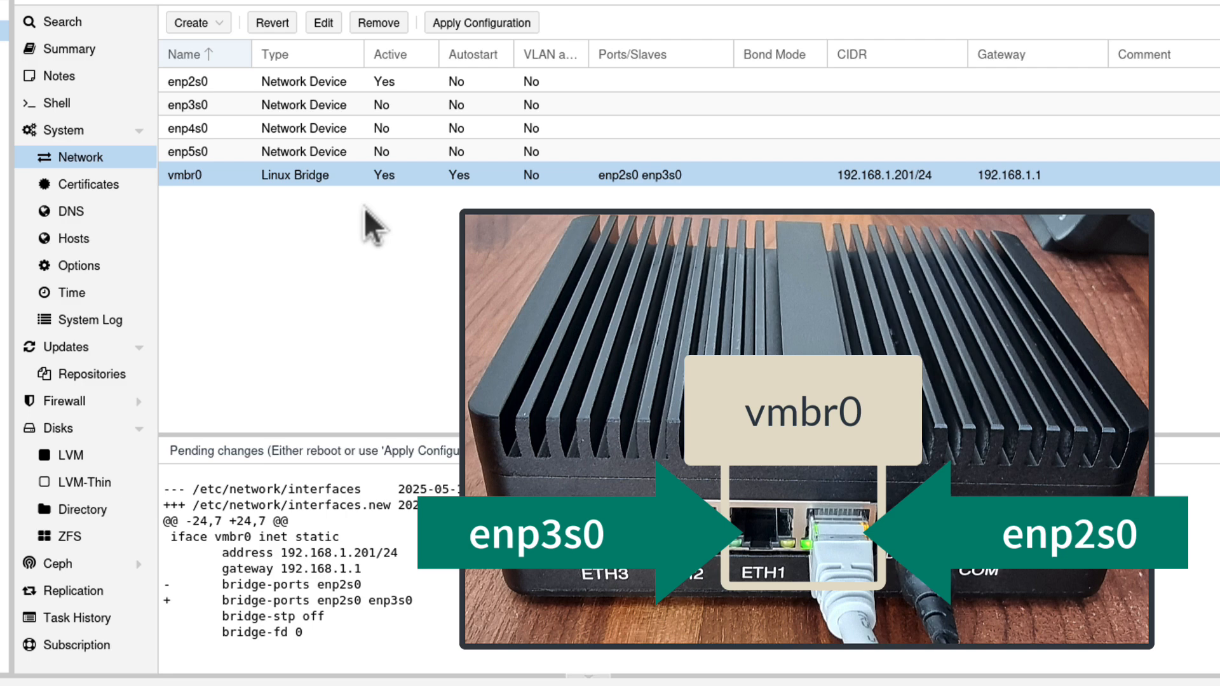
mouse_move(919, 204)
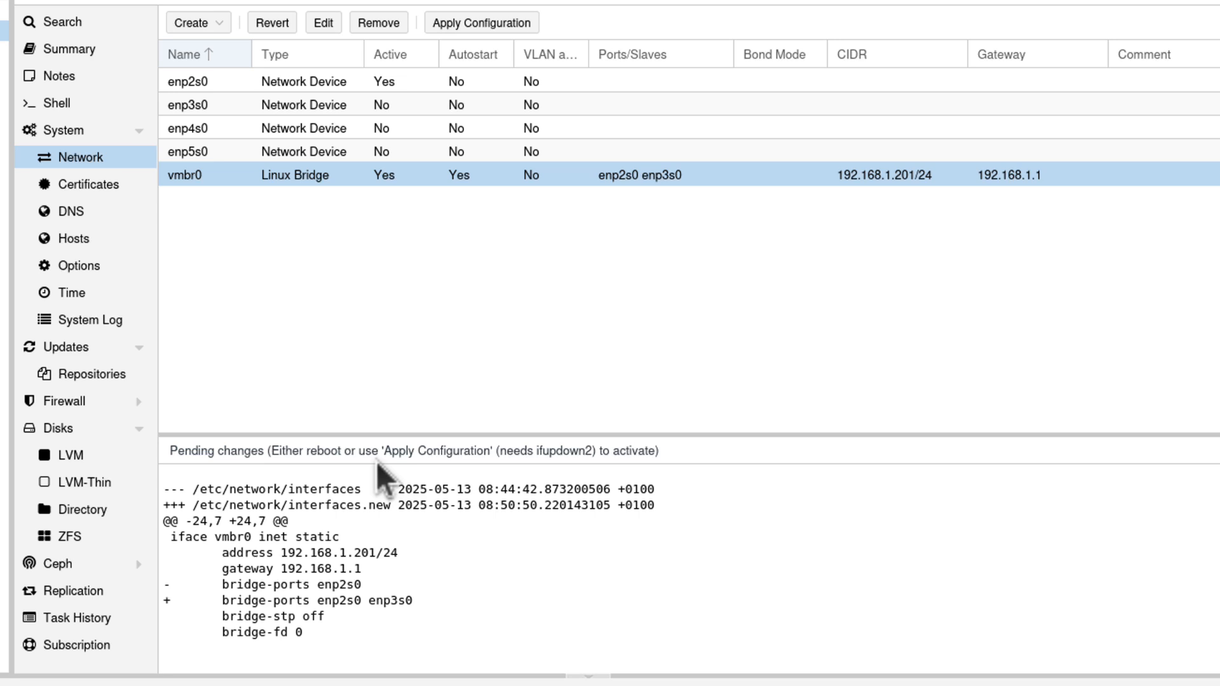
mouse_move(579, 482)
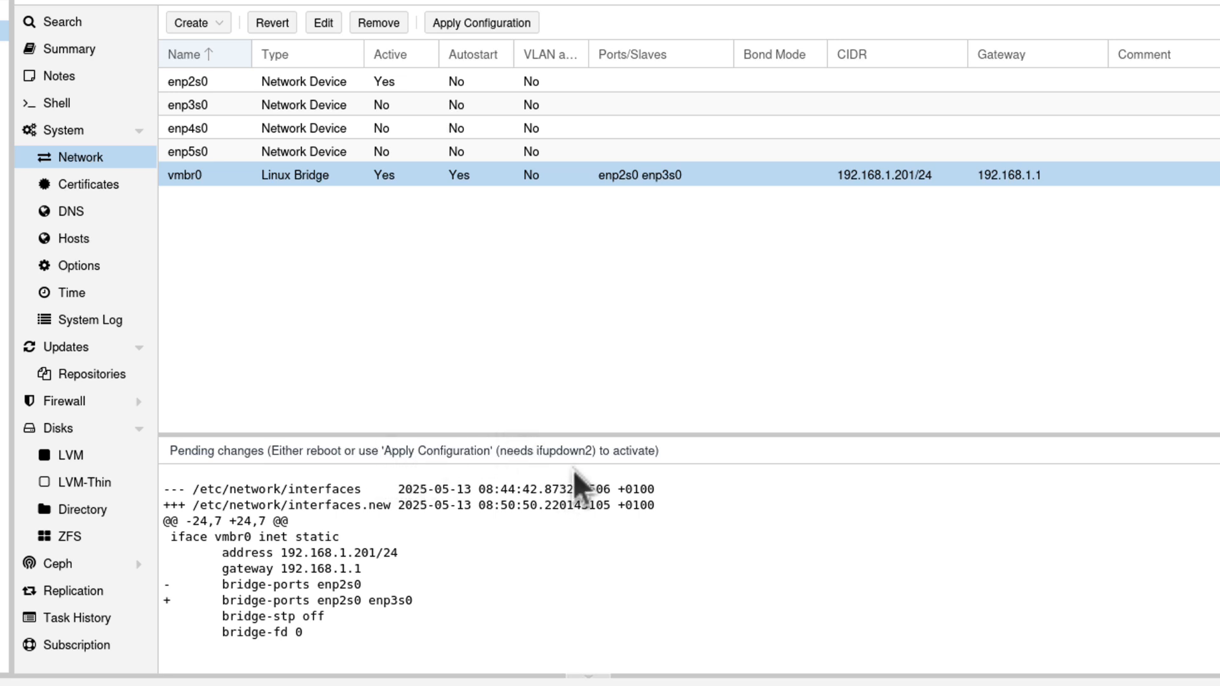
mouse_move(401, 411)
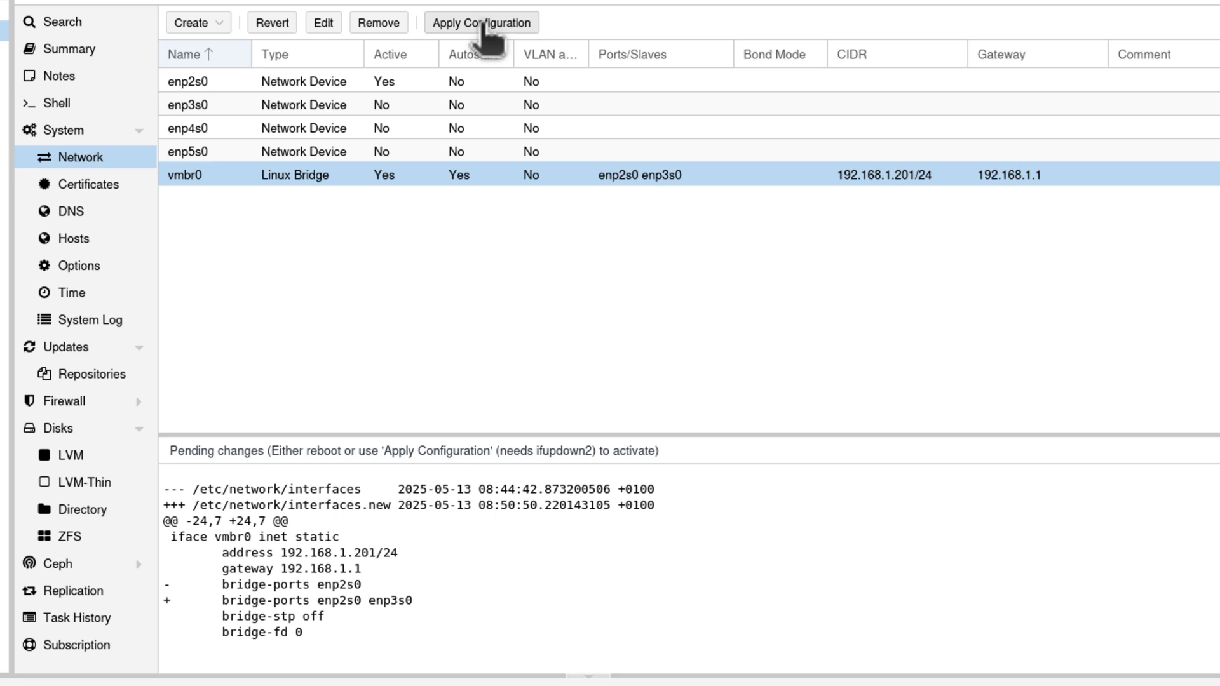
left_click(481, 22)
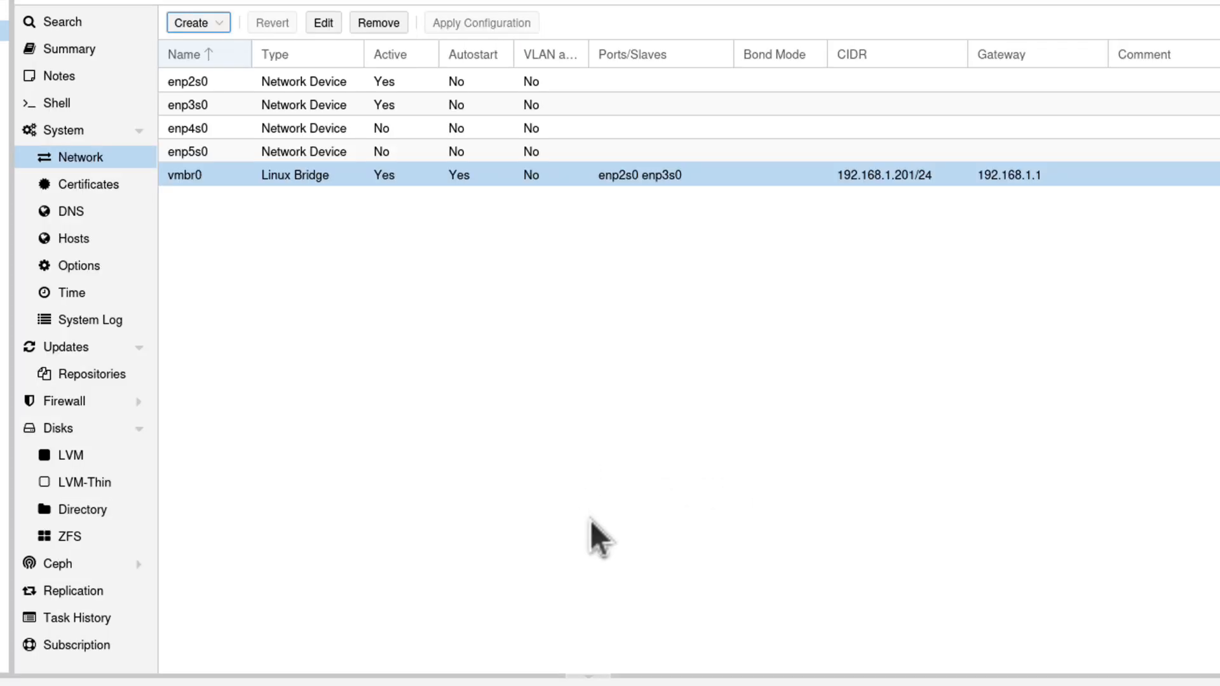
mouse_move(571, 204)
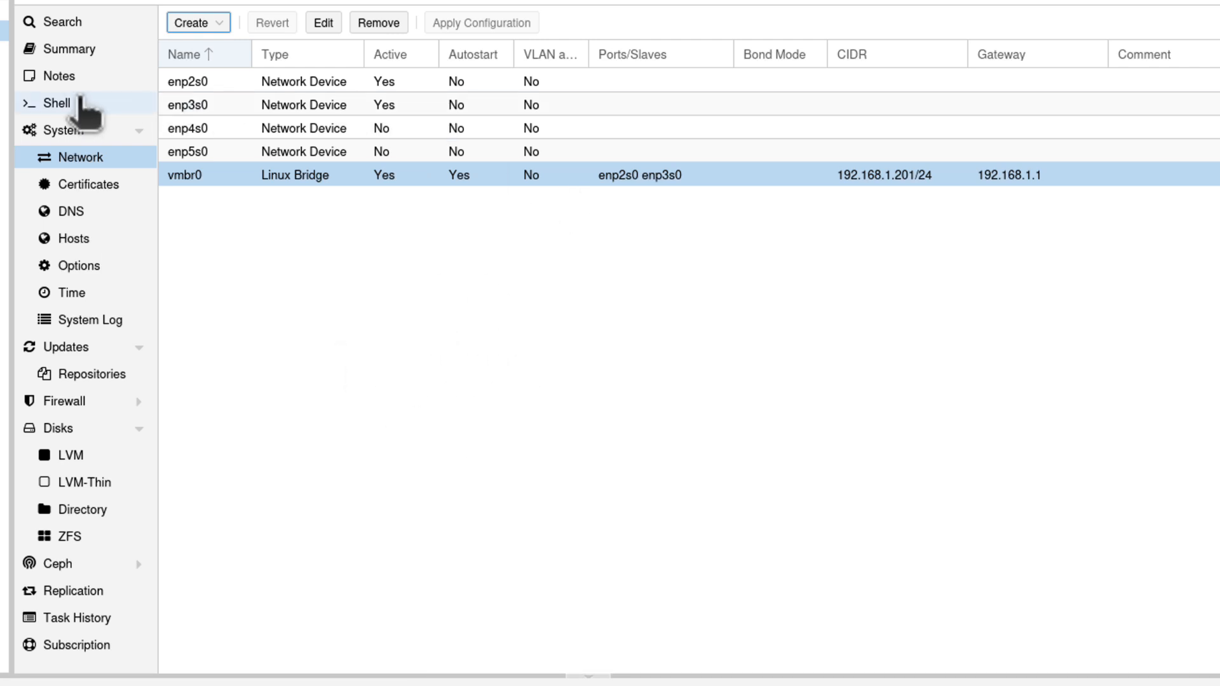
Step: Print /etc/network/interfaces in the shell to check vmbr0's bridge ports
left_click(53, 102)
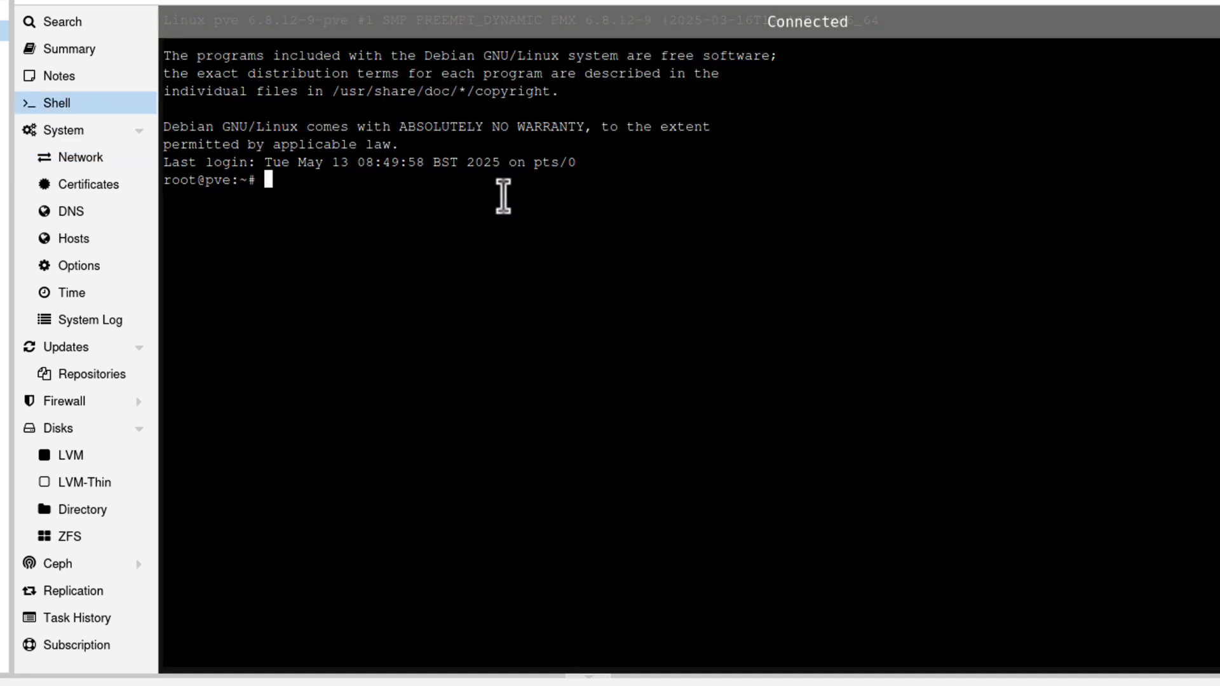
type("cat /etc/network/interfaces")
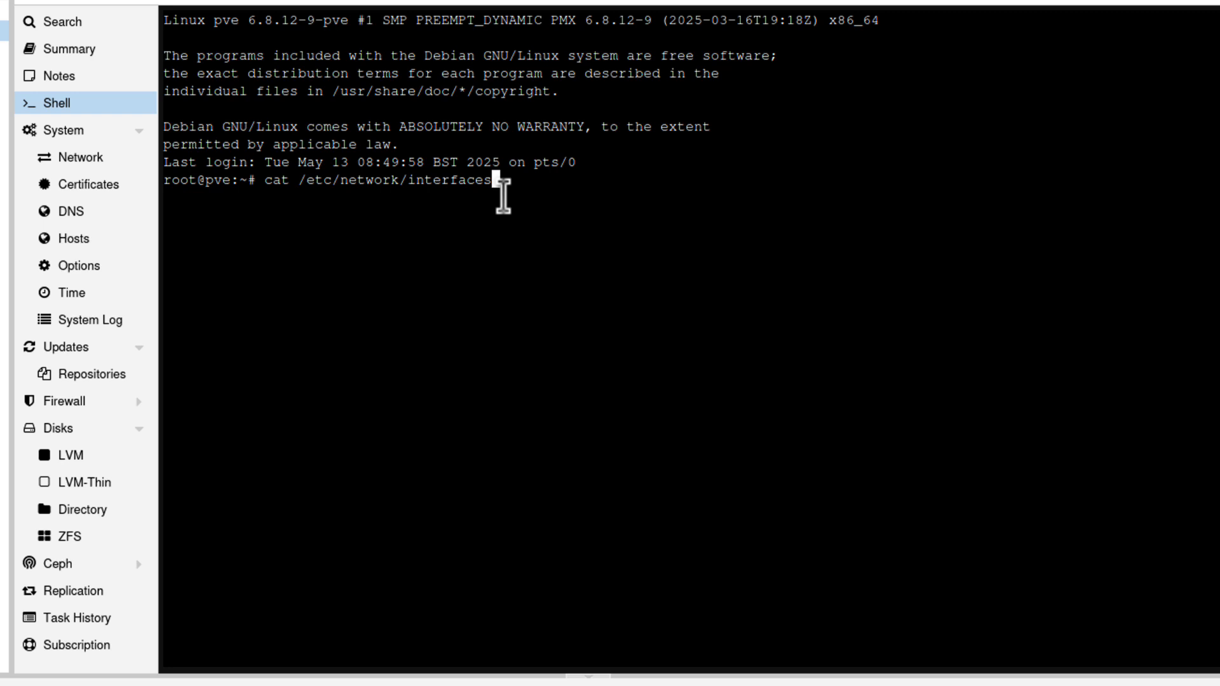
key("Return")
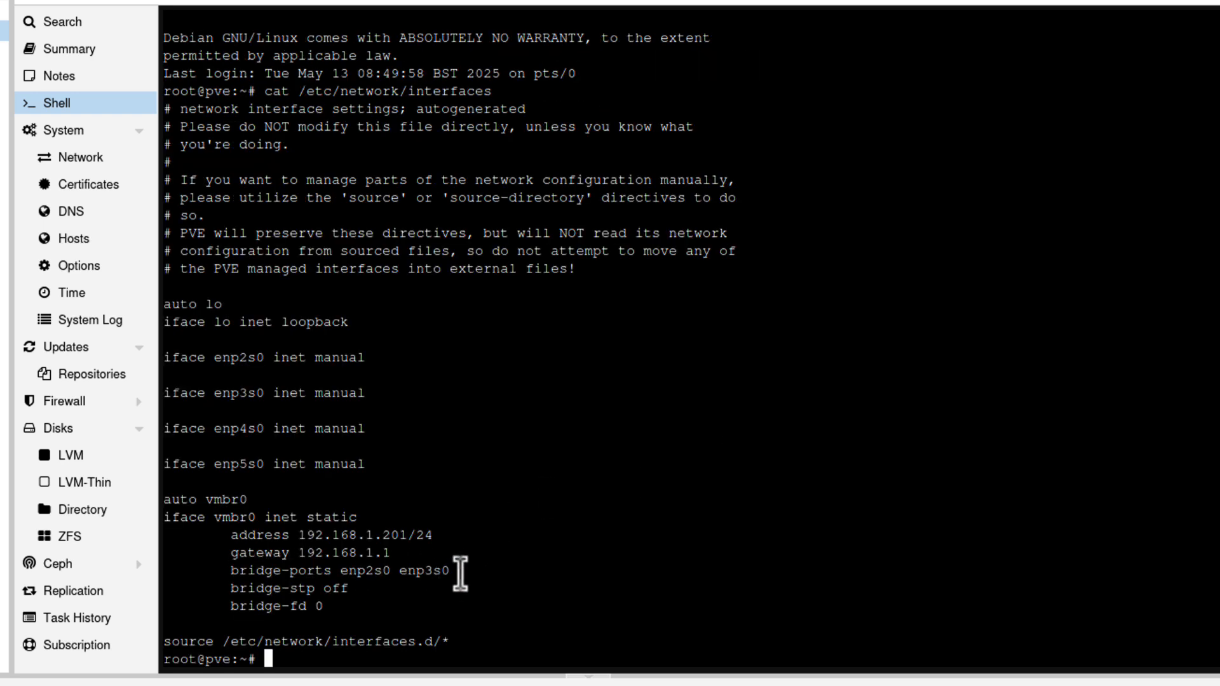
Step: Set vmbr0's bridge ports back to enp2s0 only and apply the network reload
double_click(428, 570)
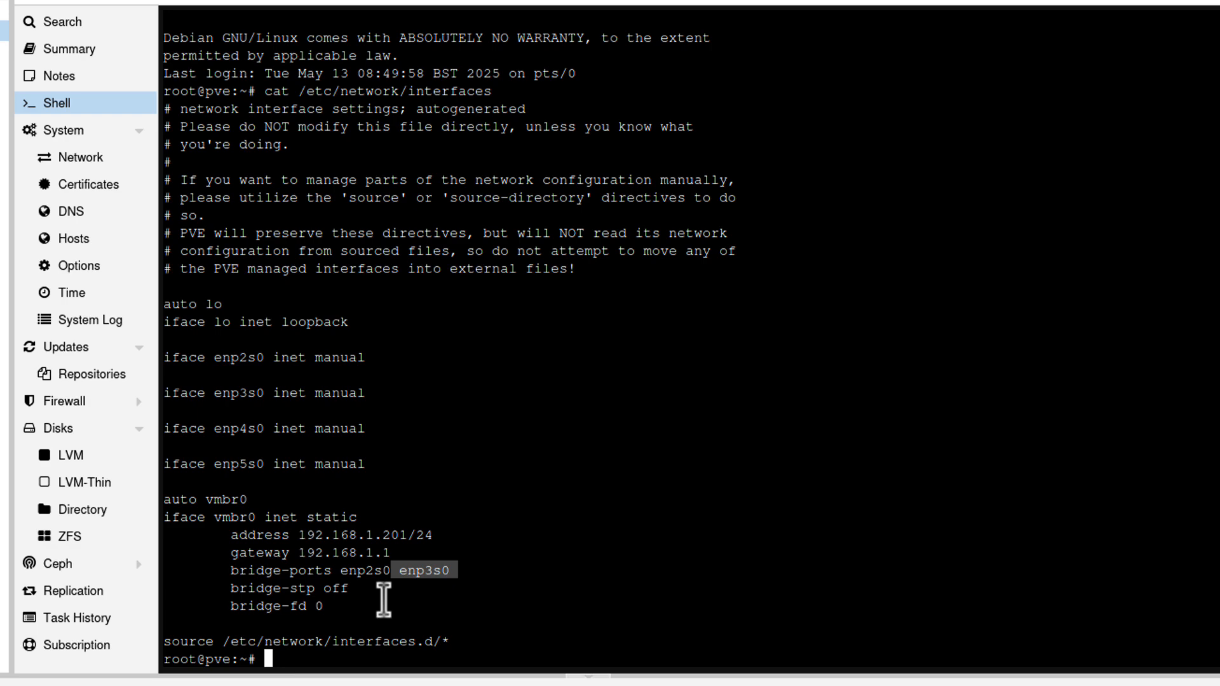
mouse_move(77, 157)
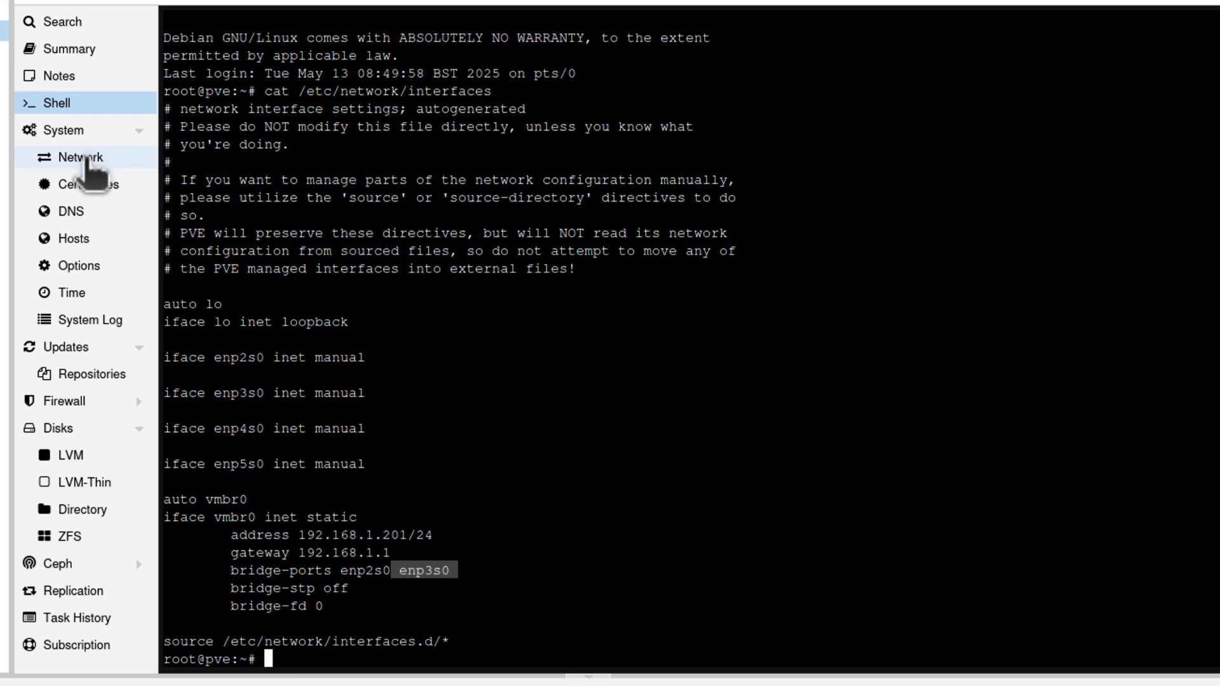
left_click(77, 157)
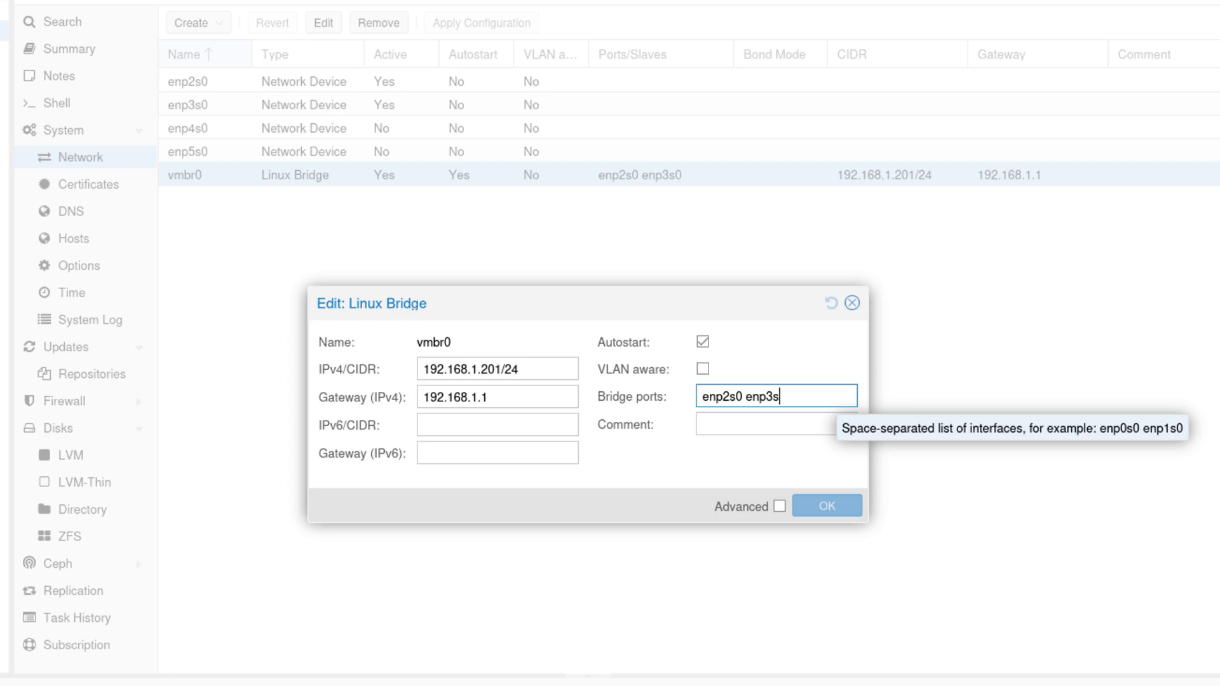
left_click(826, 505)
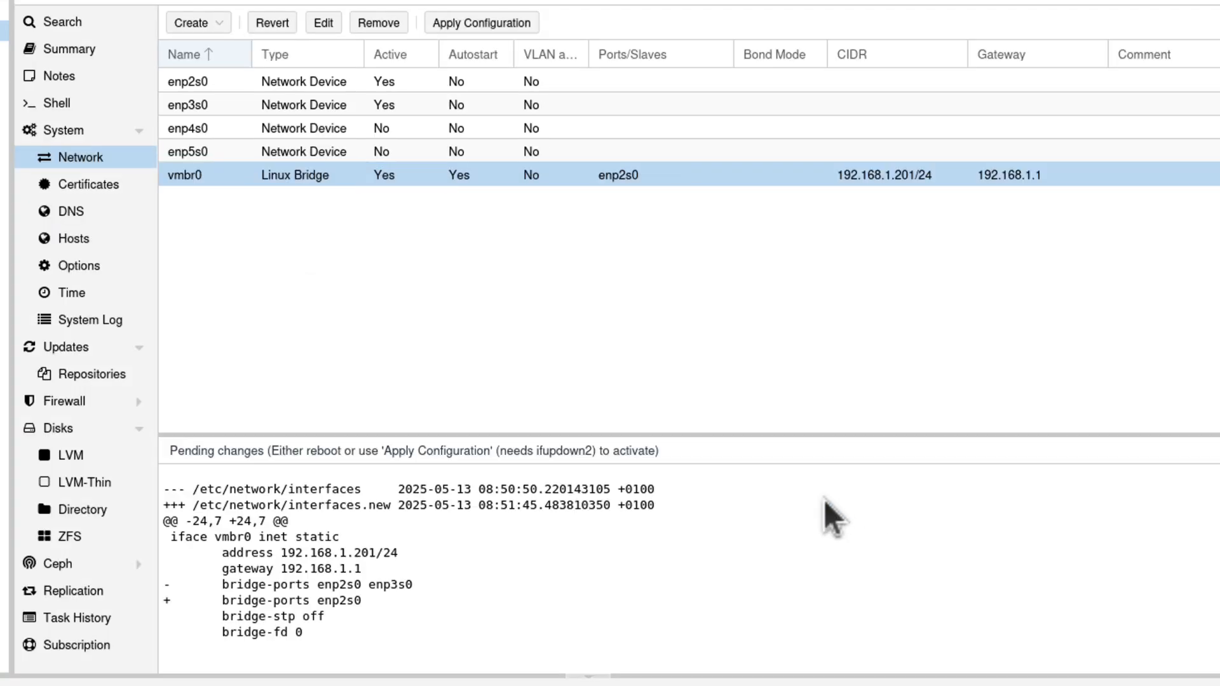
left_click(481, 22)
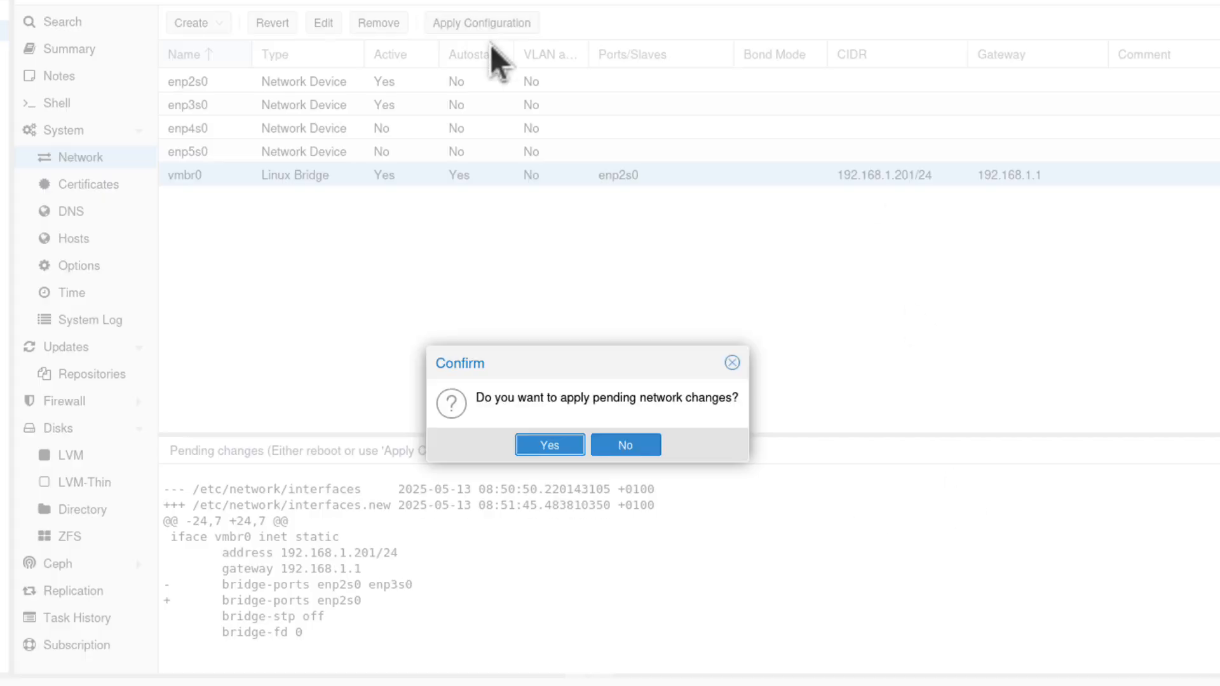
left_click(549, 445)
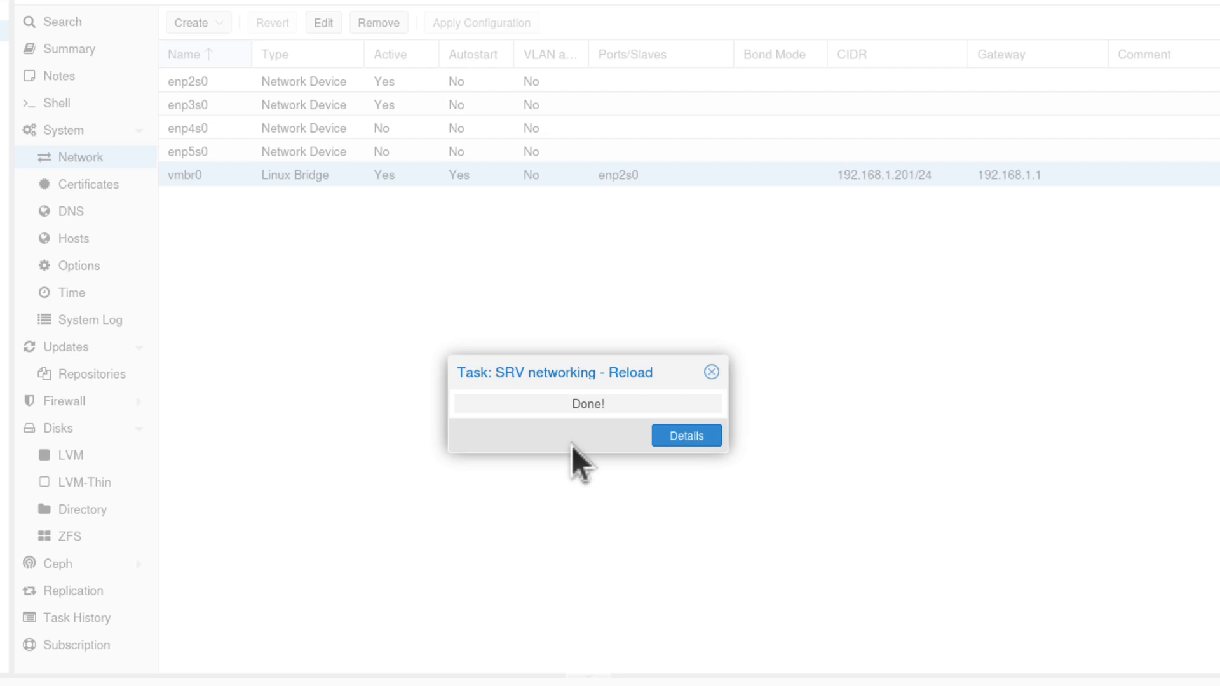
left_click(709, 372)
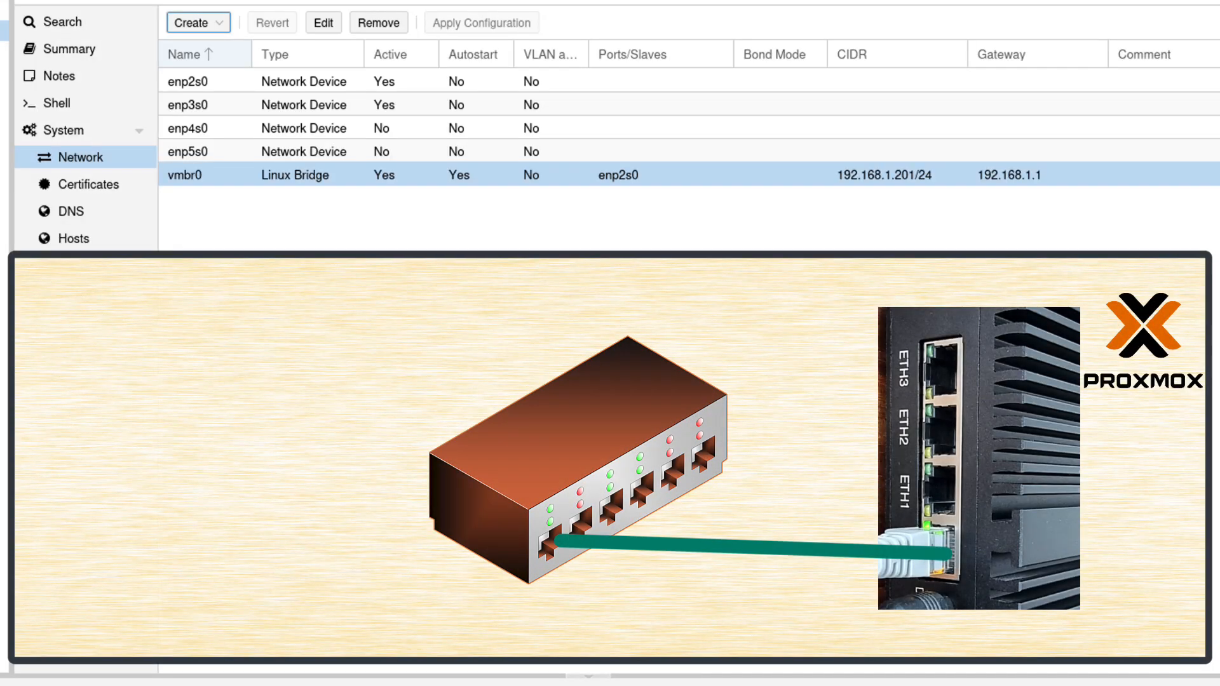
left_click(896, 174)
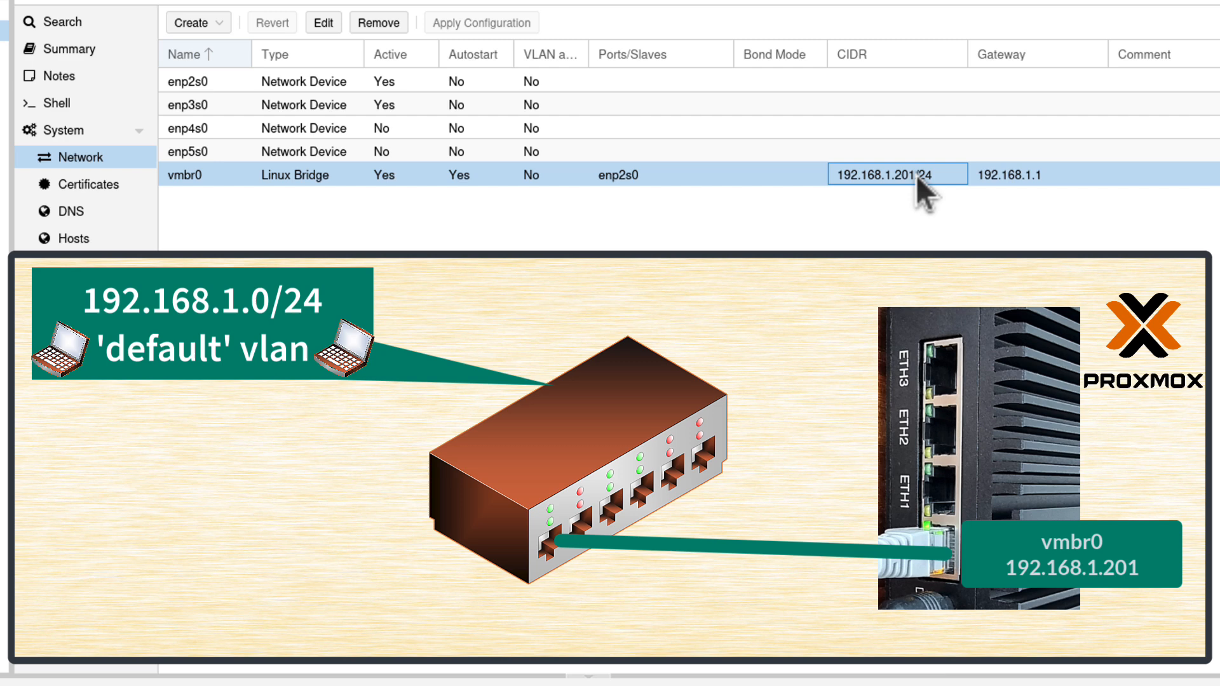
mouse_move(984, 223)
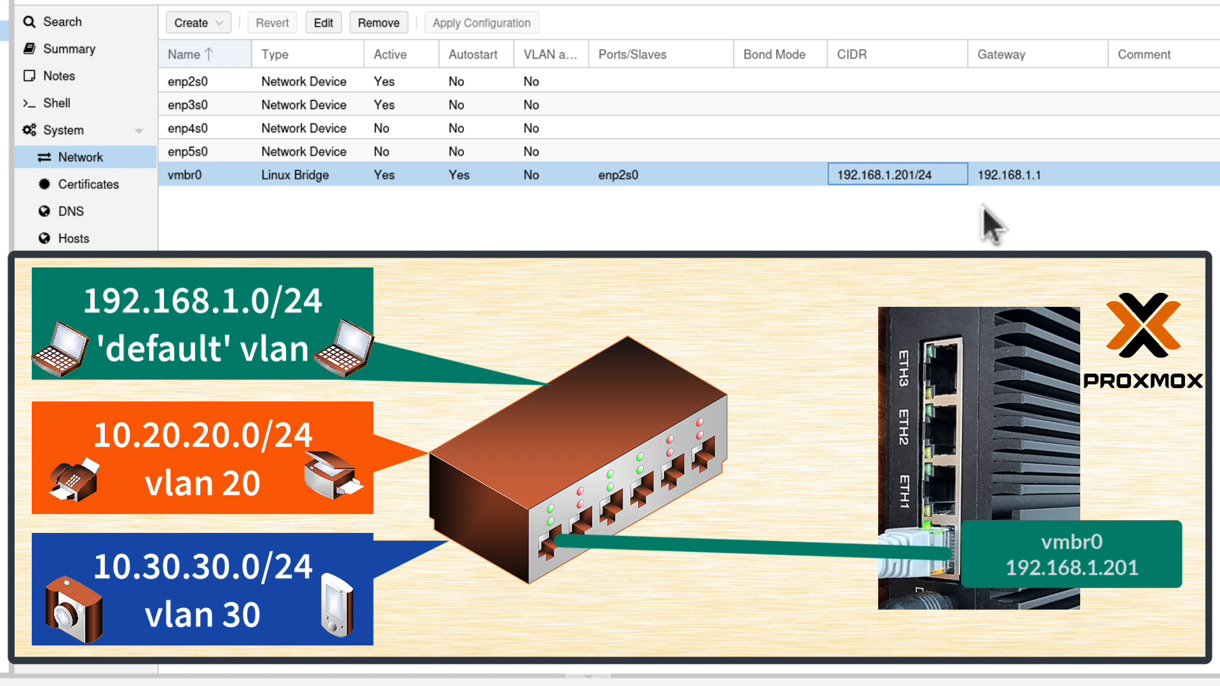
mouse_move(790, 204)
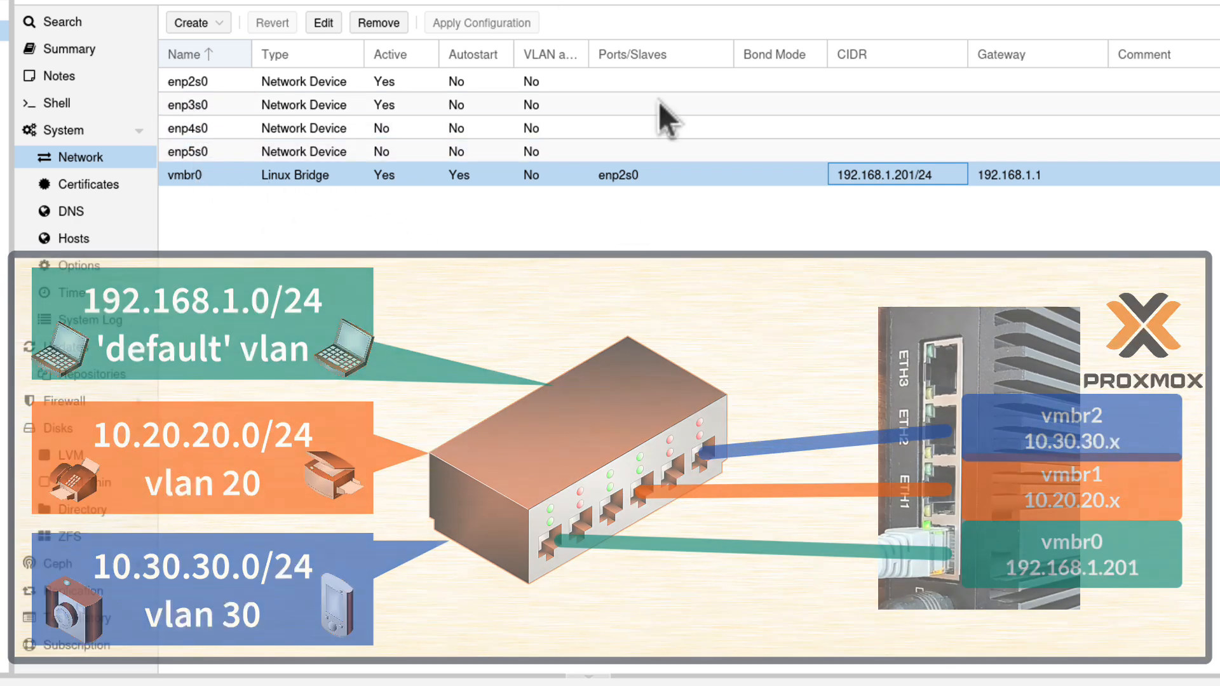
Step: Create Linux bridge vmbr1 with IPv4/CIDR 10.20.20.1/24
left_click(193, 21)
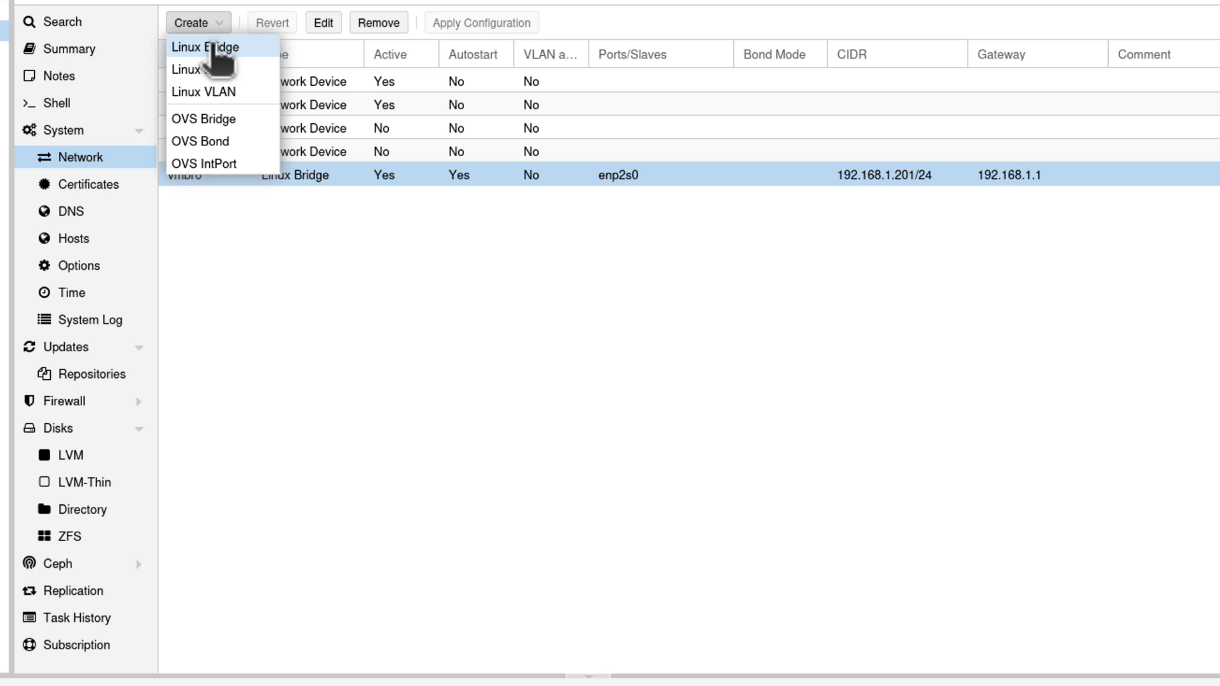
left_click(205, 46)
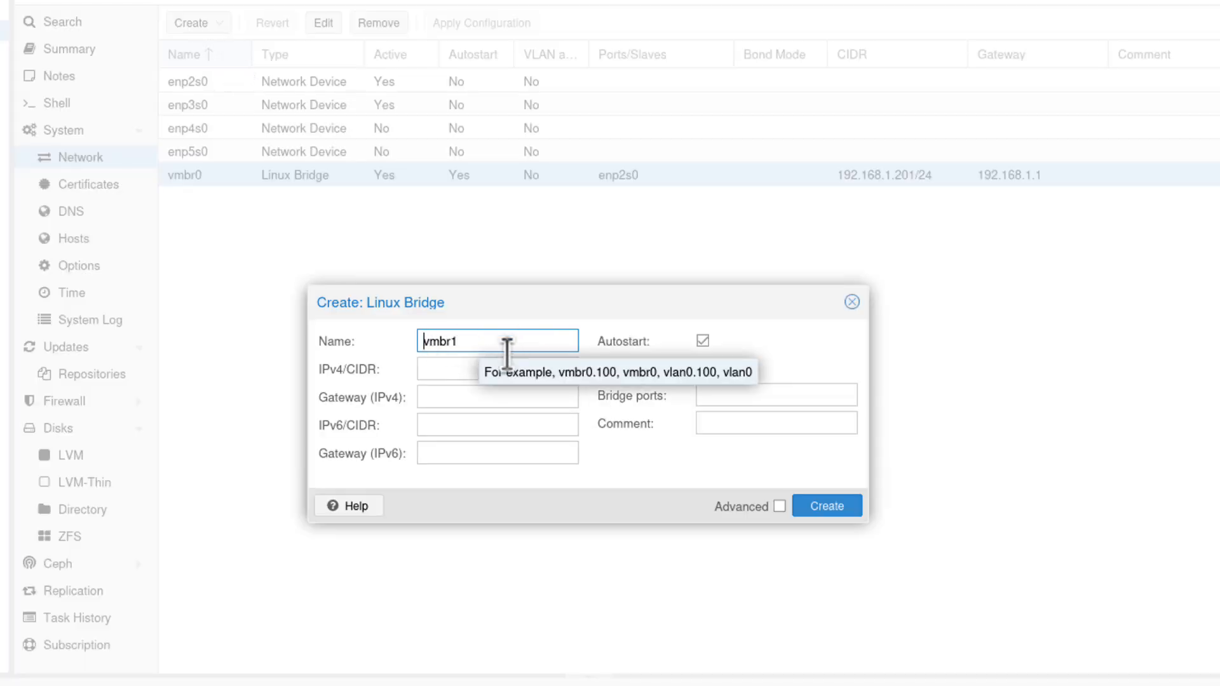
type("10.")
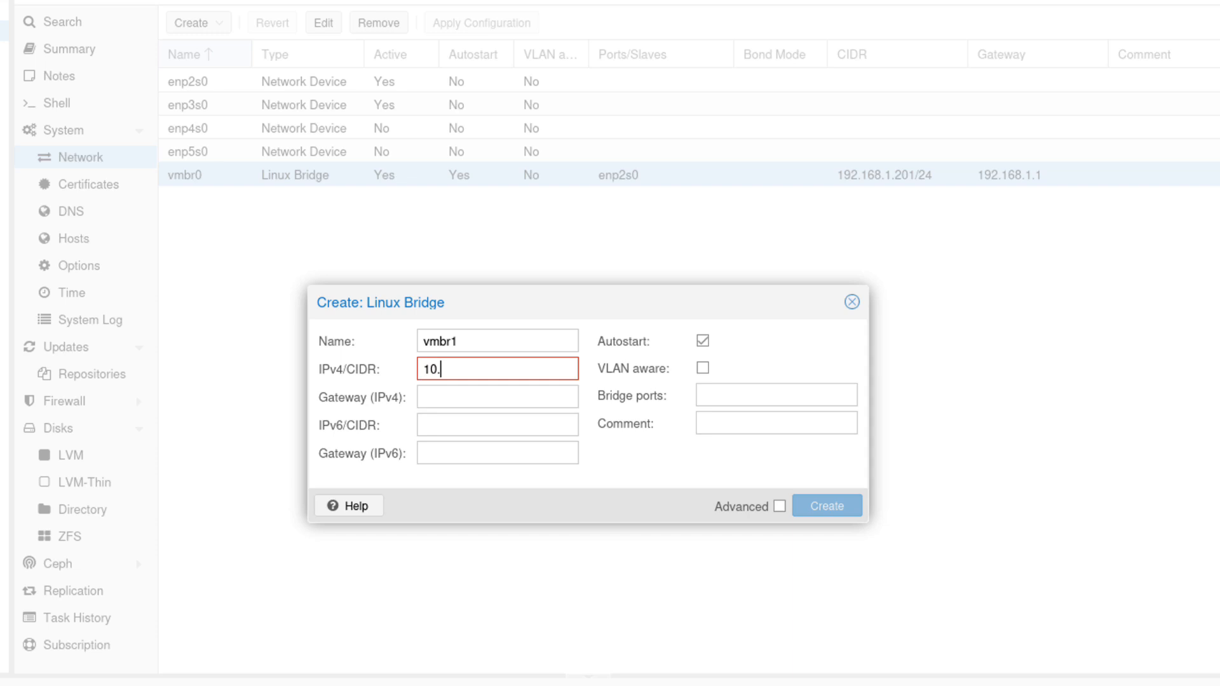
type("20.20.")
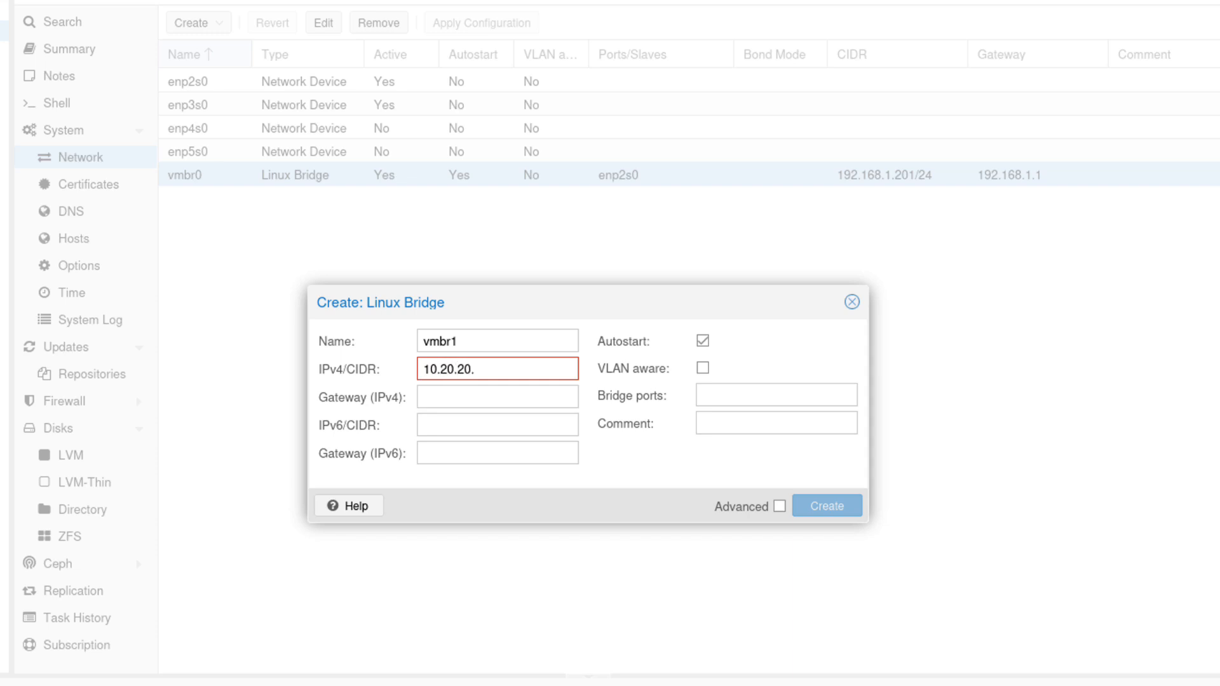
type("1/2")
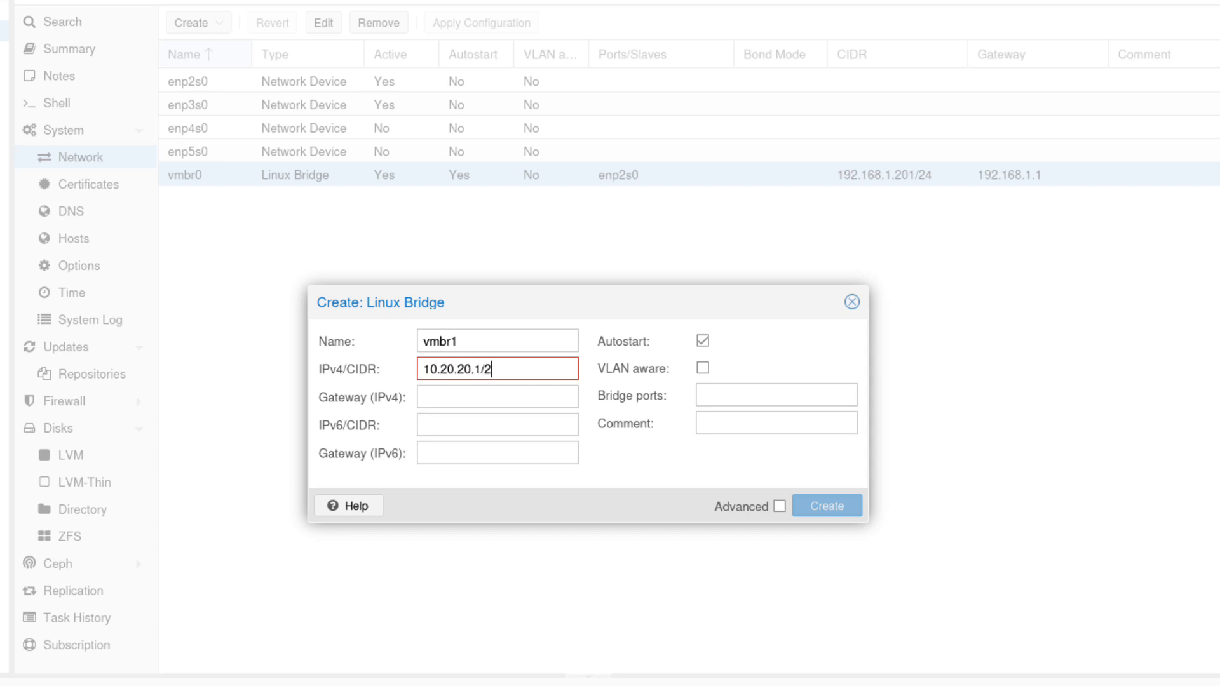
type("4")
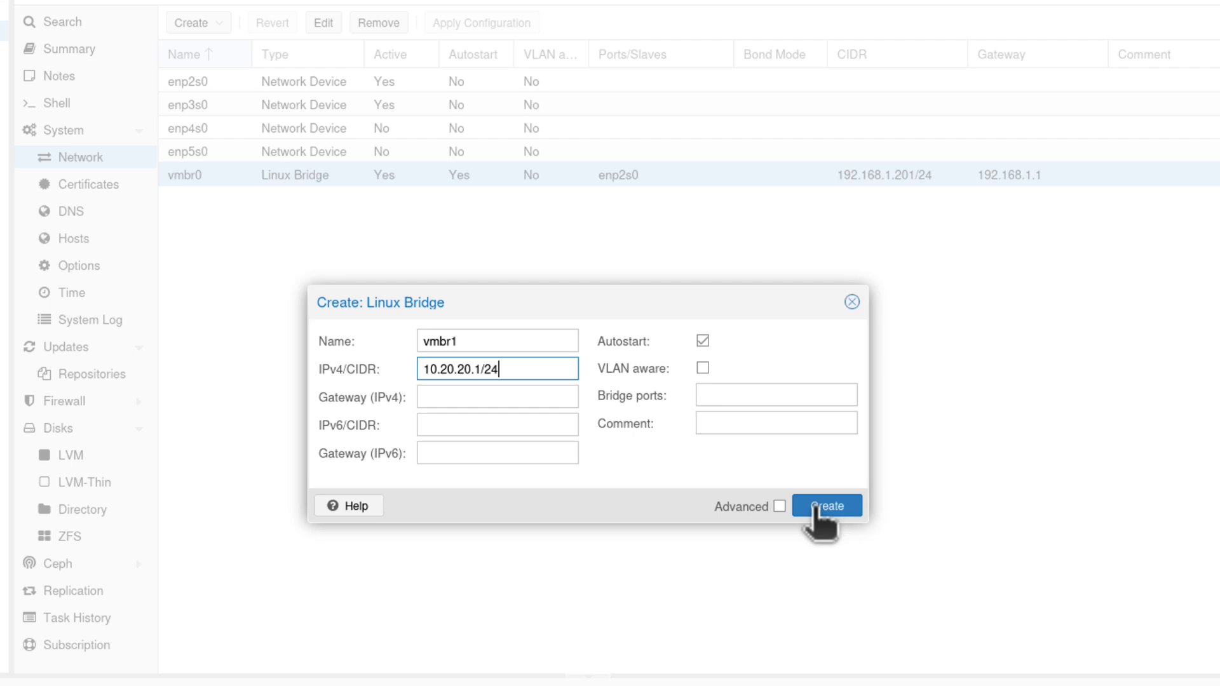
left_click(825, 505)
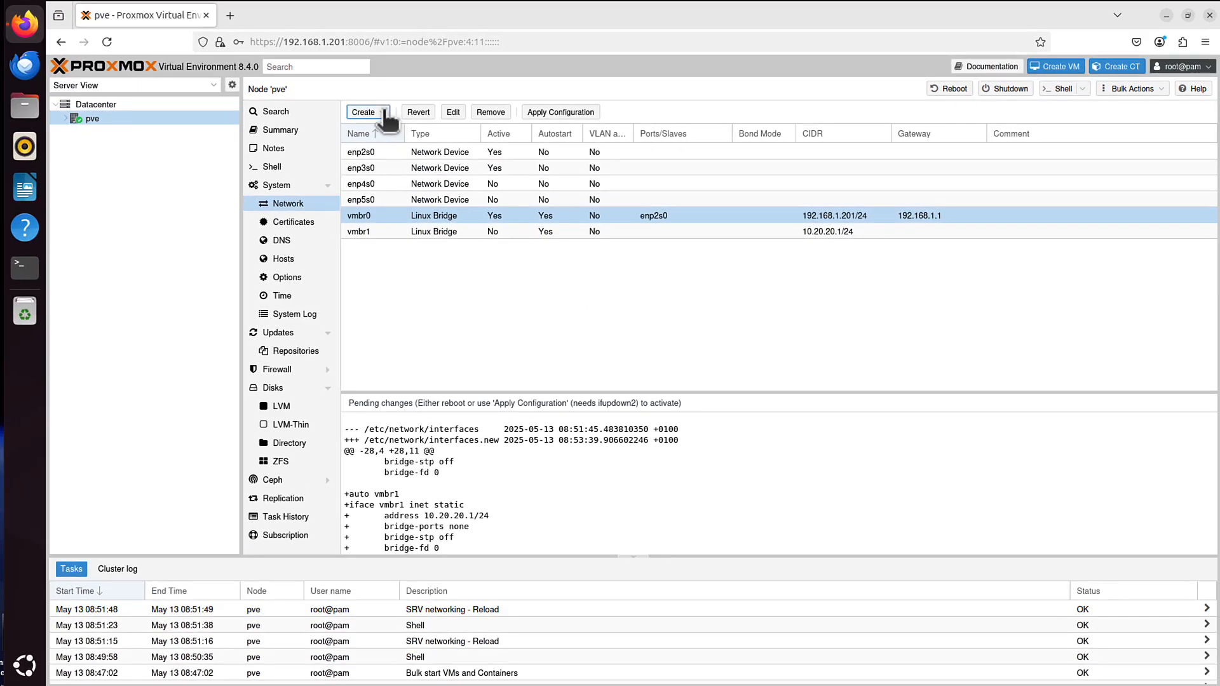
Step: Attach enp3s0 as vmbr1's bridge port
left_click(364, 112)
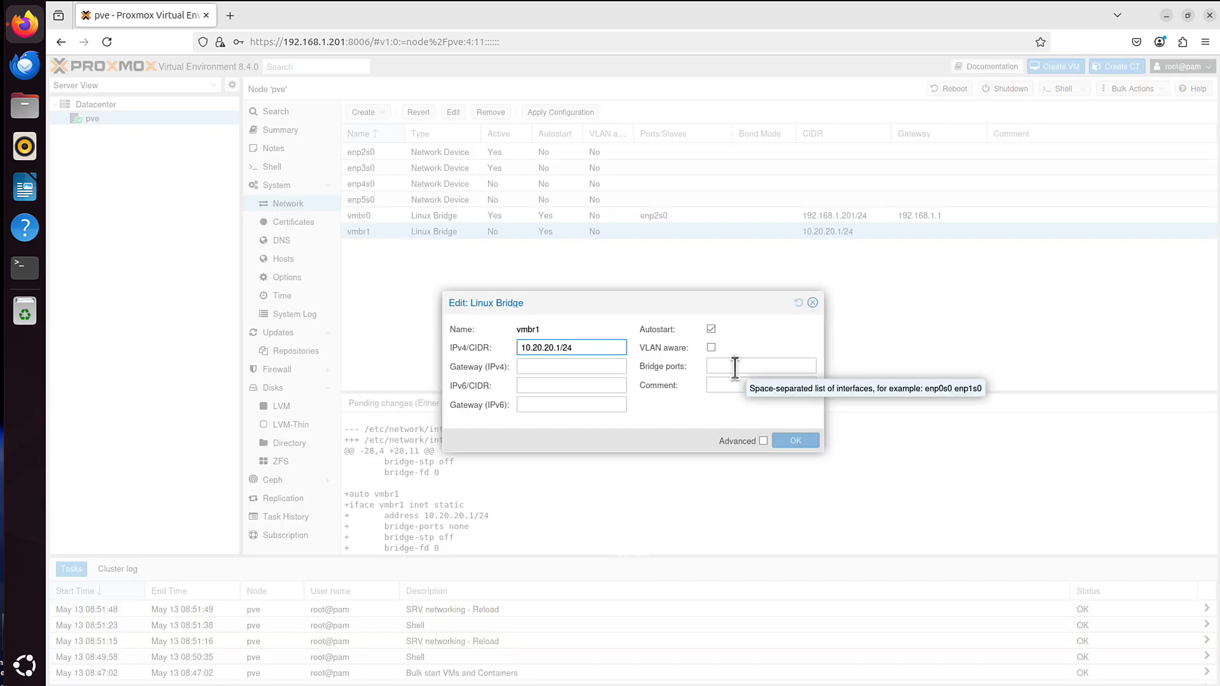
type("enp")
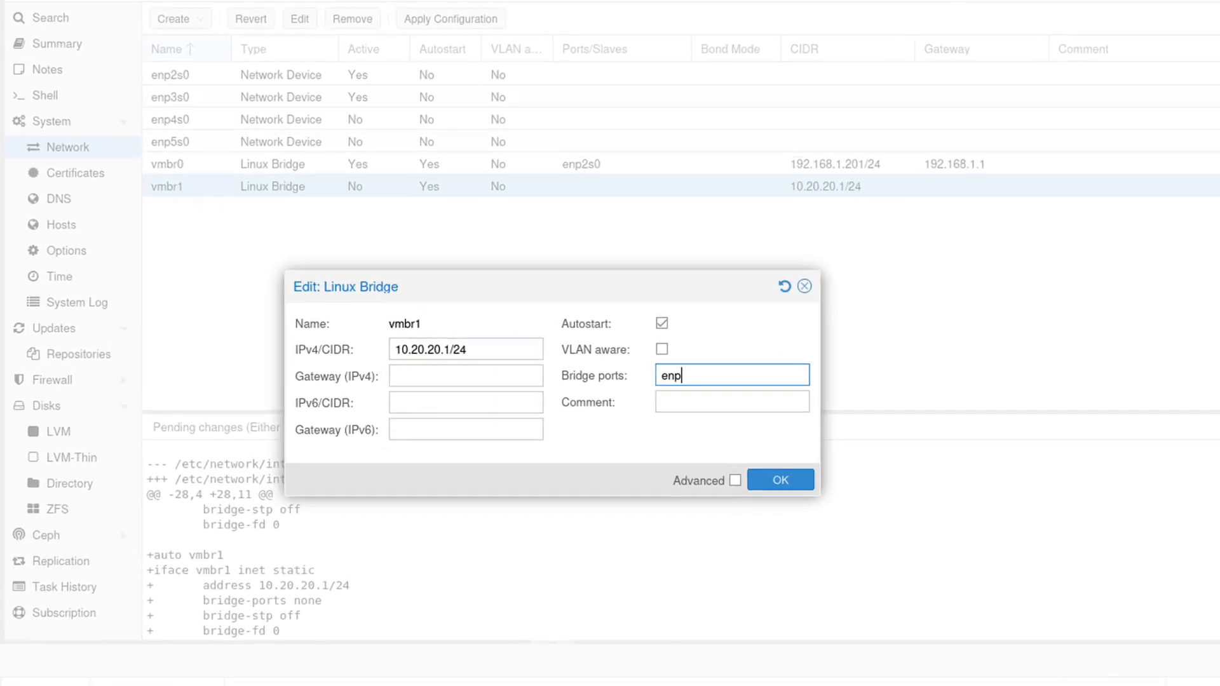
type("3s0")
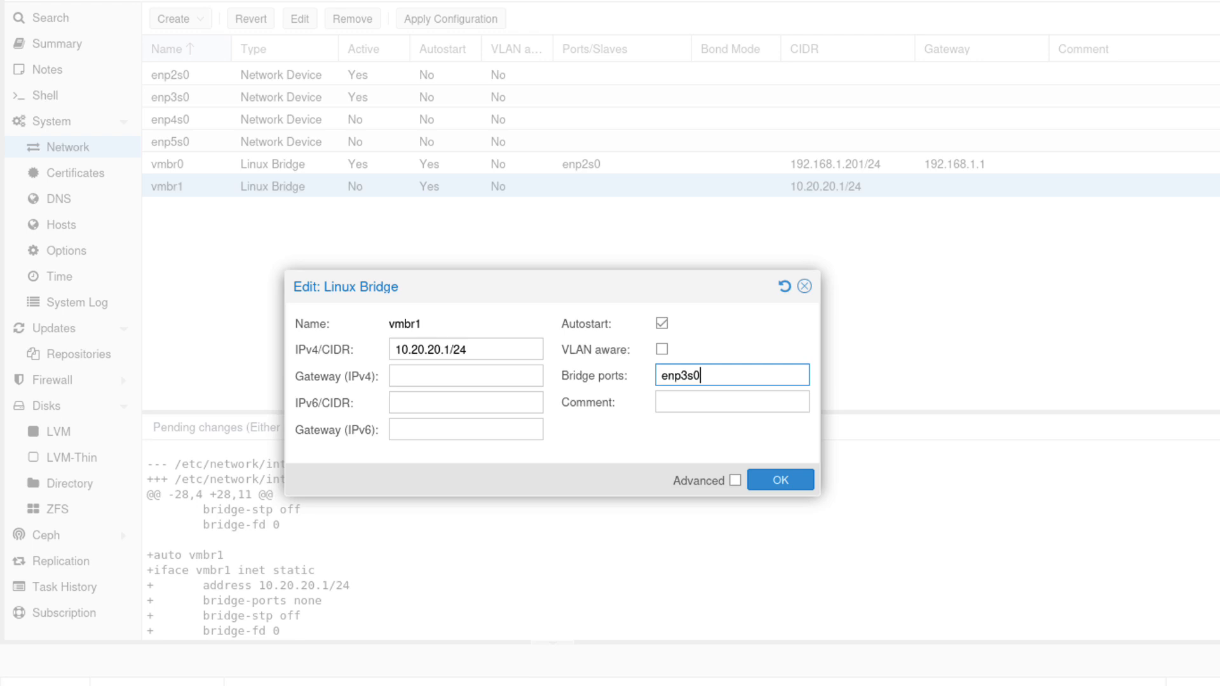
left_click(778, 479)
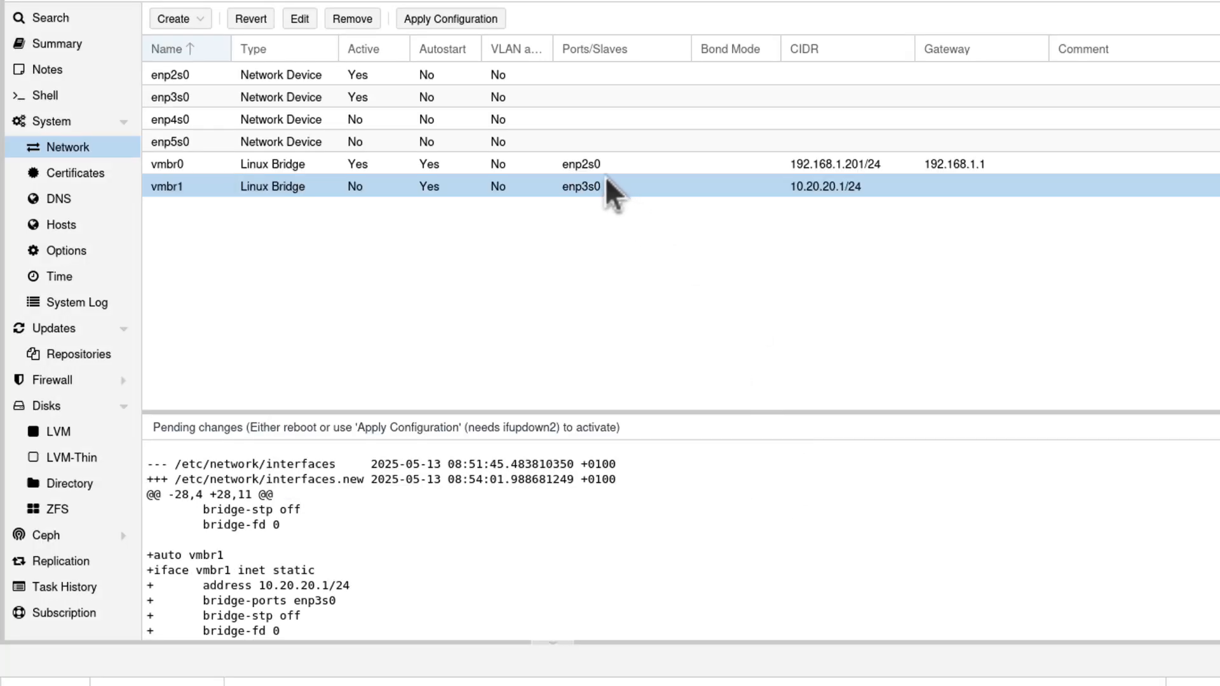
mouse_move(205, 35)
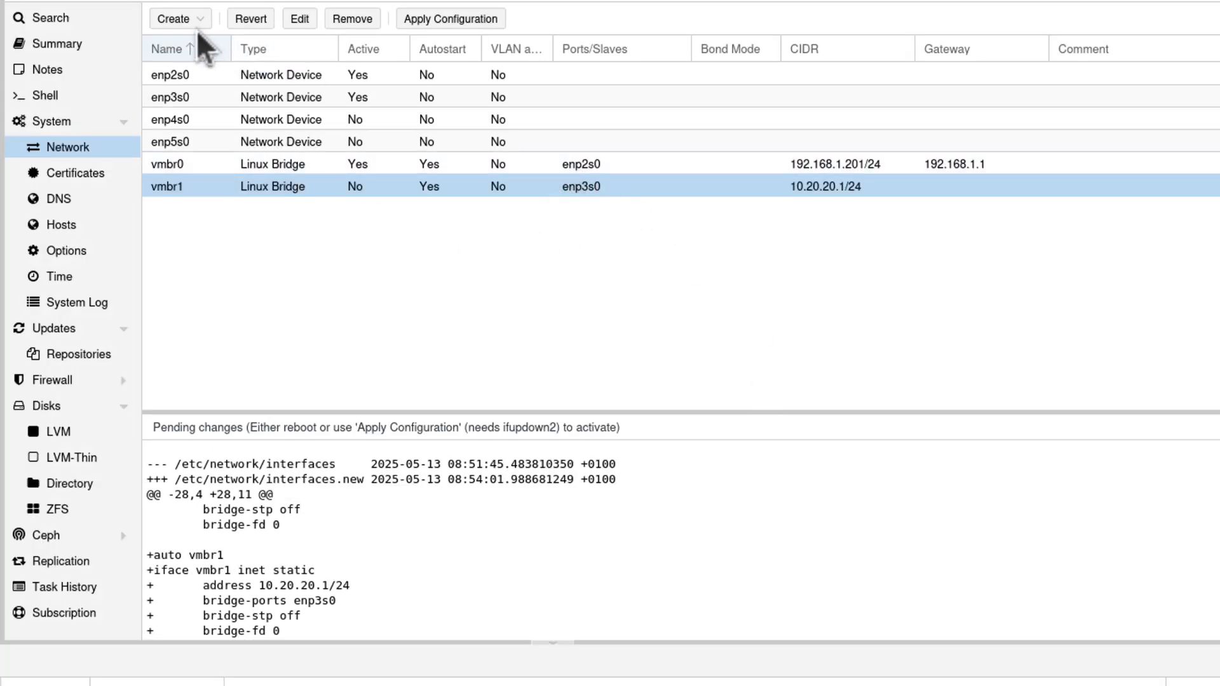
Step: Create Linux bridge vmbr2 at 10.30.30.7/24 with bridge port enp4s0
left_click(174, 18)
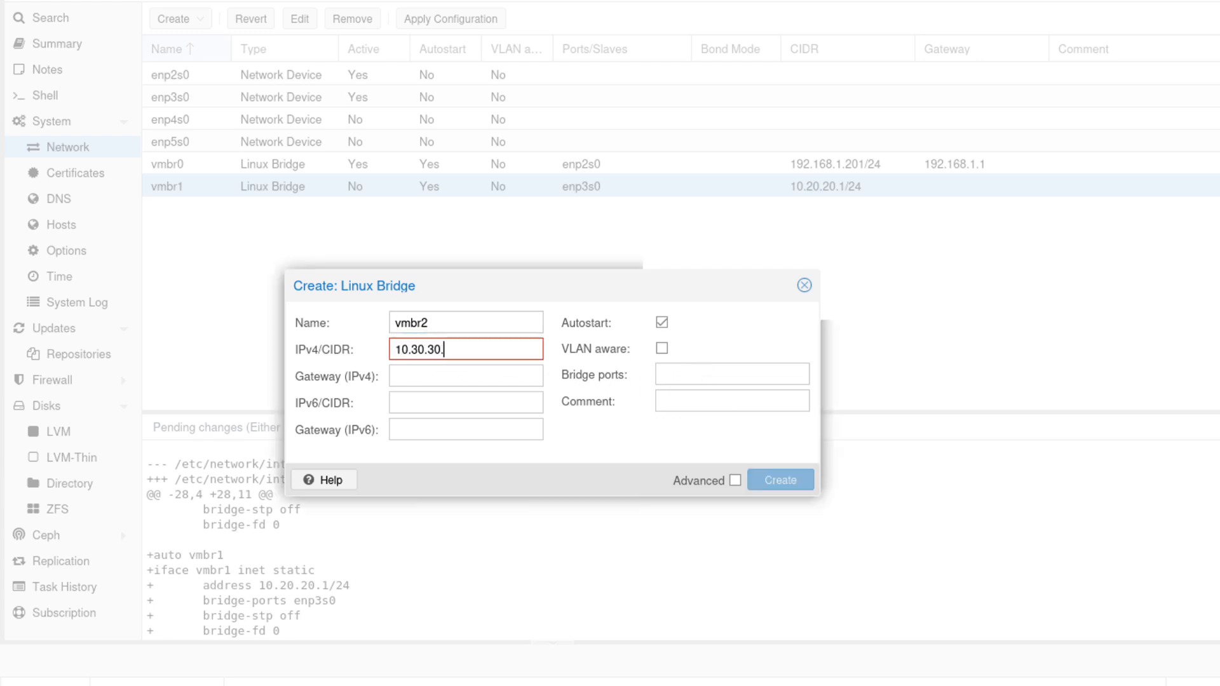
type("7/")
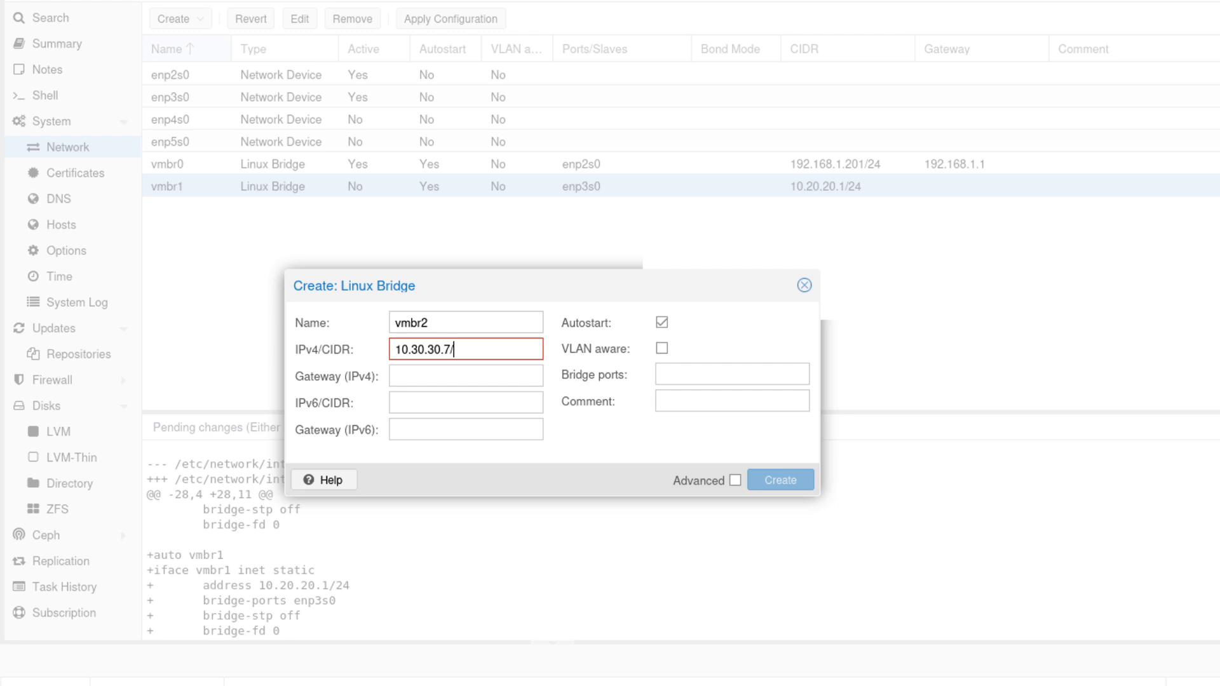
type("24")
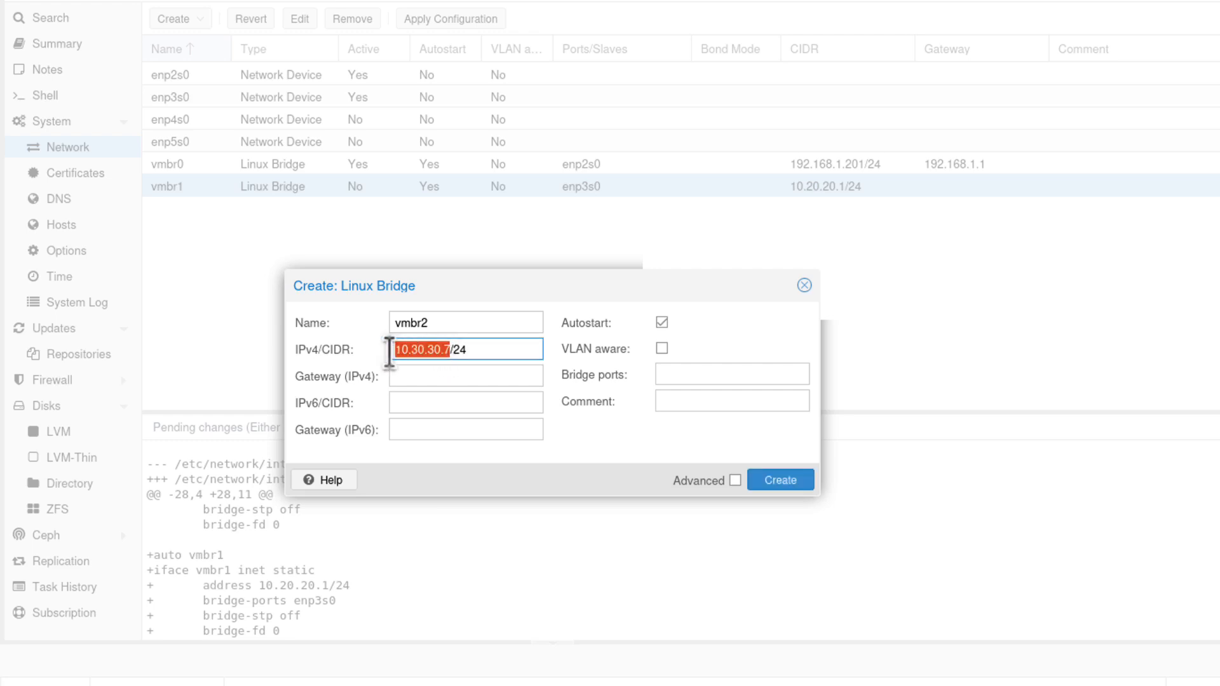
mouse_move(477, 351)
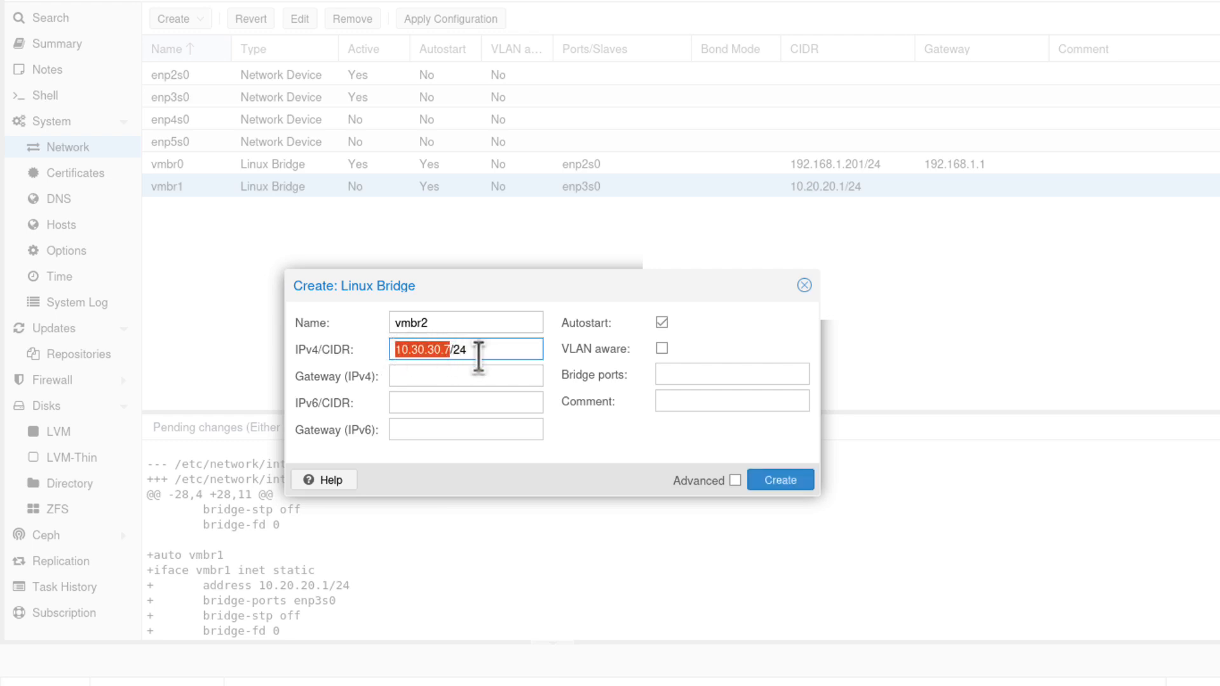
left_click(731, 375)
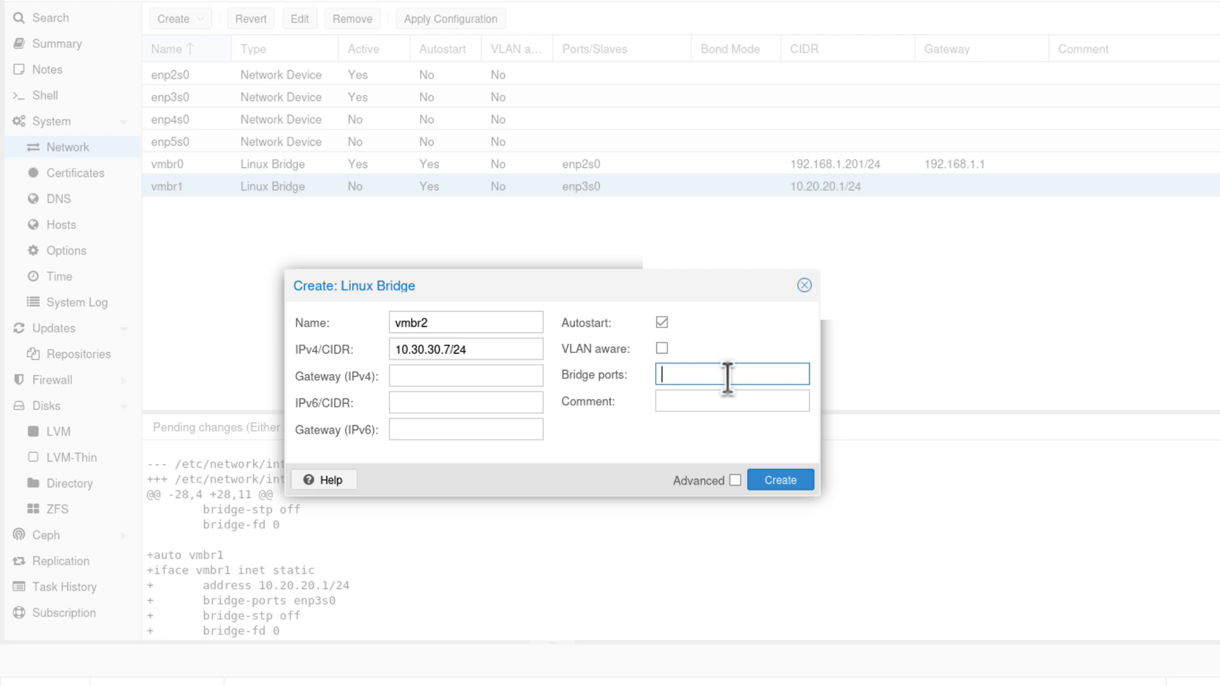
type("enp4")
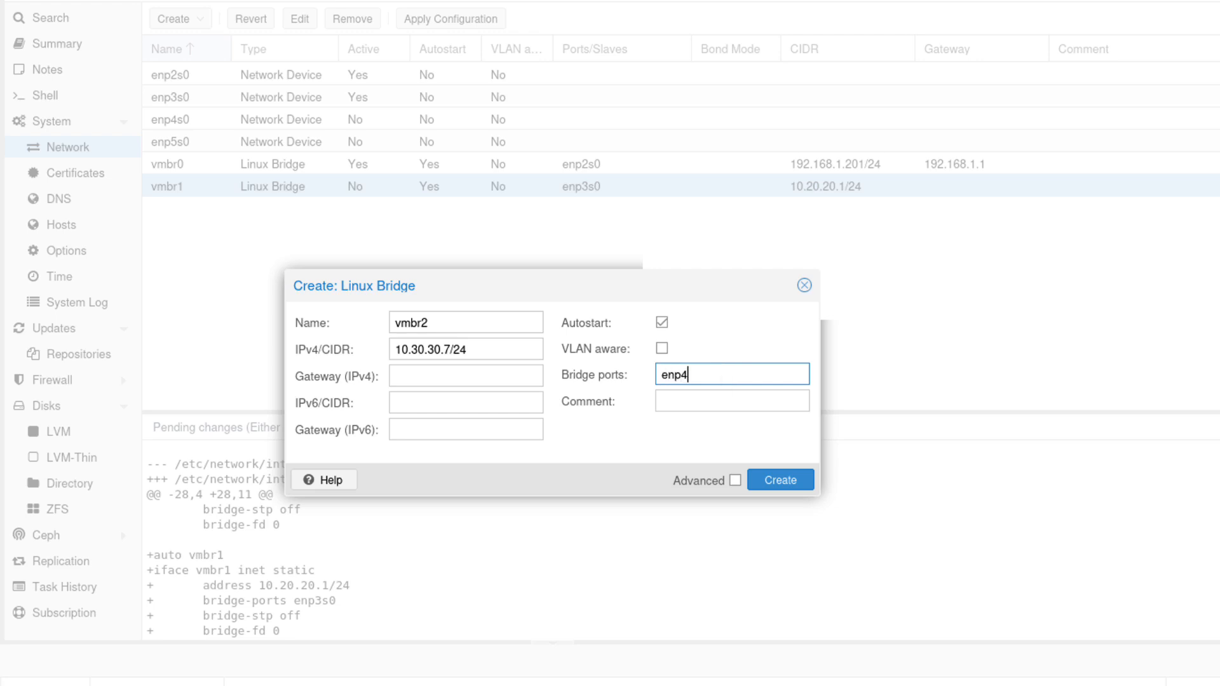
left_click(779, 479)
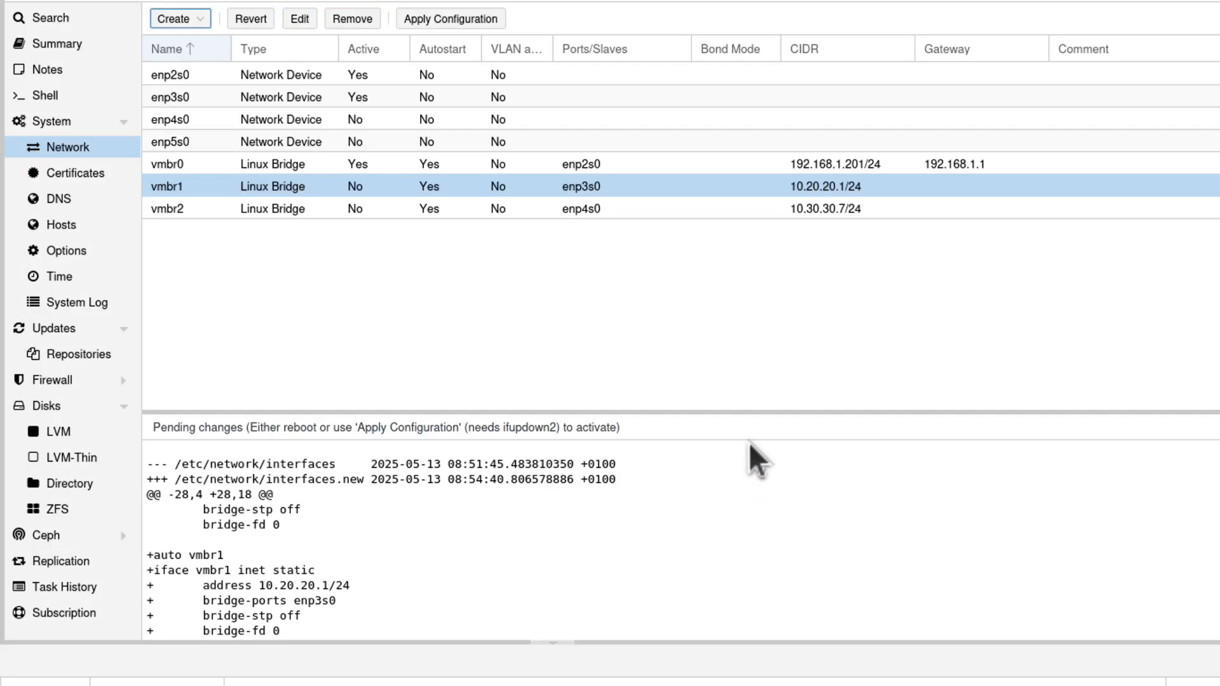
mouse_move(728, 292)
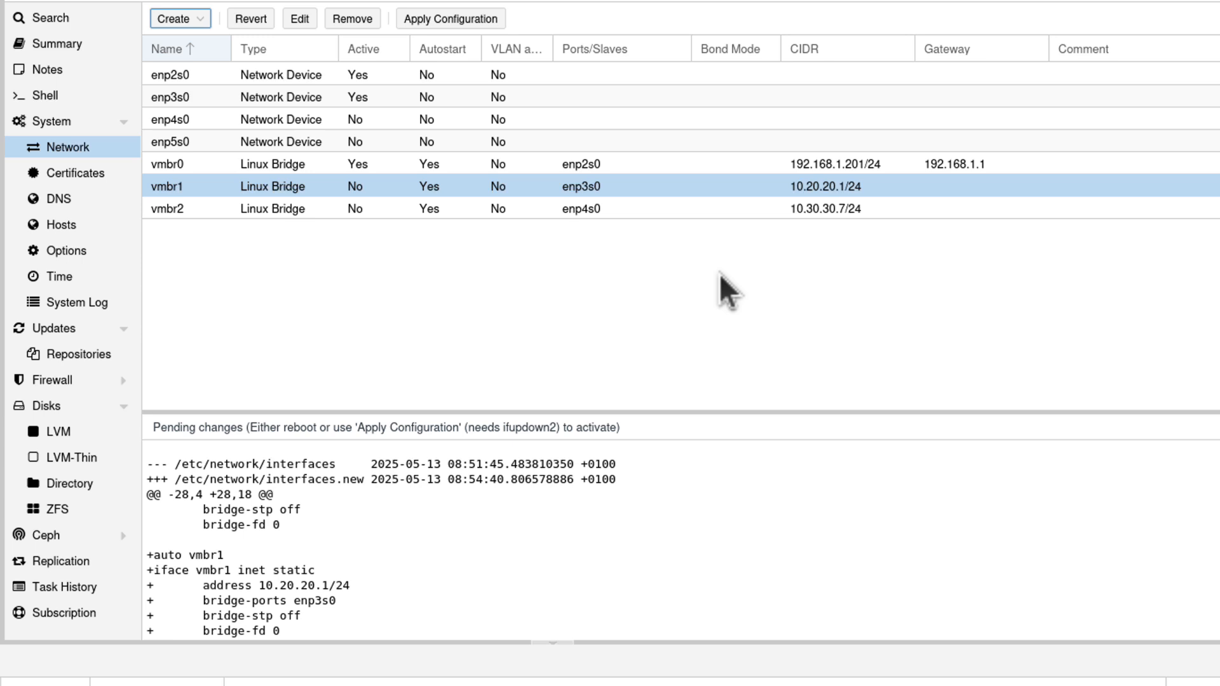
Step: Inspect vmbr2's settings, then remove the pending bridges vmbr1 and vmbr2
double_click(167, 208)
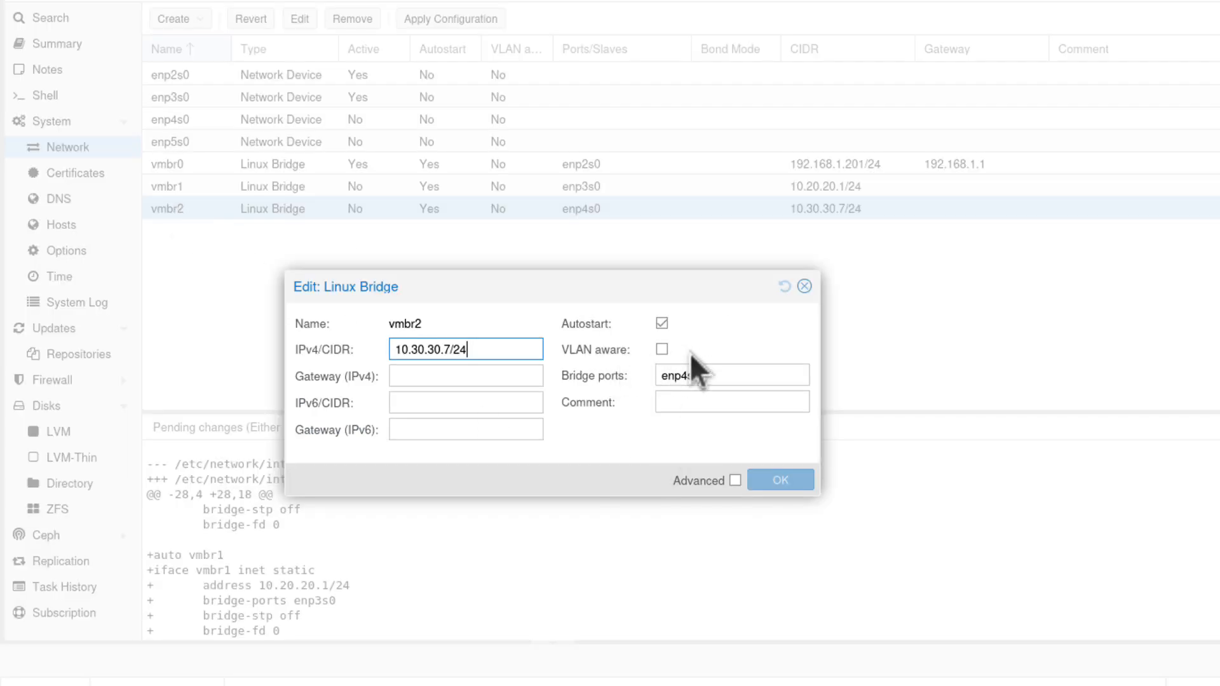
mouse_move(557, 381)
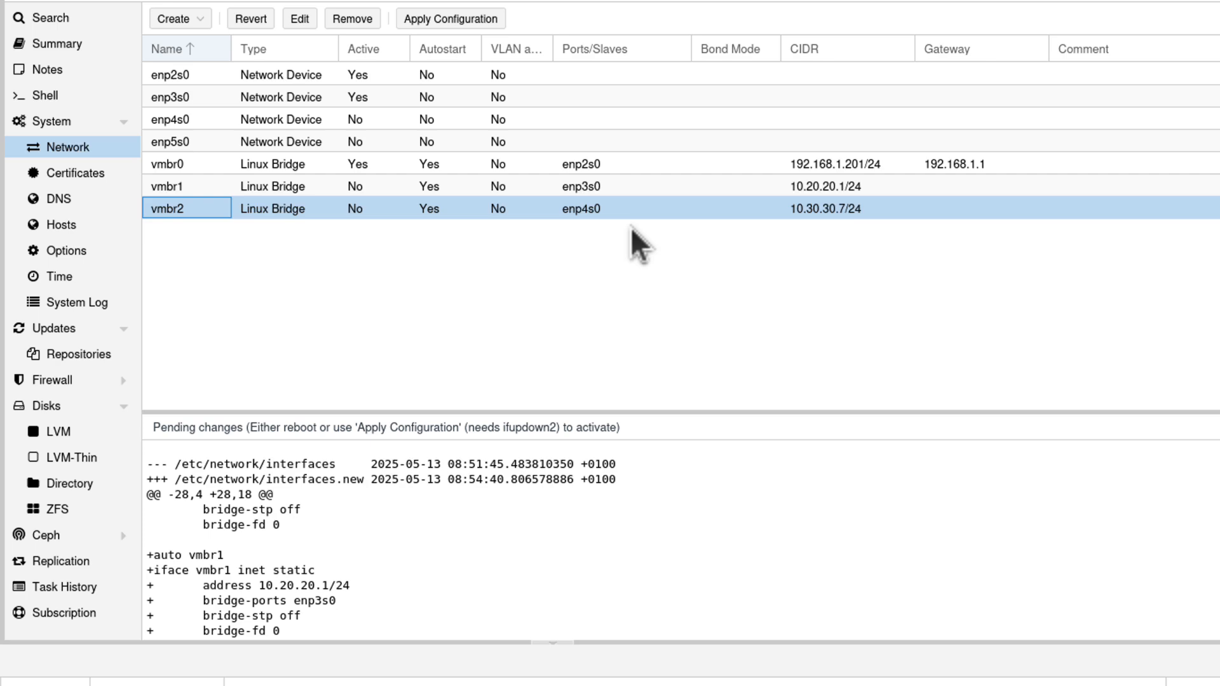
mouse_move(618, 311)
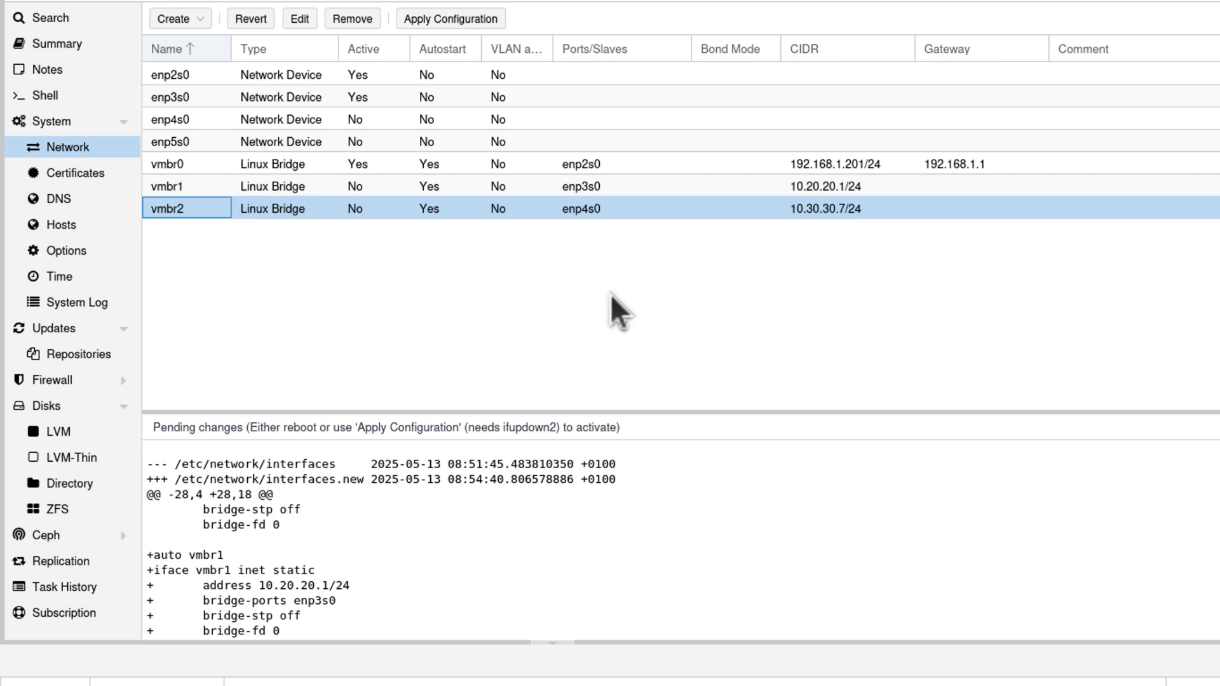
mouse_move(675, 335)
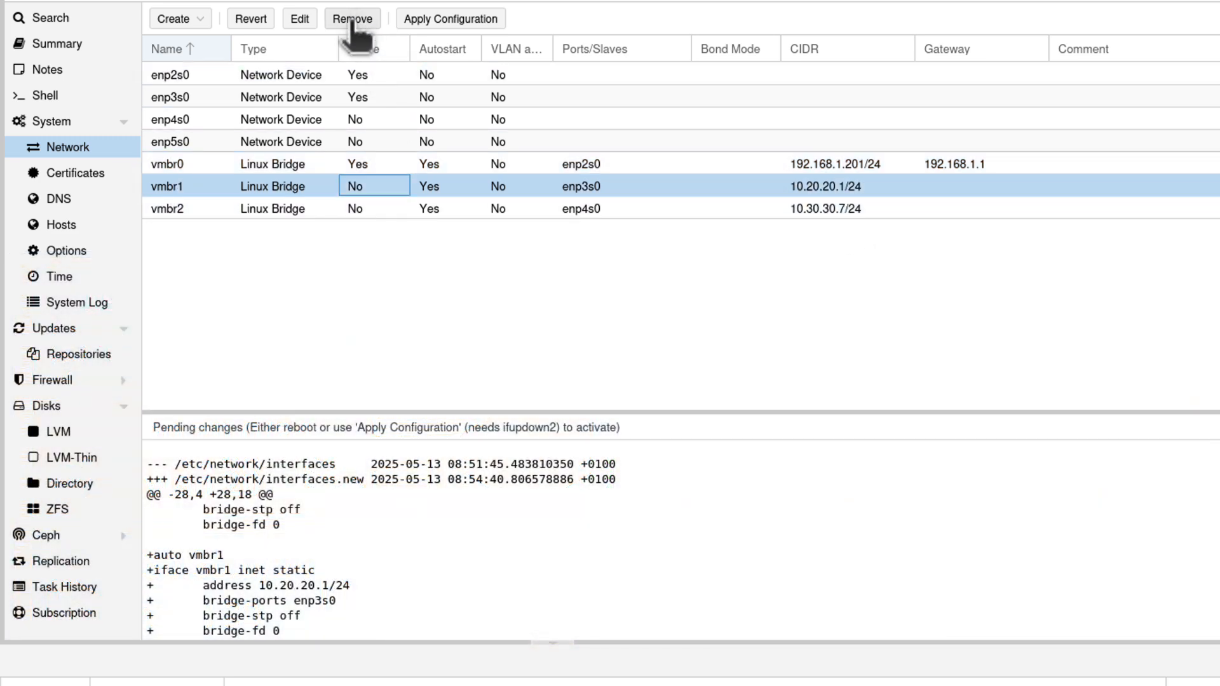
left_click(351, 17)
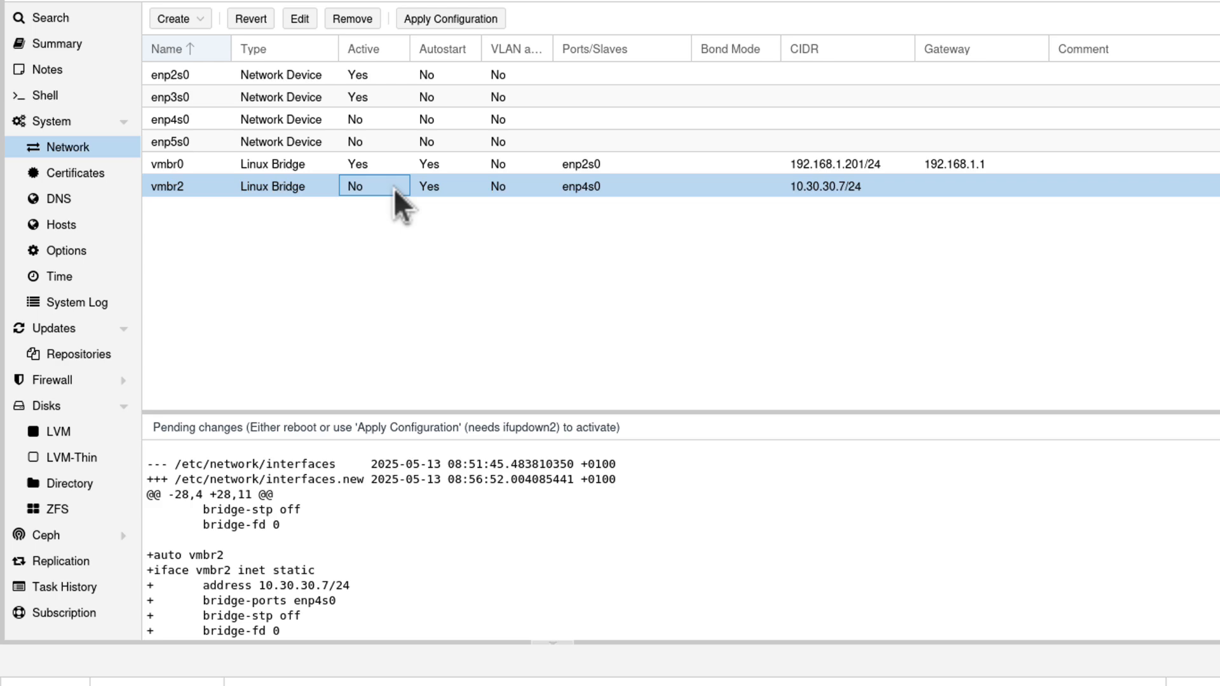
left_click(249, 18)
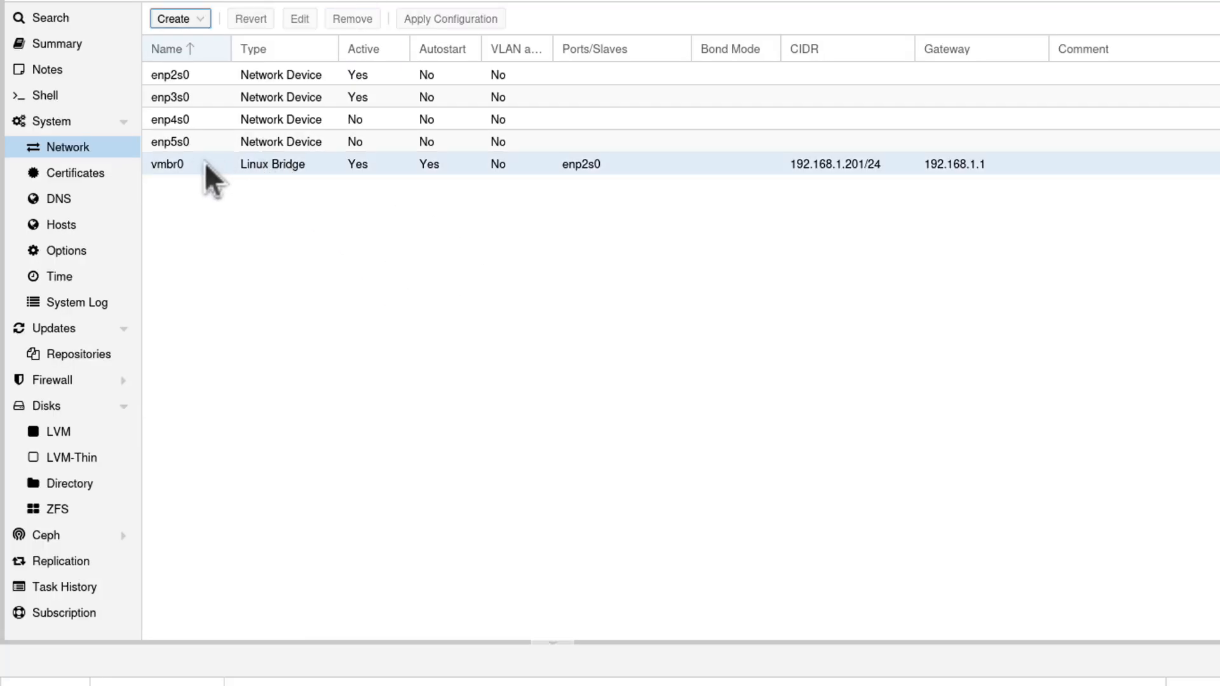
Step: Enable VLAN aware on vmbr0 and apply the network configuration
double_click(167, 163)
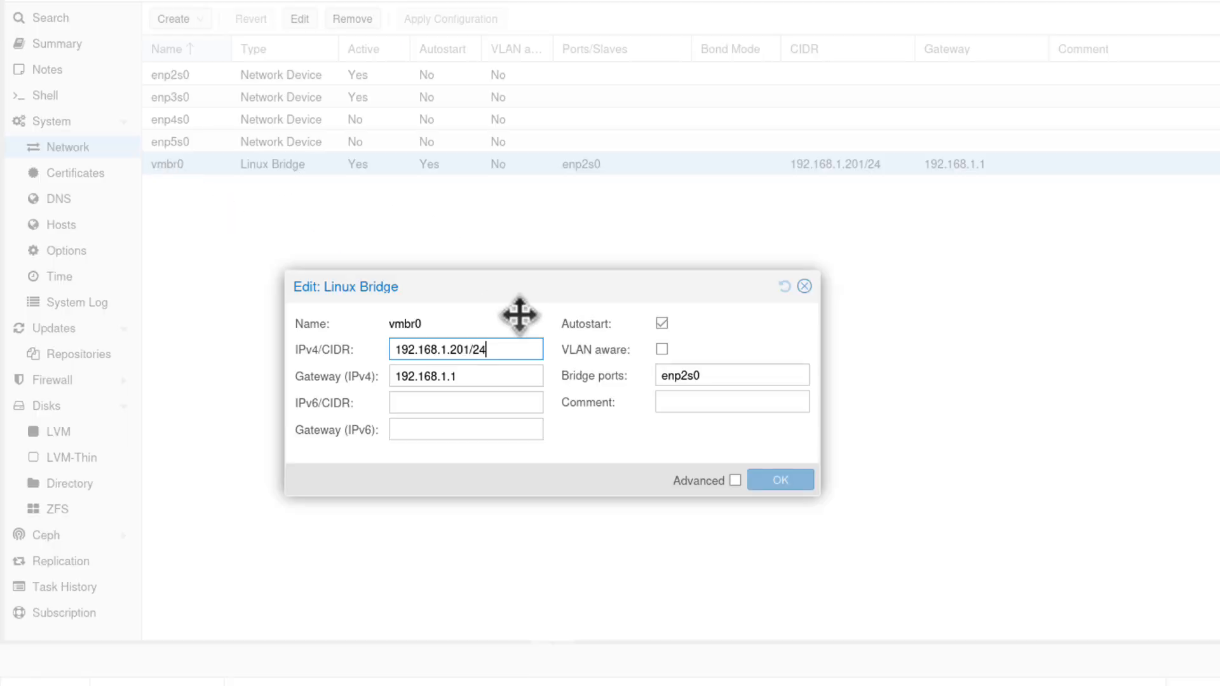
left_click(661, 349)
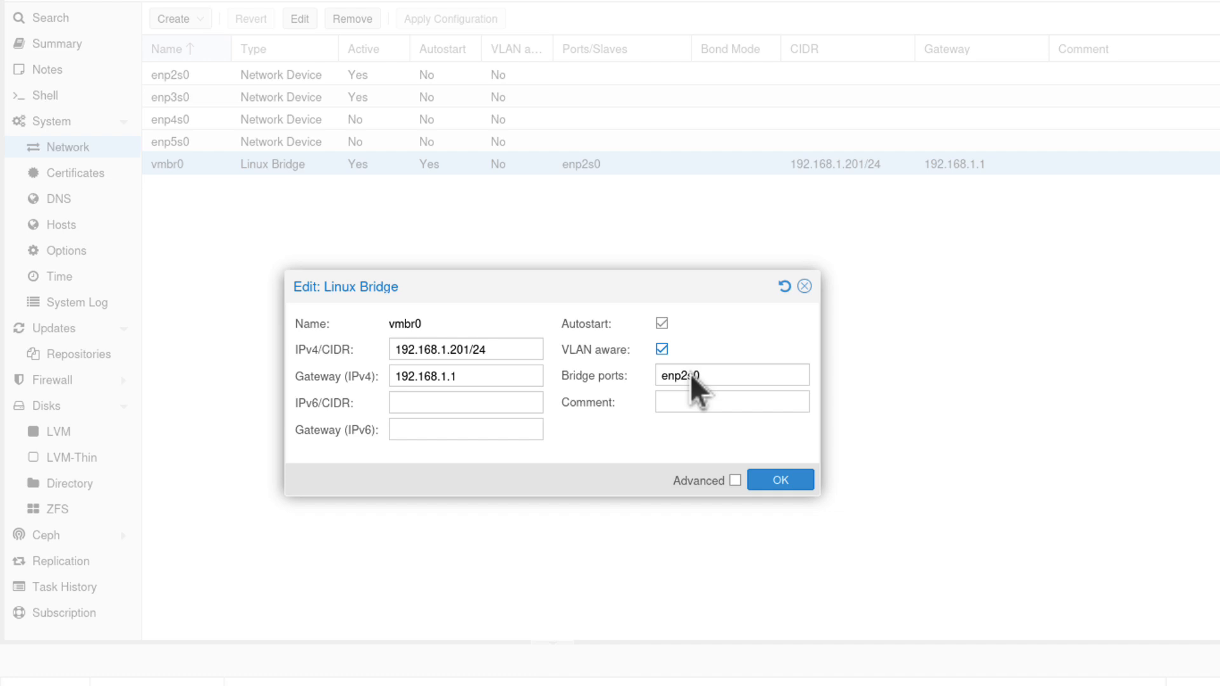
left_click(779, 479)
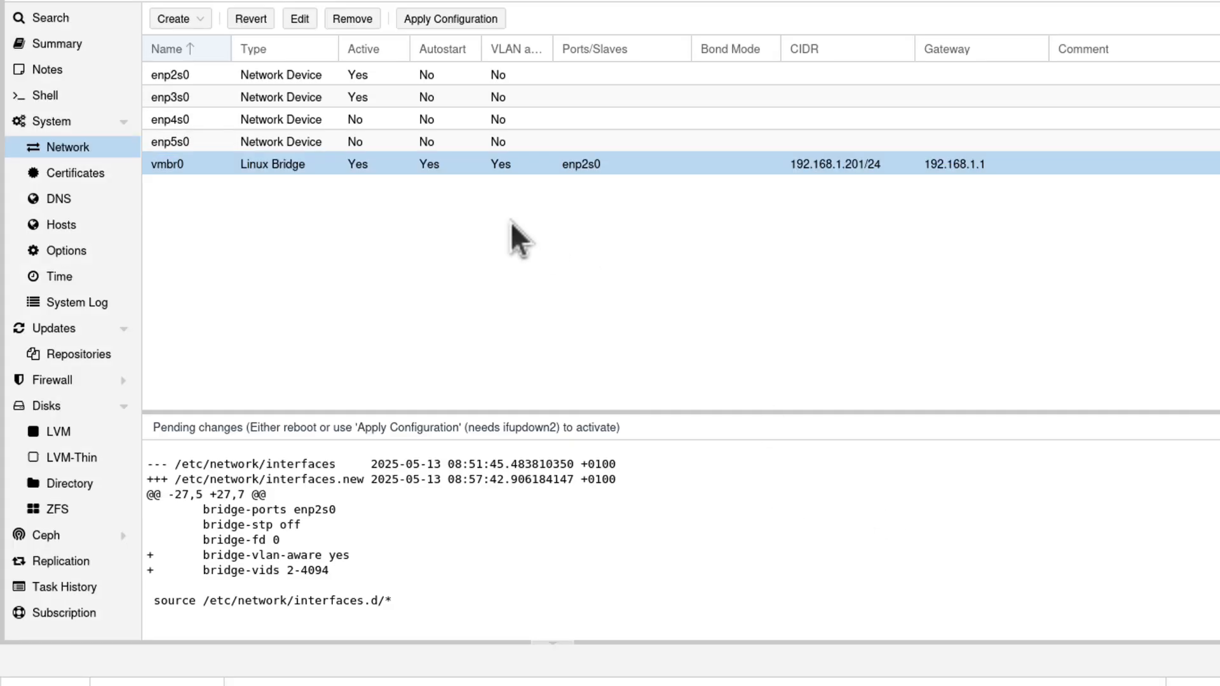
left_click(450, 18)
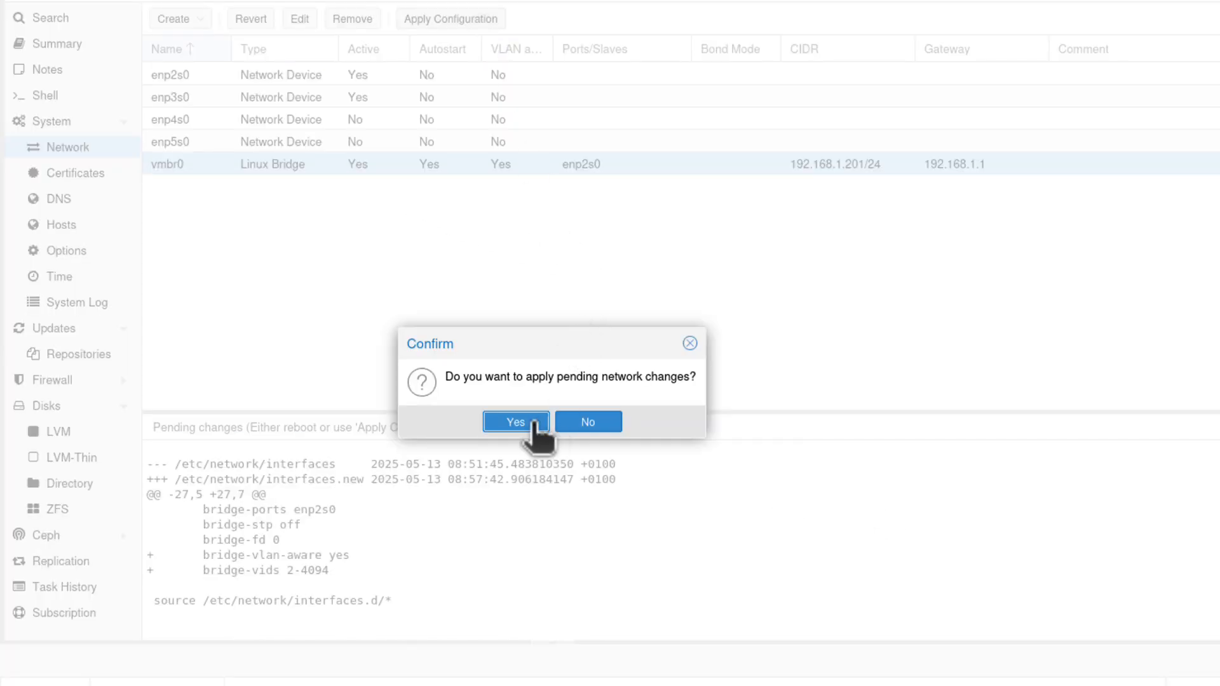
left_click(515, 422)
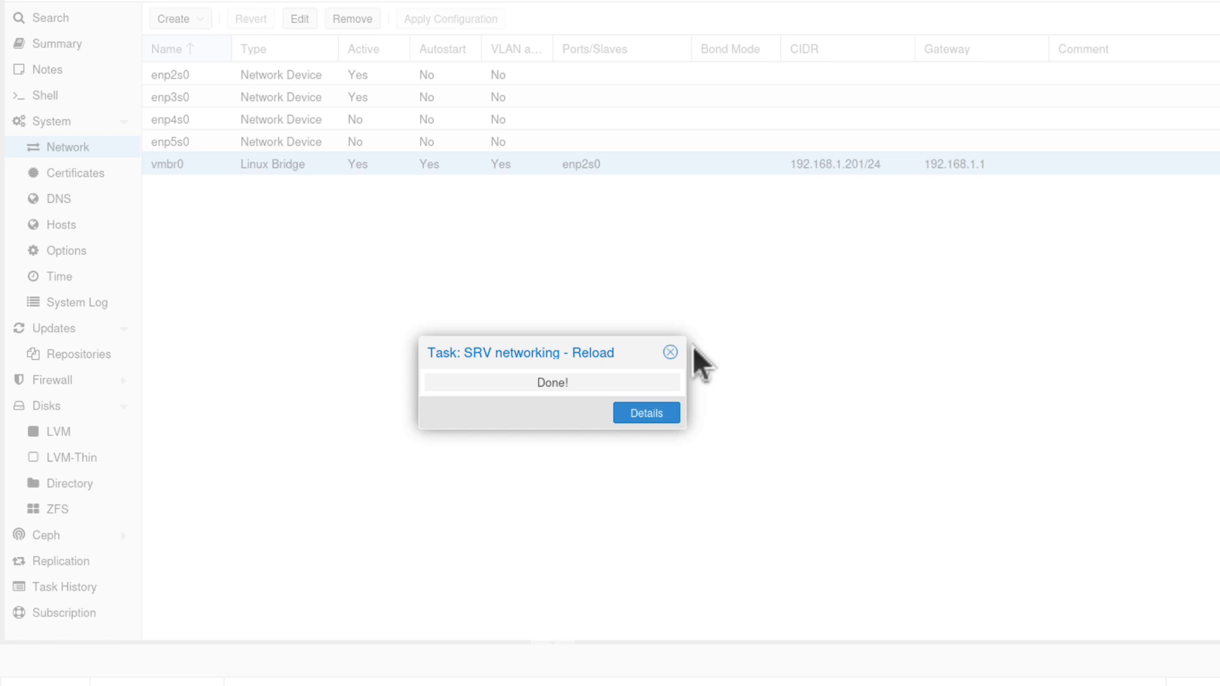
left_click(46, 94)
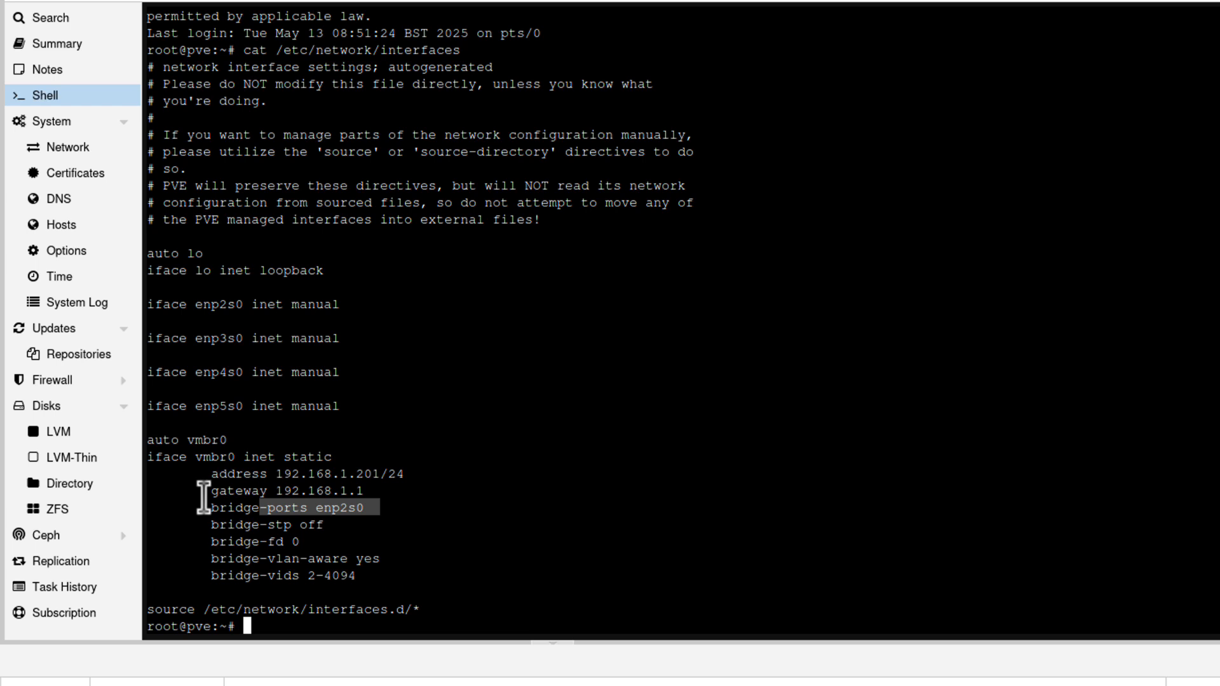
mouse_move(378, 580)
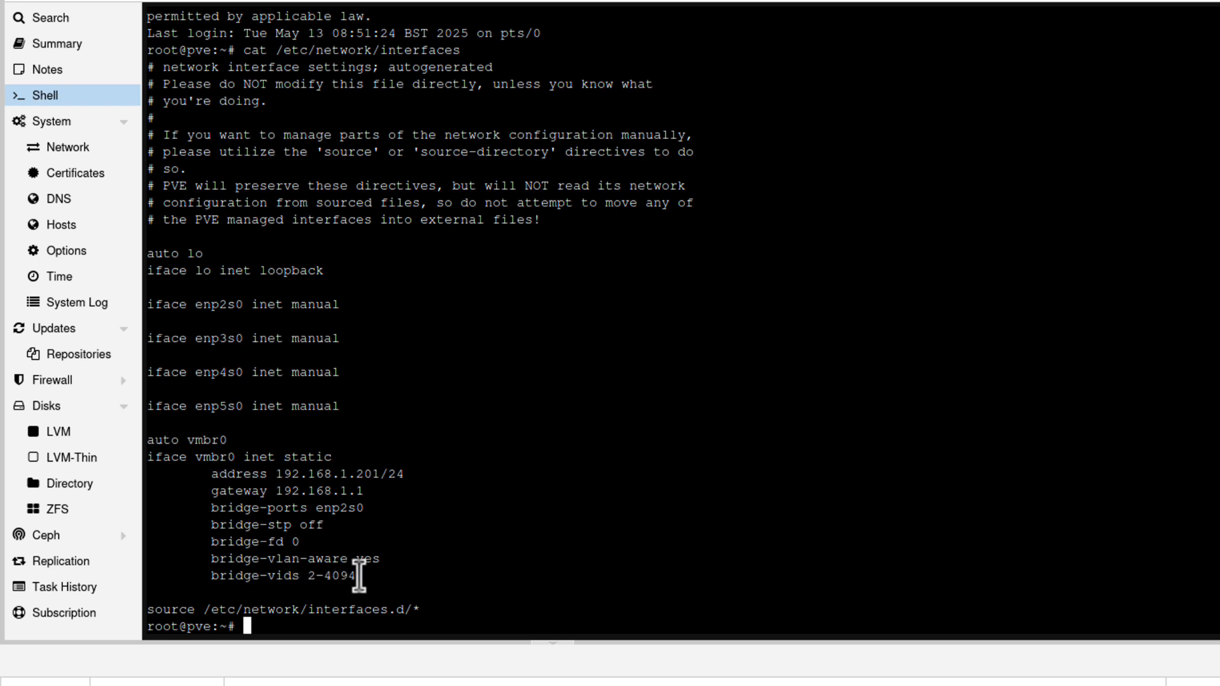
mouse_move(328, 576)
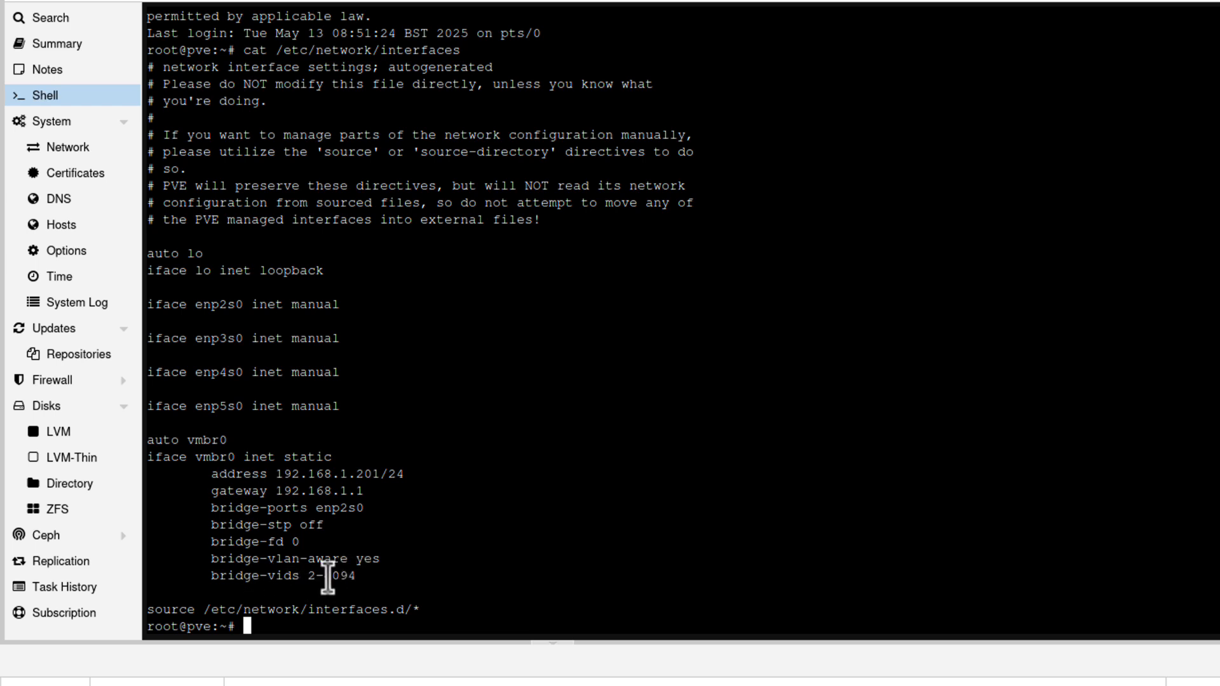
mouse_move(309, 581)
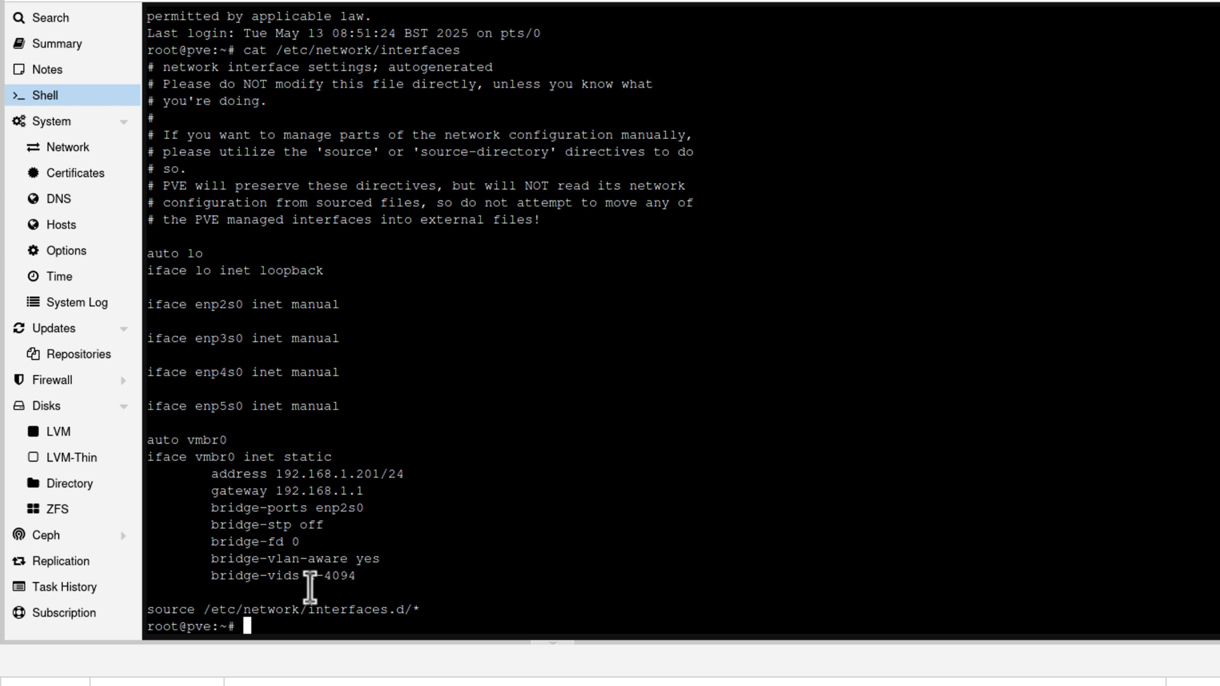
mouse_move(410, 541)
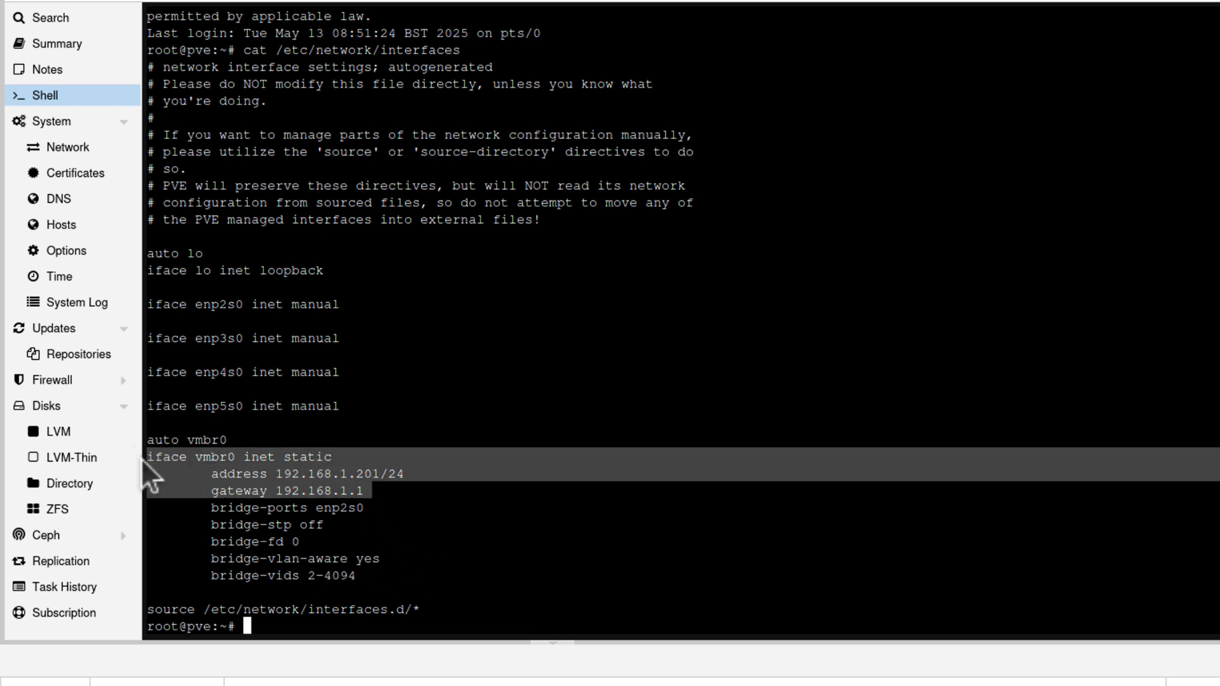
mouse_move(248, 476)
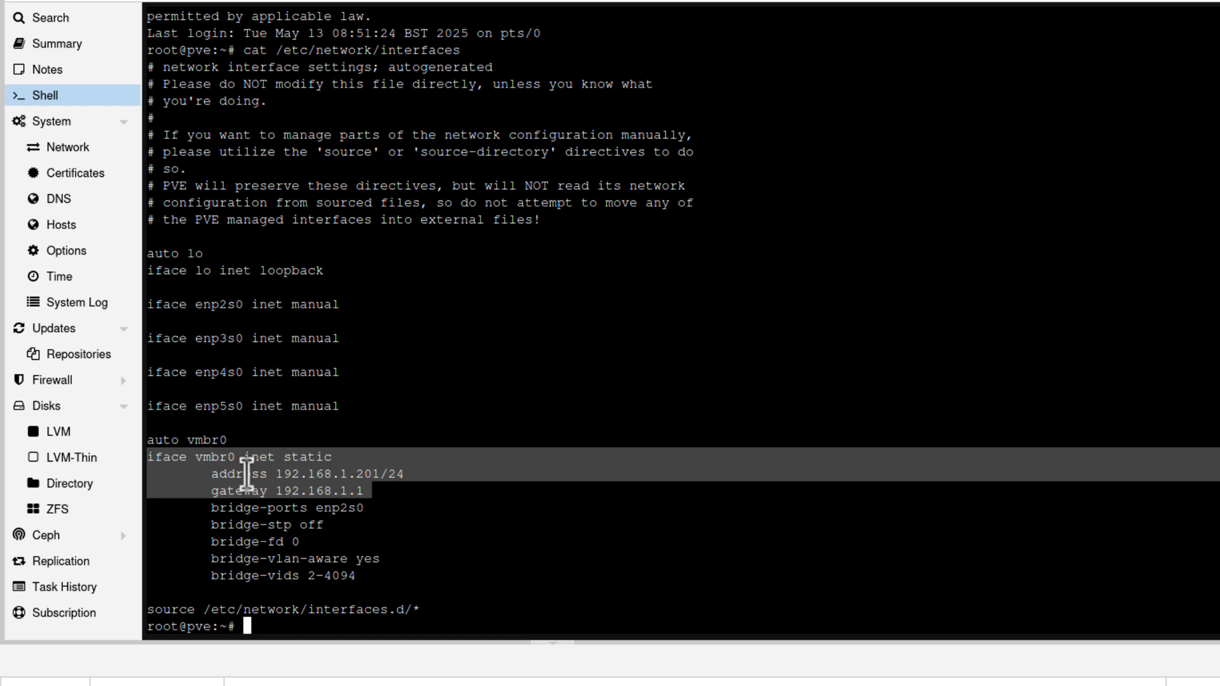
mouse_move(396, 494)
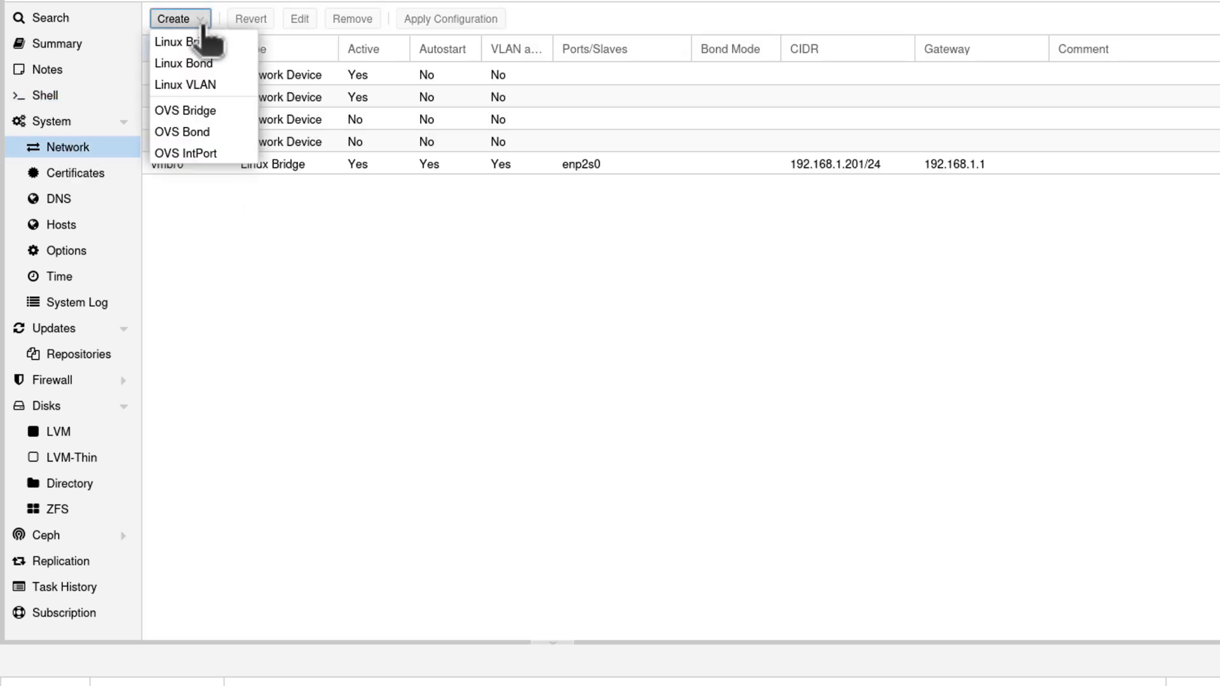
mouse_move(185, 83)
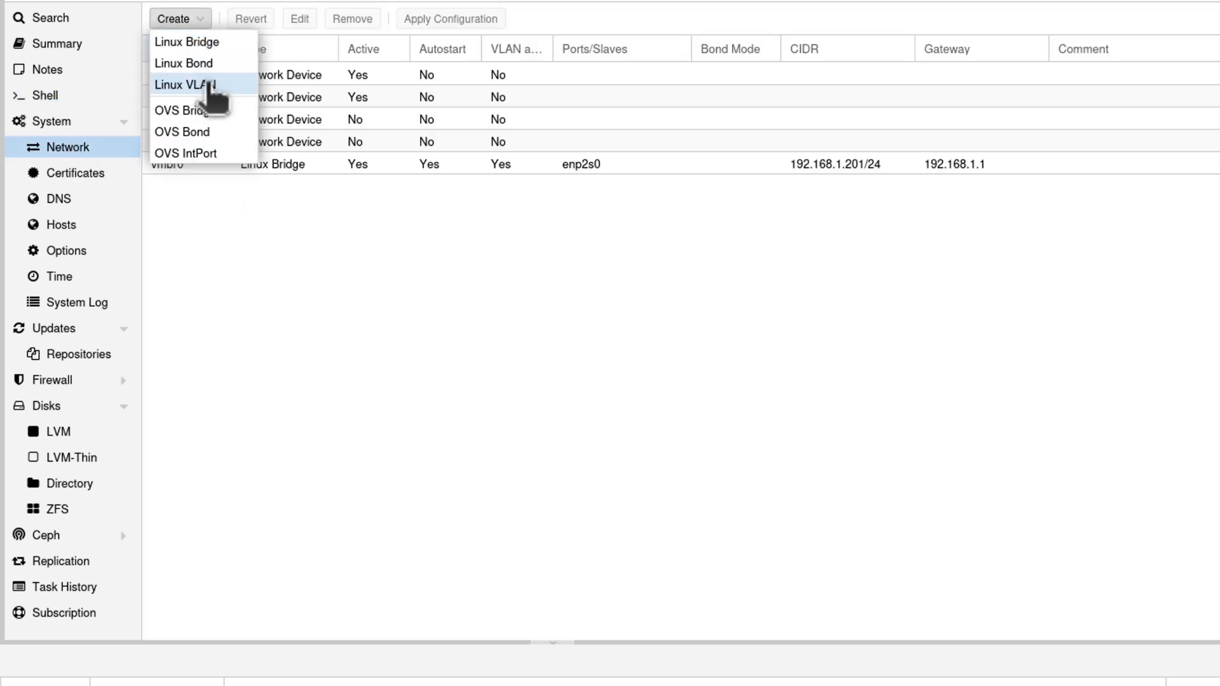
Step: Create Linux VLAN vmbr0.20 with IPv4/CIDR 10.20.20.55/24
left_click(186, 84)
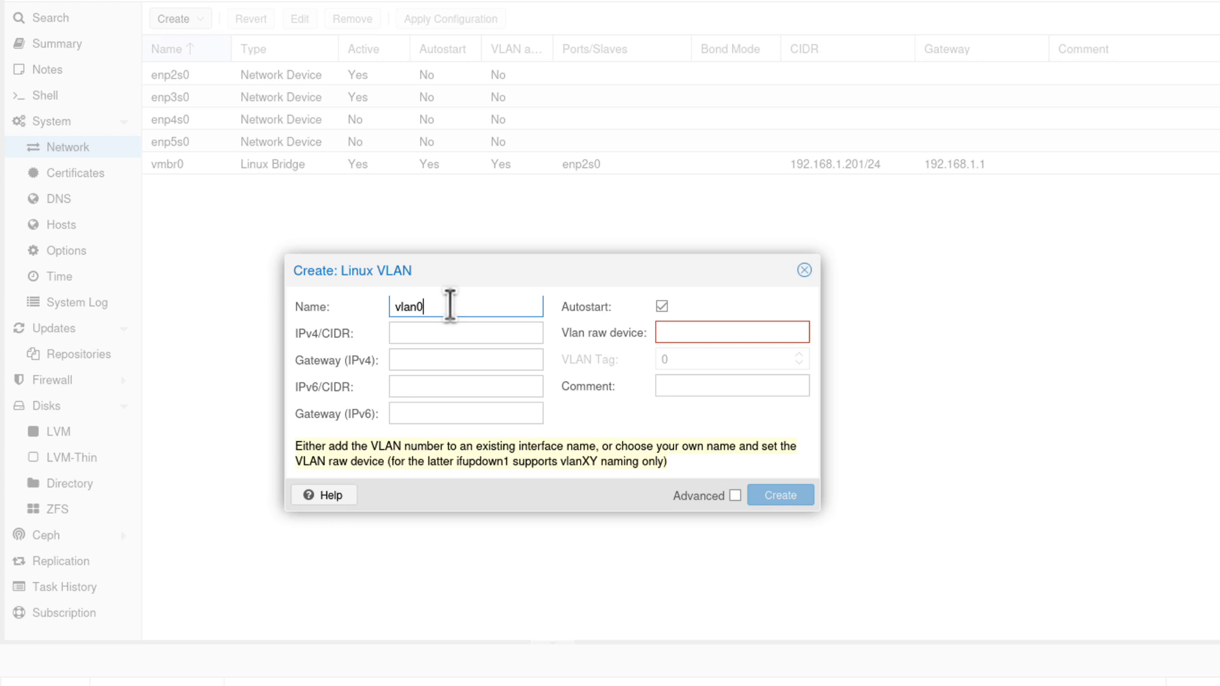
mouse_move(436, 305)
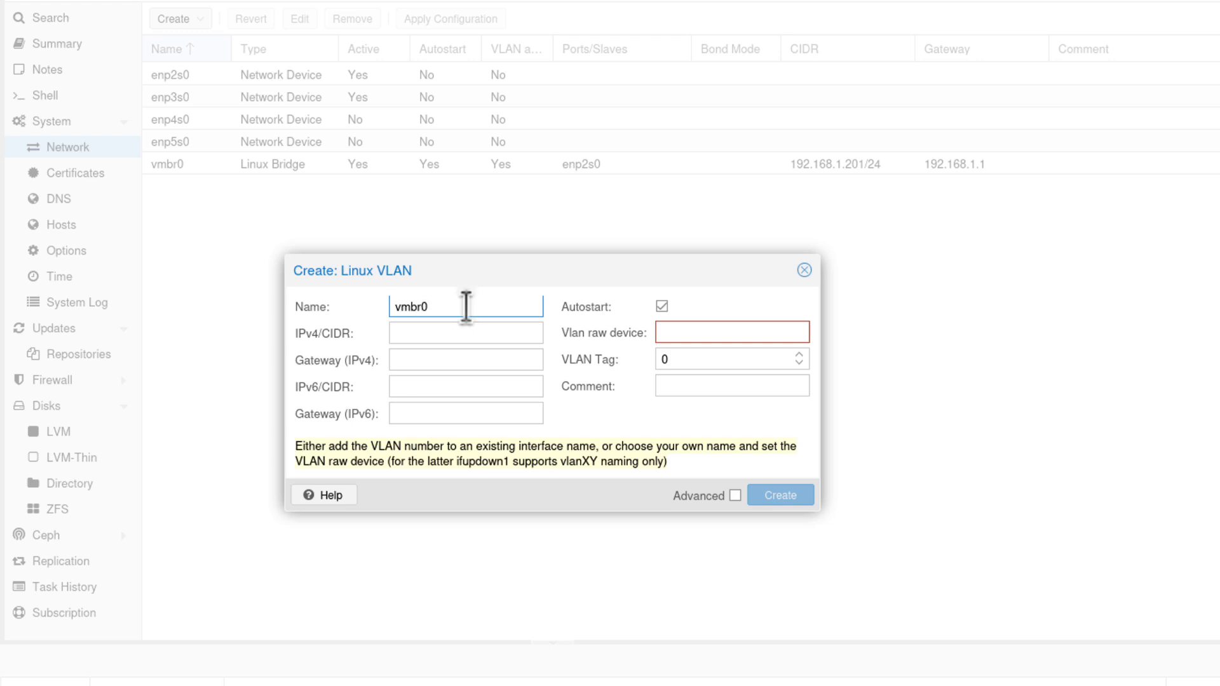
type(".20")
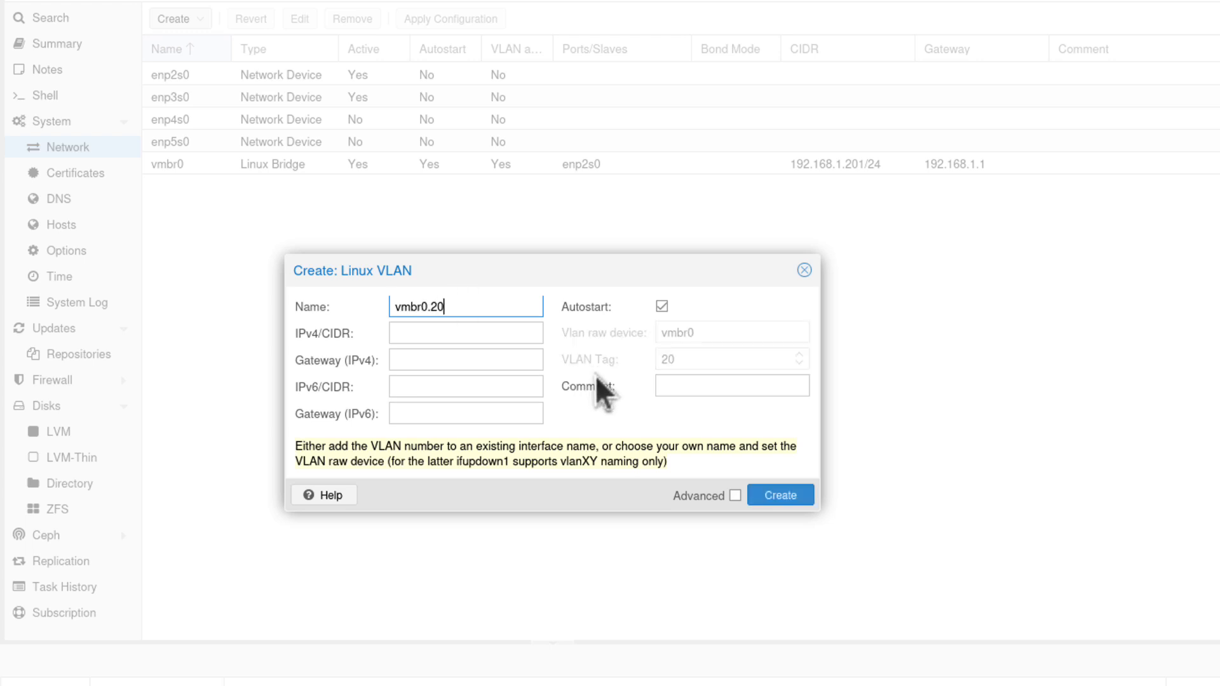
mouse_move(557, 347)
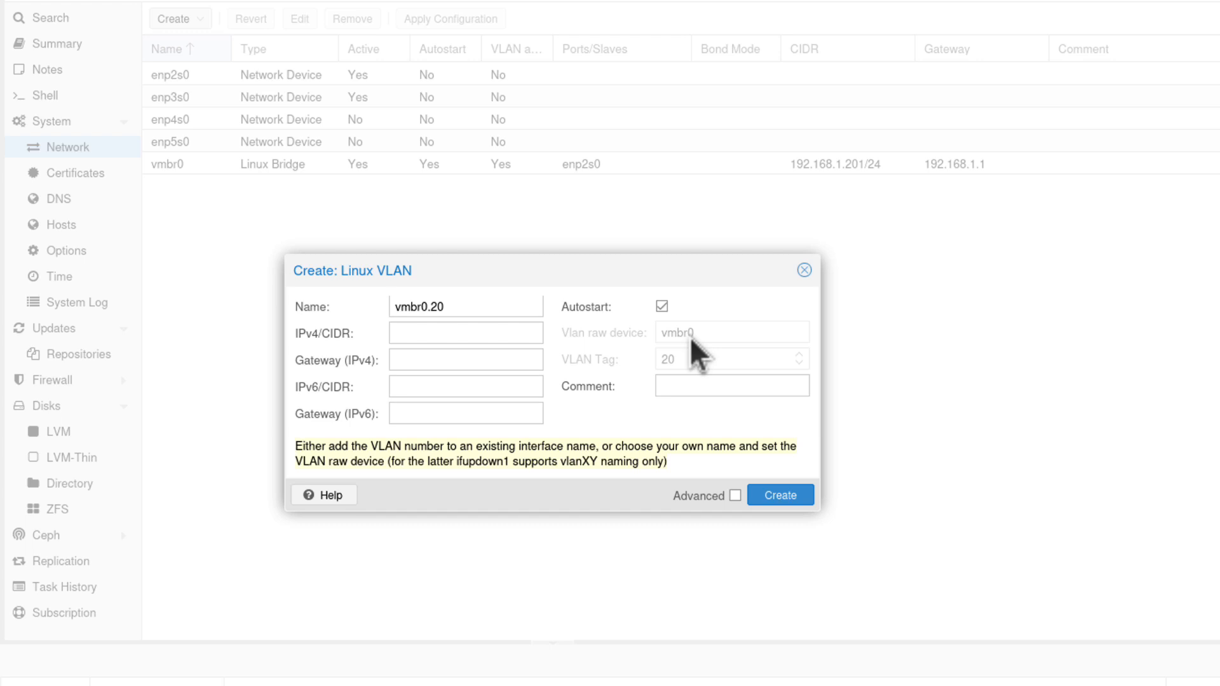
mouse_move(706, 357)
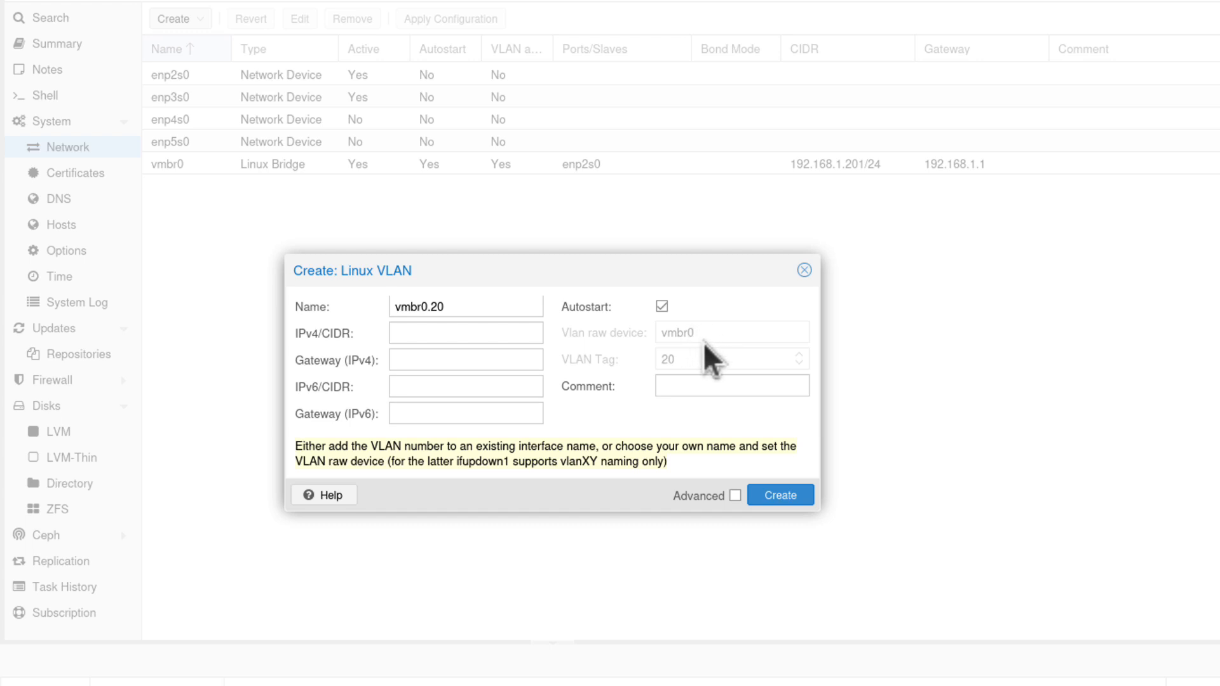
mouse_move(610, 395)
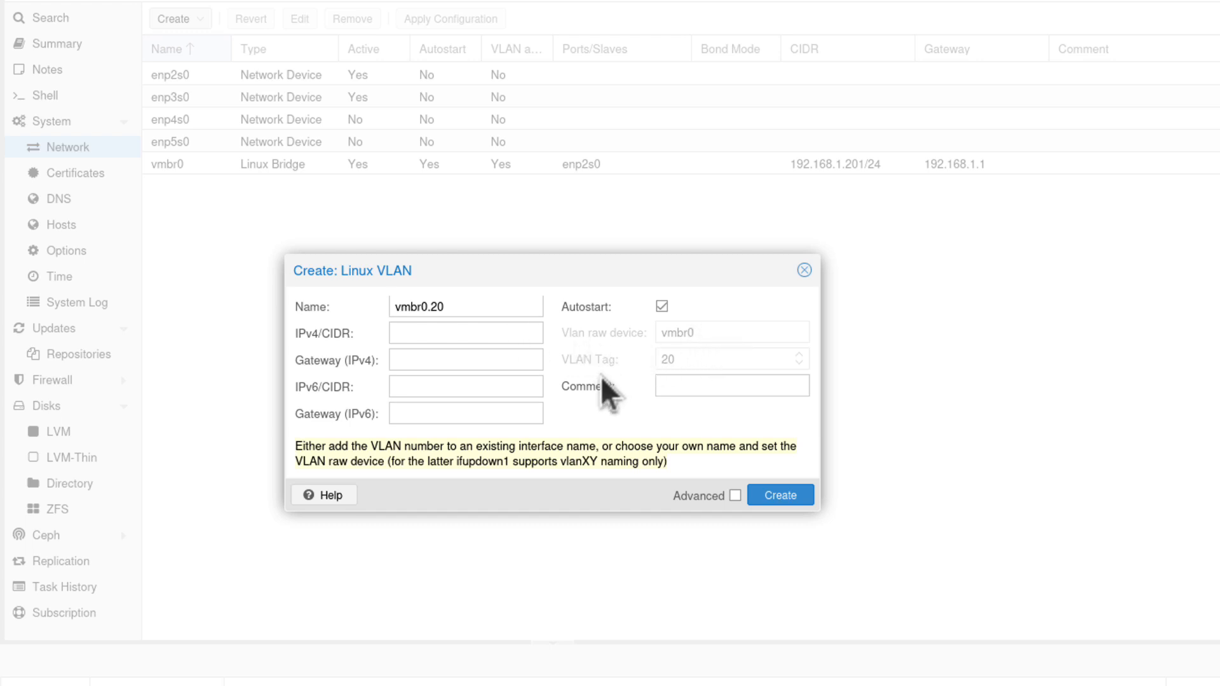
mouse_move(675, 381)
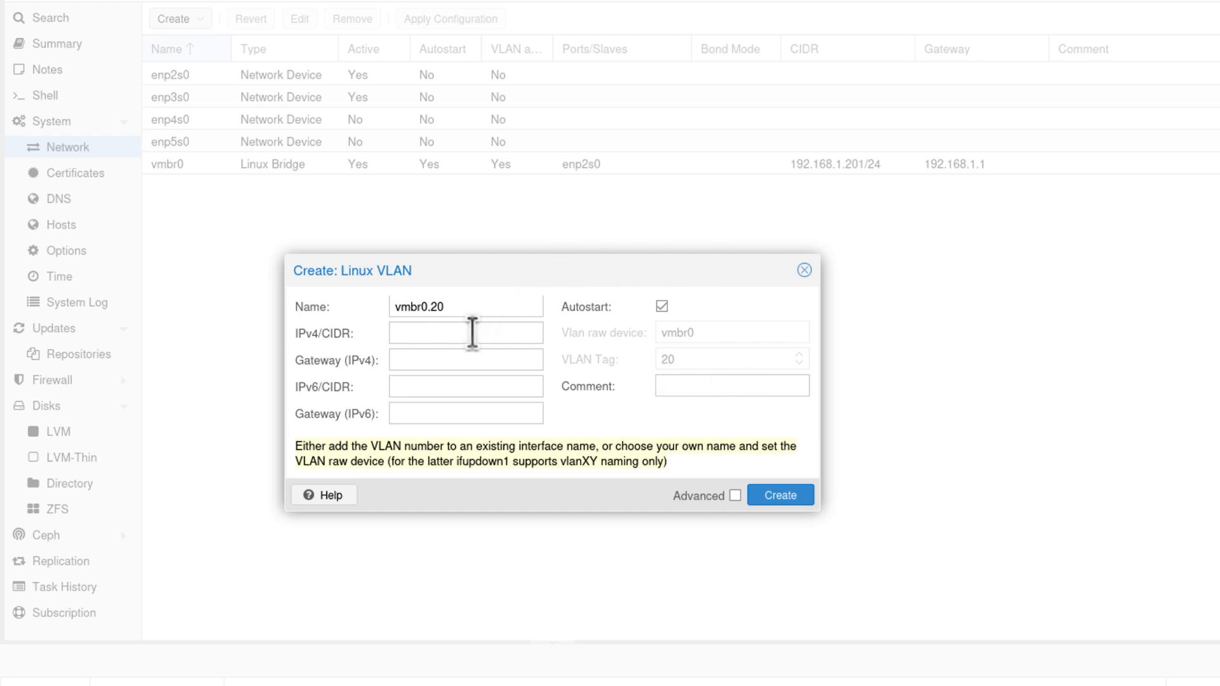
type("10.")
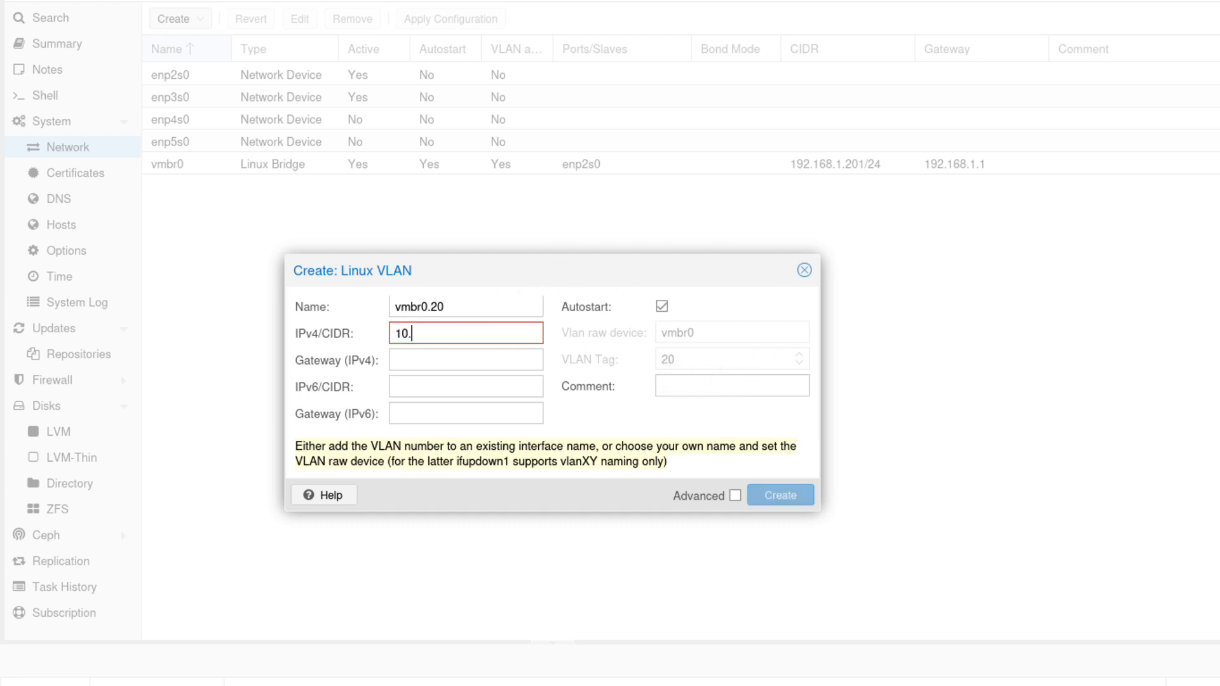
type("20.20.")
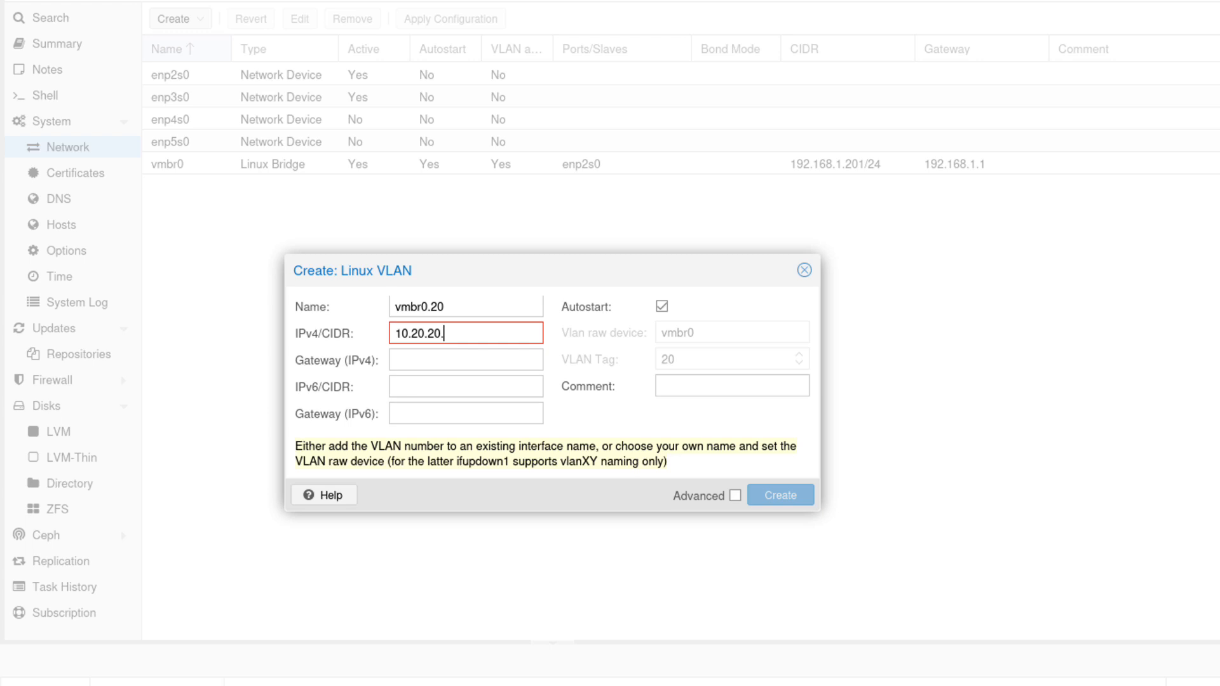
type("55/")
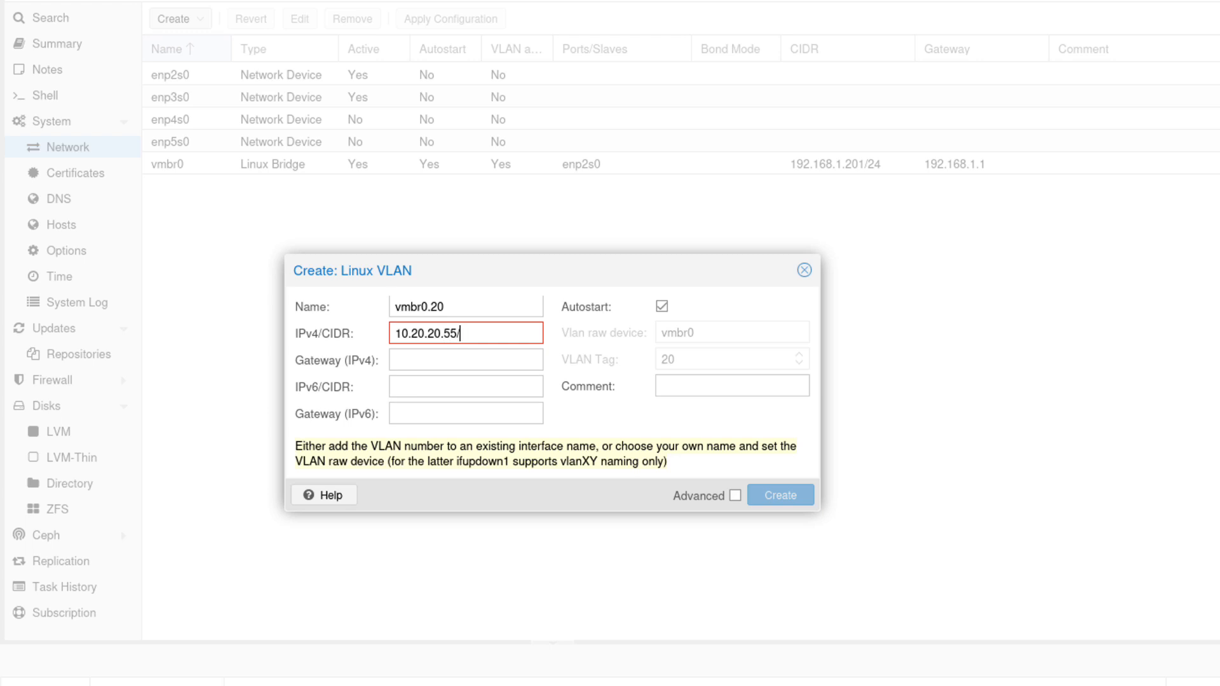
type("24")
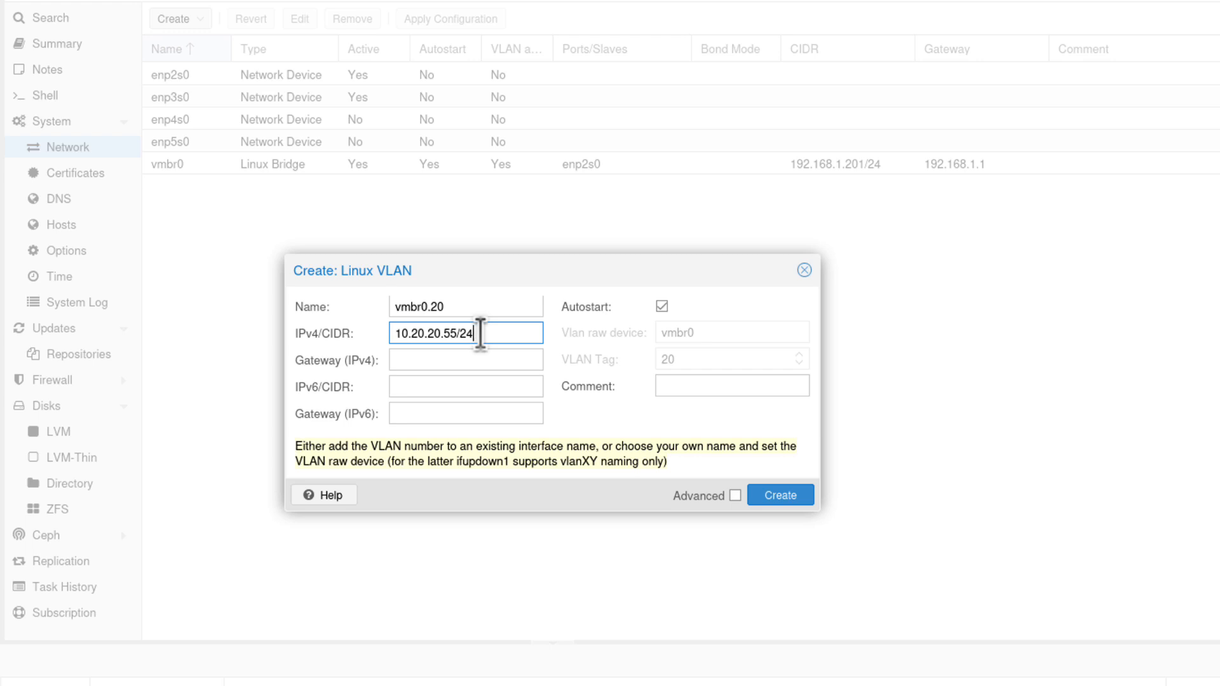
mouse_move(513, 498)
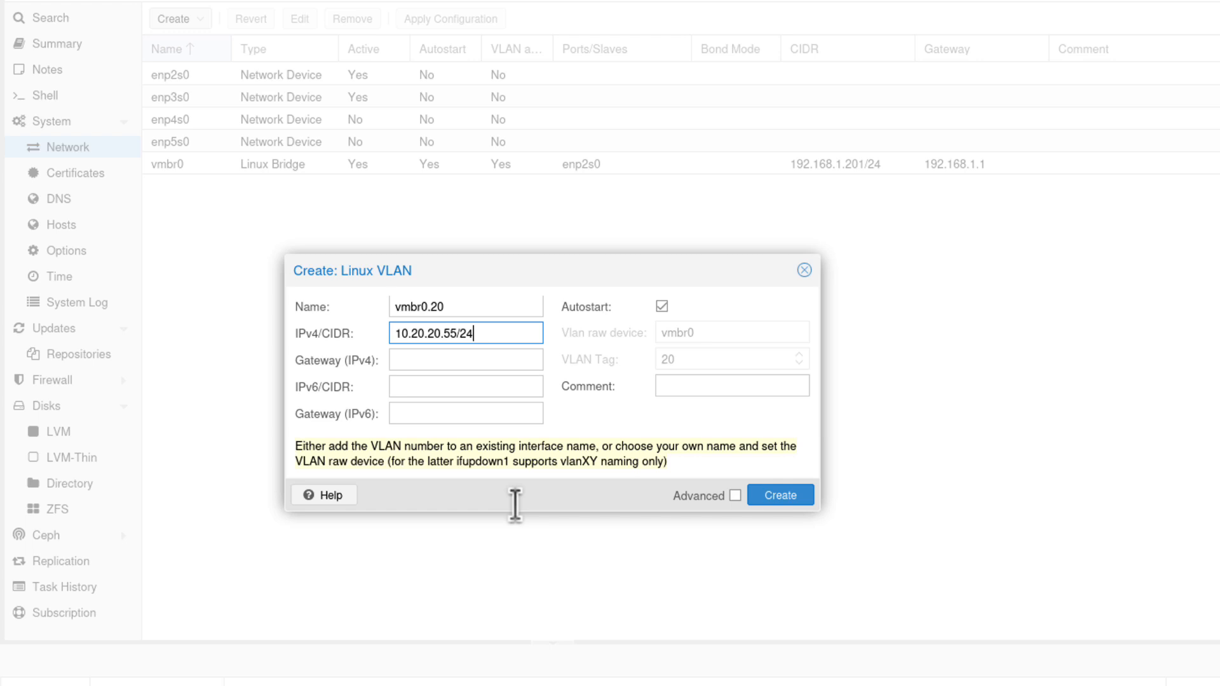
left_click(779, 495)
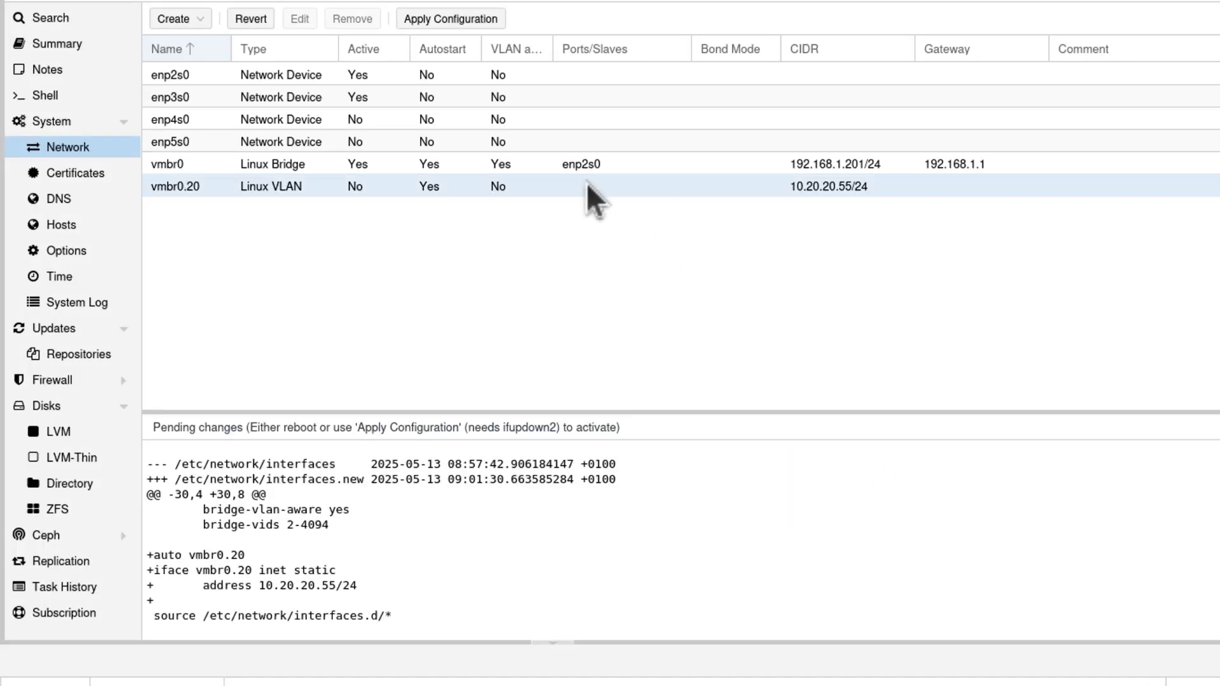
left_click(615, 186)
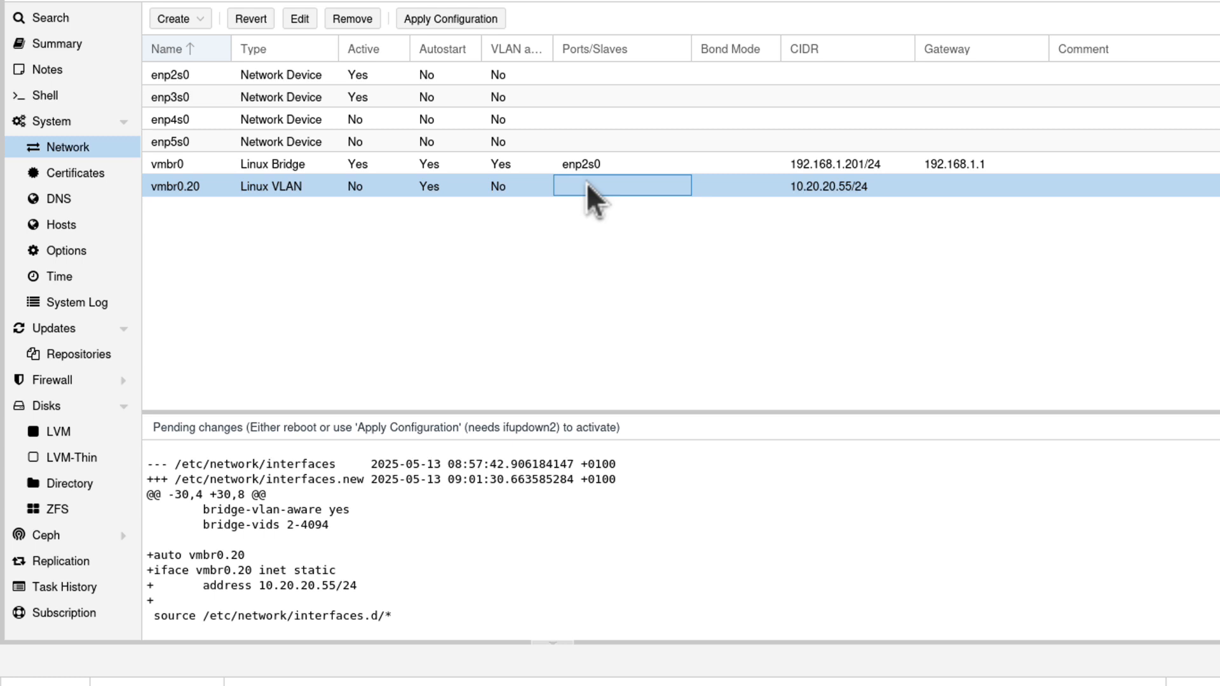
mouse_move(858, 213)
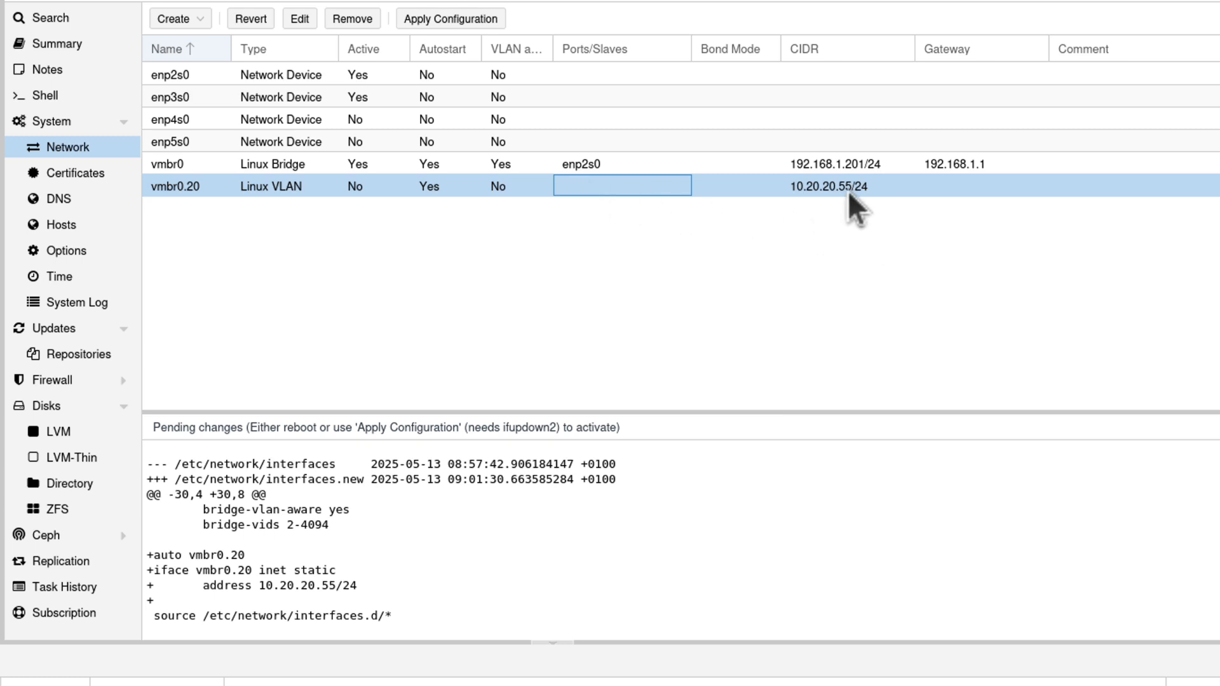
left_click(847, 186)
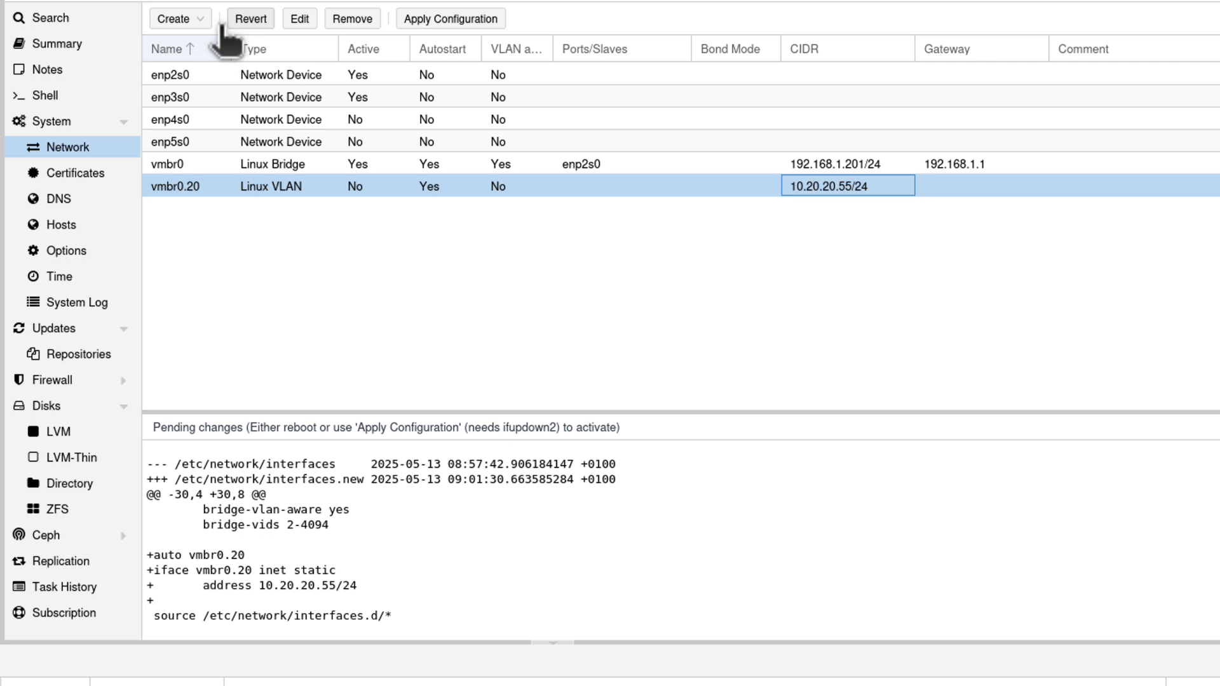
left_click(175, 18)
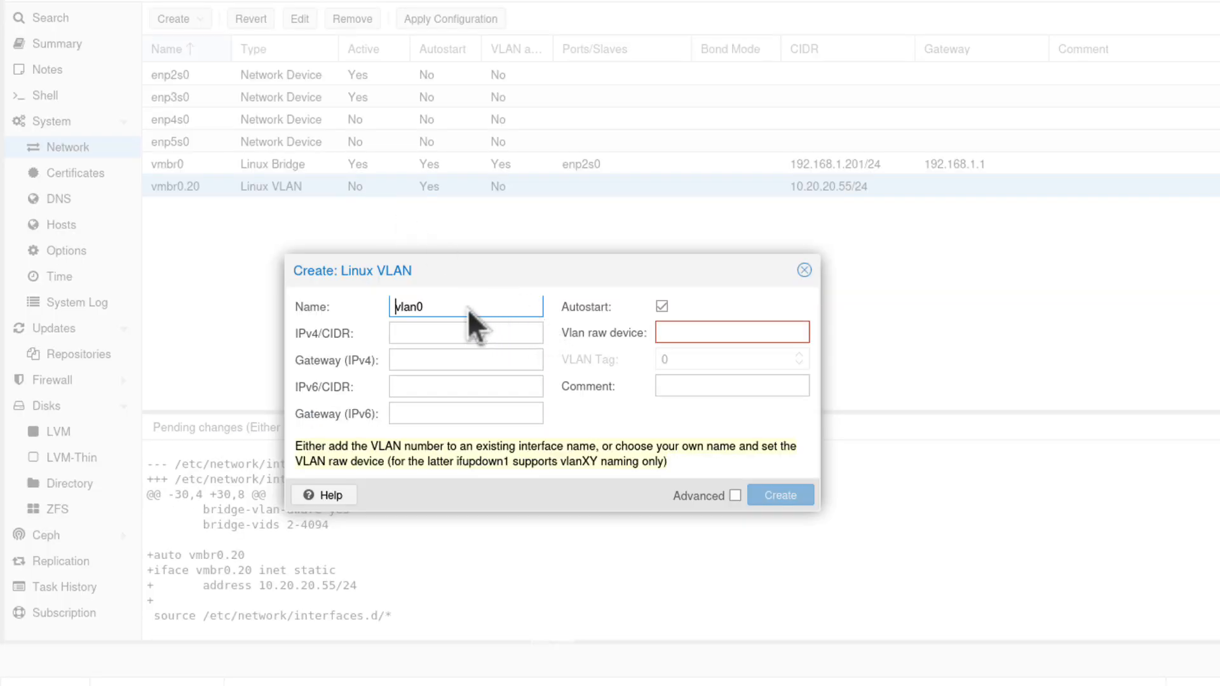
Step: Enter the new VLAN's name so raw device vmbr0 and tag 30 autofill
type("vmbr0.30")
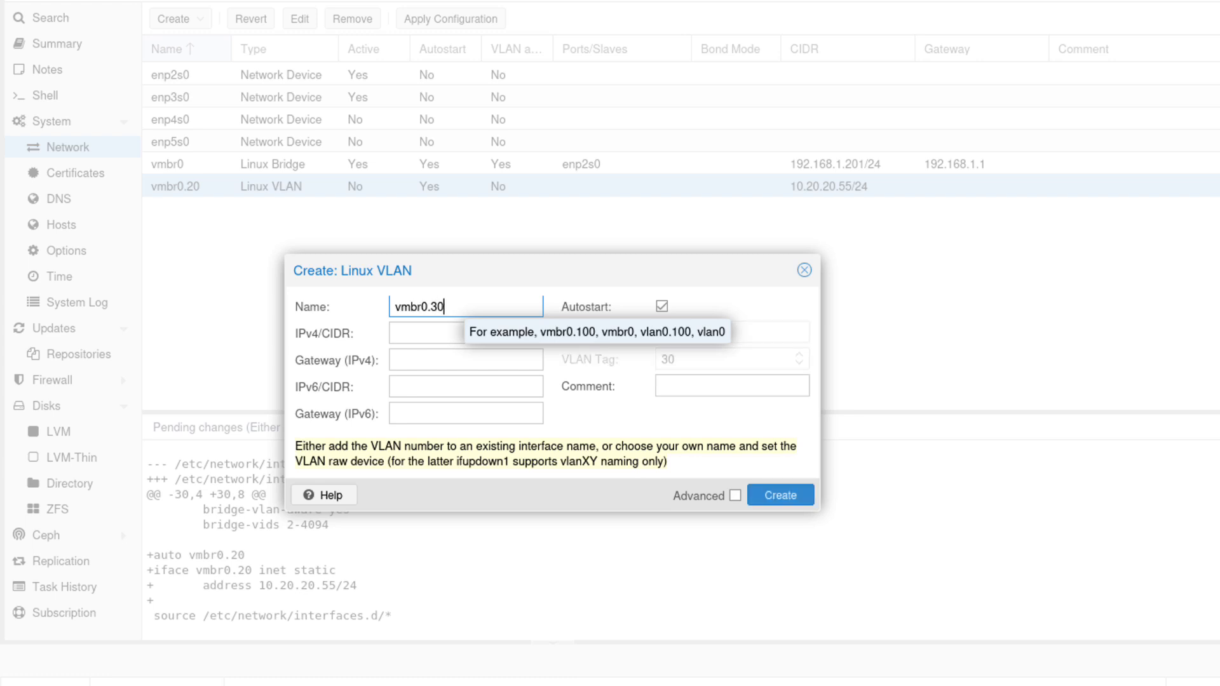
left_click(465, 333)
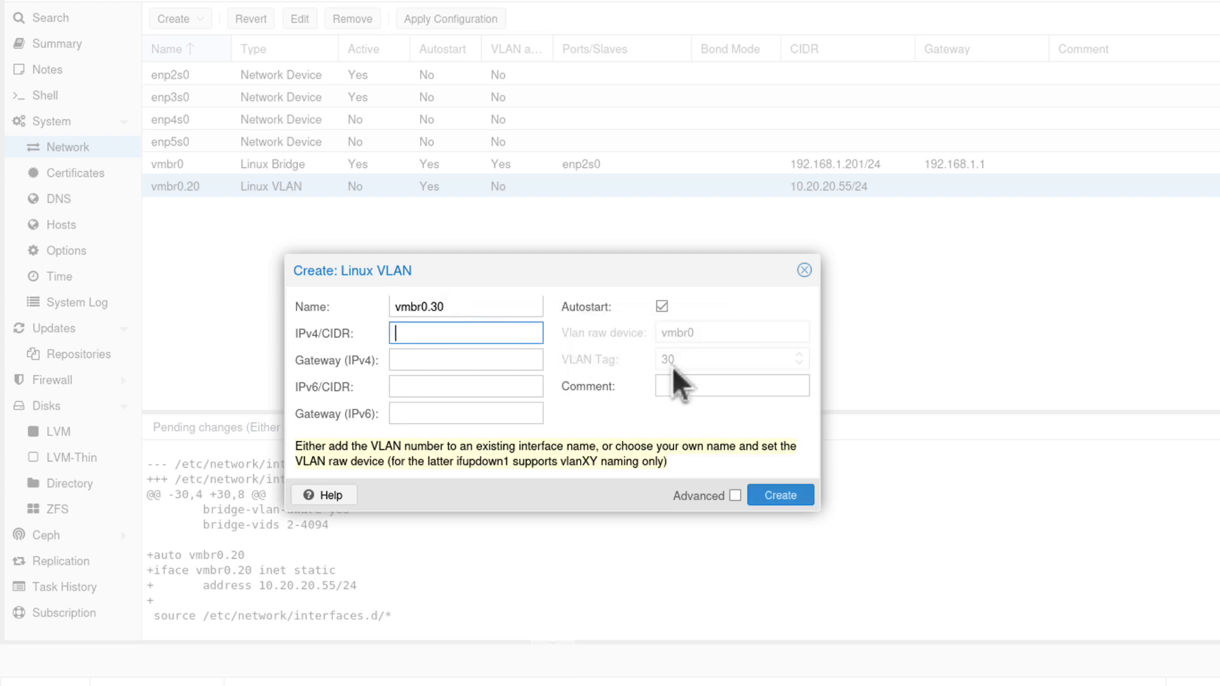
mouse_move(700, 366)
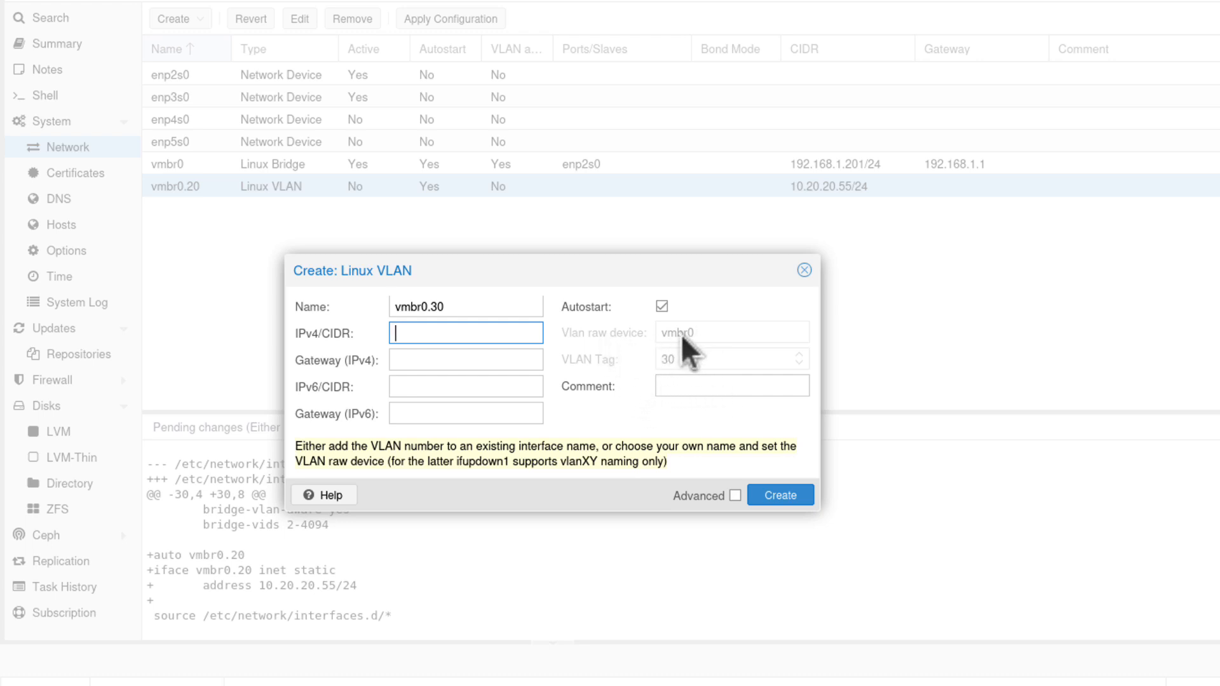
mouse_move(482, 304)
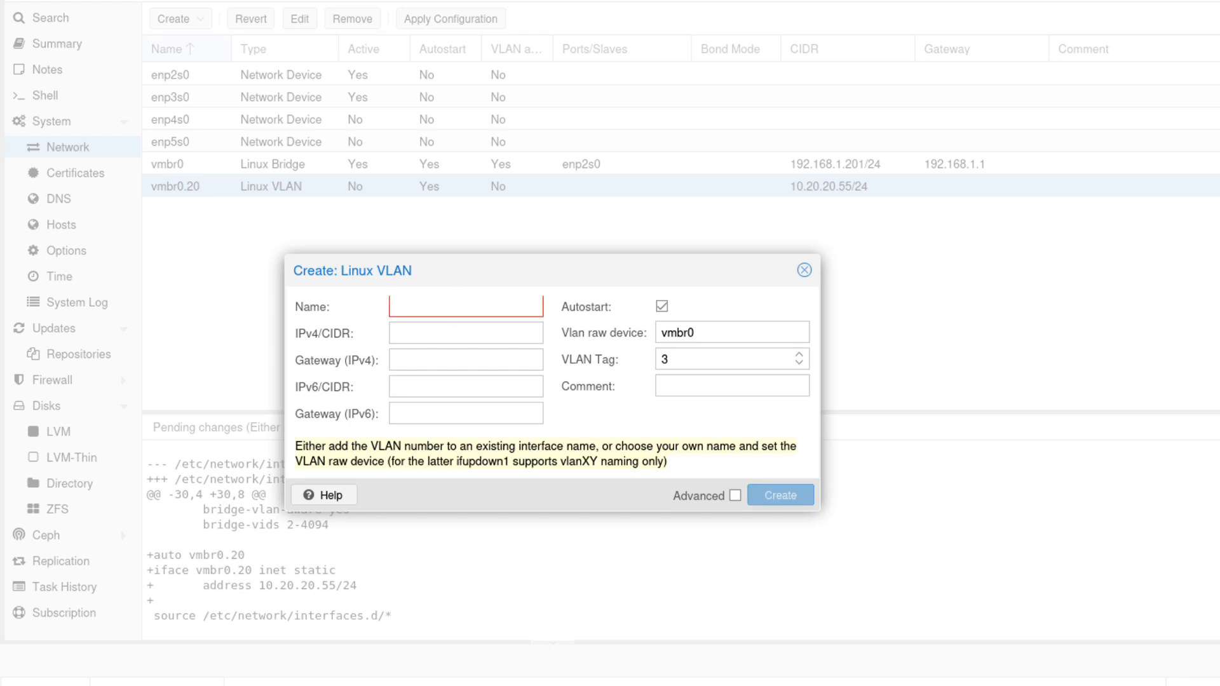
Step: Create VLAN marek30 on vmbr0 with tag 30 and address 10.30.30.88/24
type("marek30")
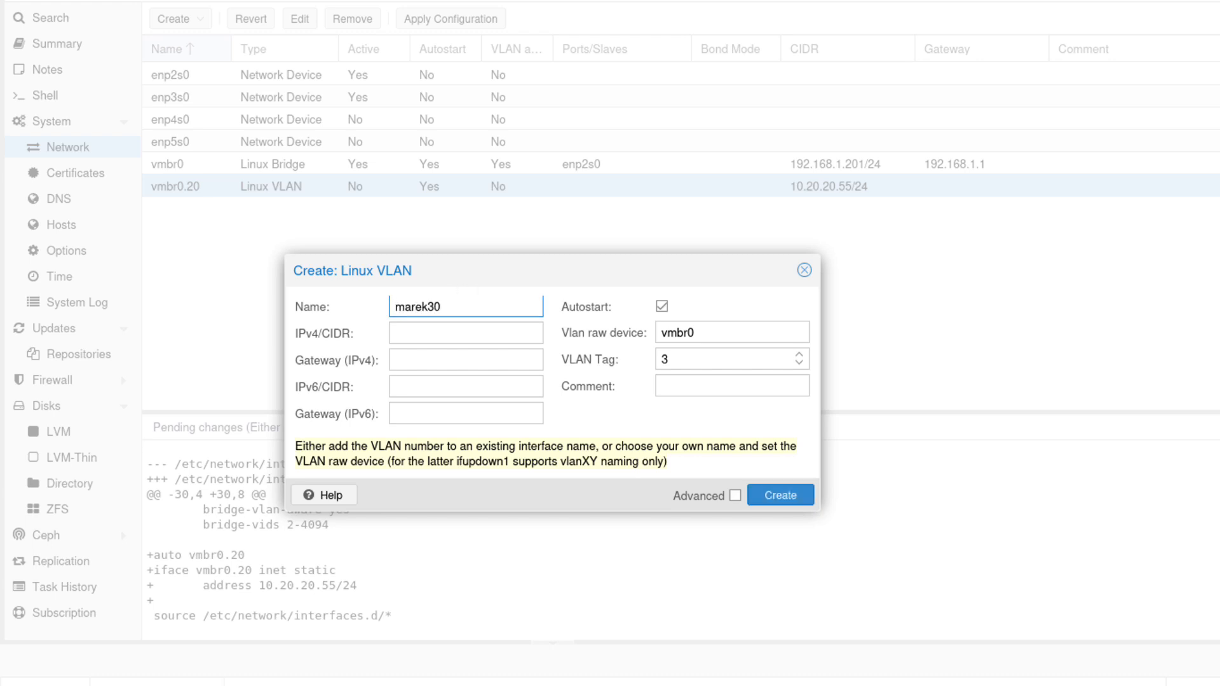
left_click(729, 332)
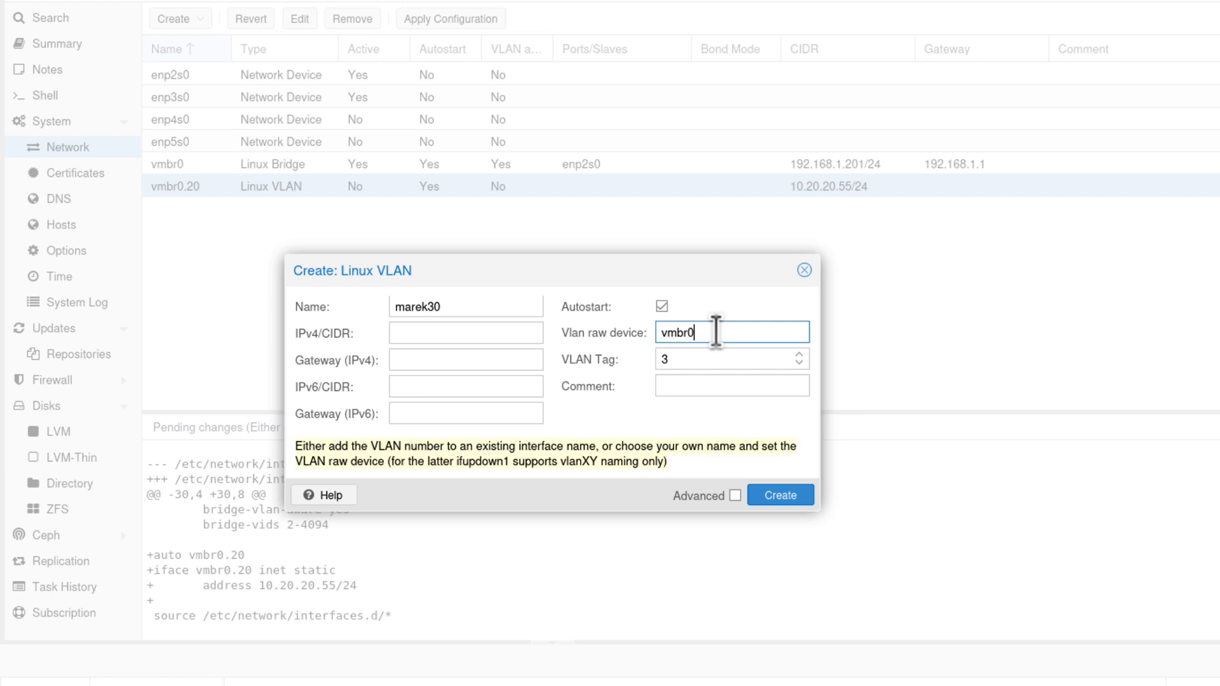
mouse_move(303, 183)
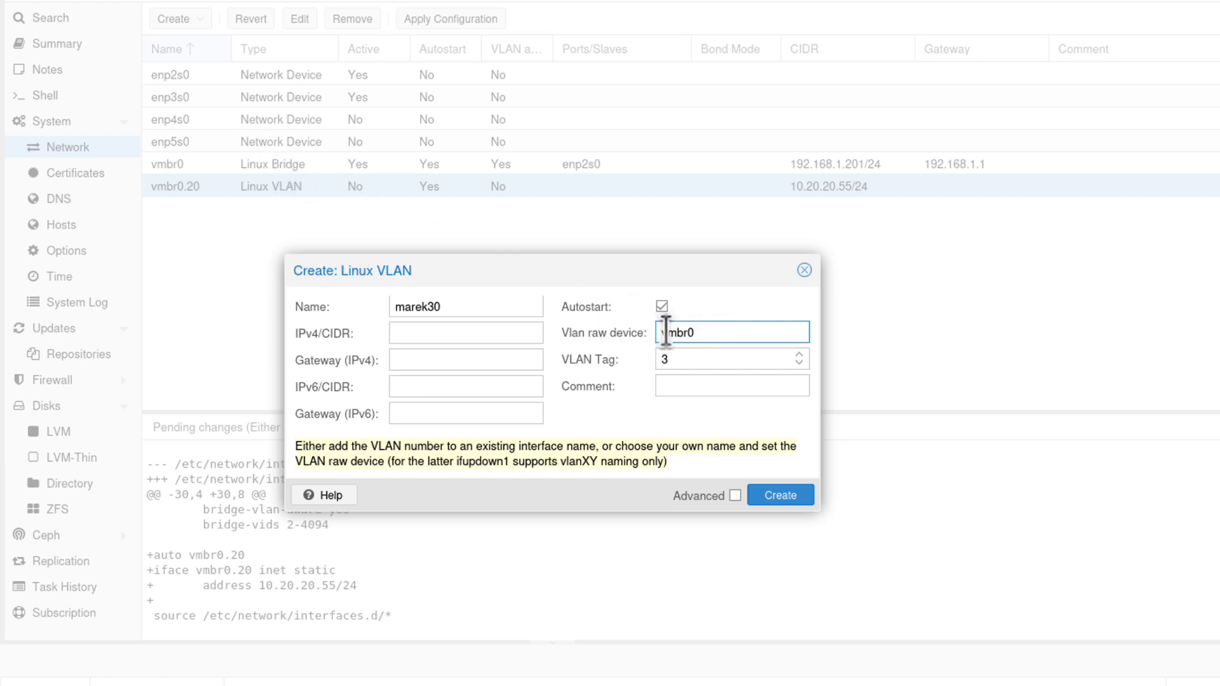
left_click(723, 358)
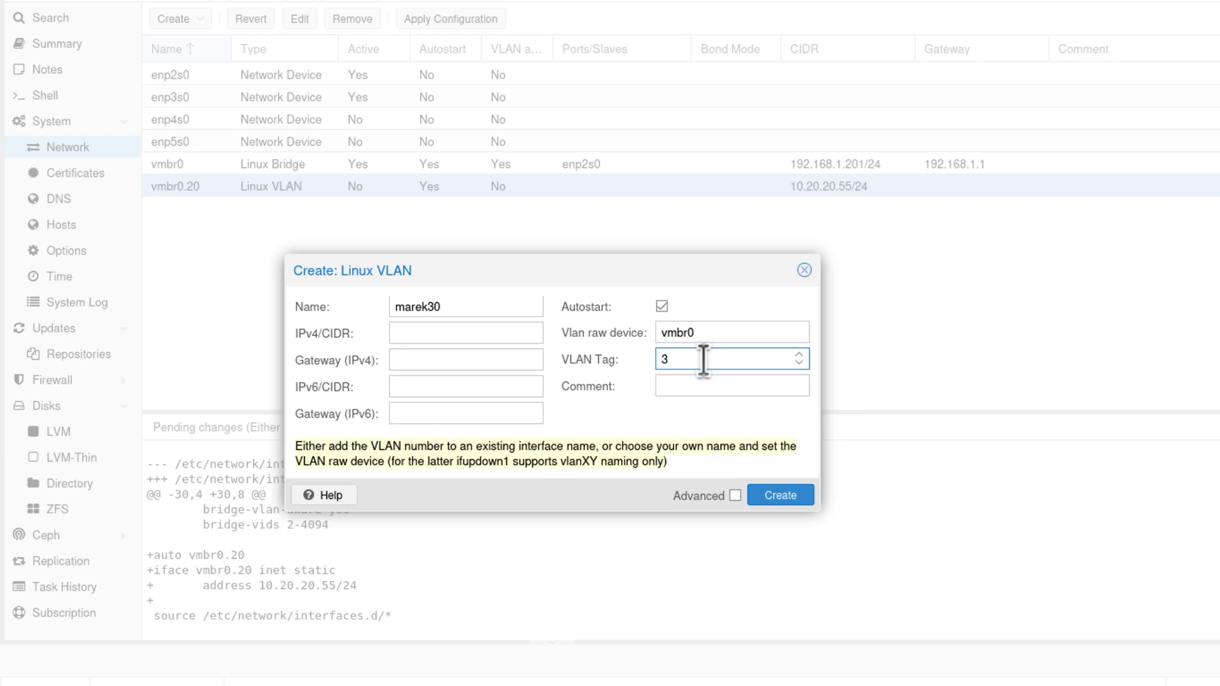
mouse_move(669, 360)
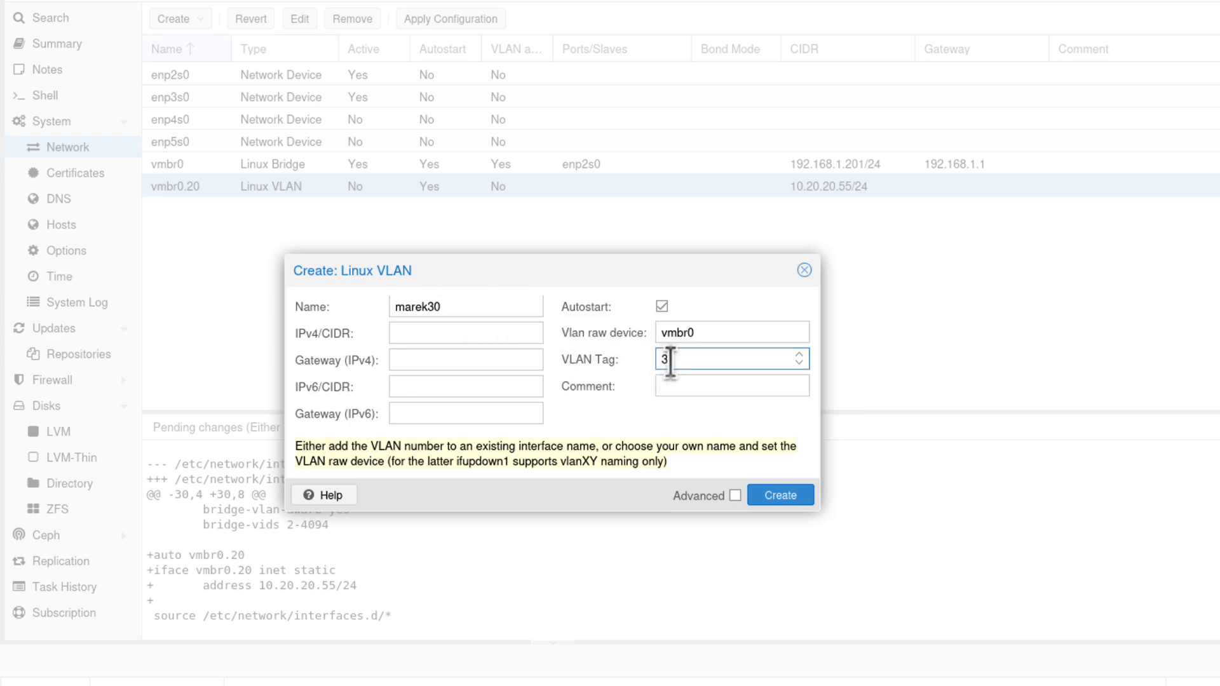
type("77")
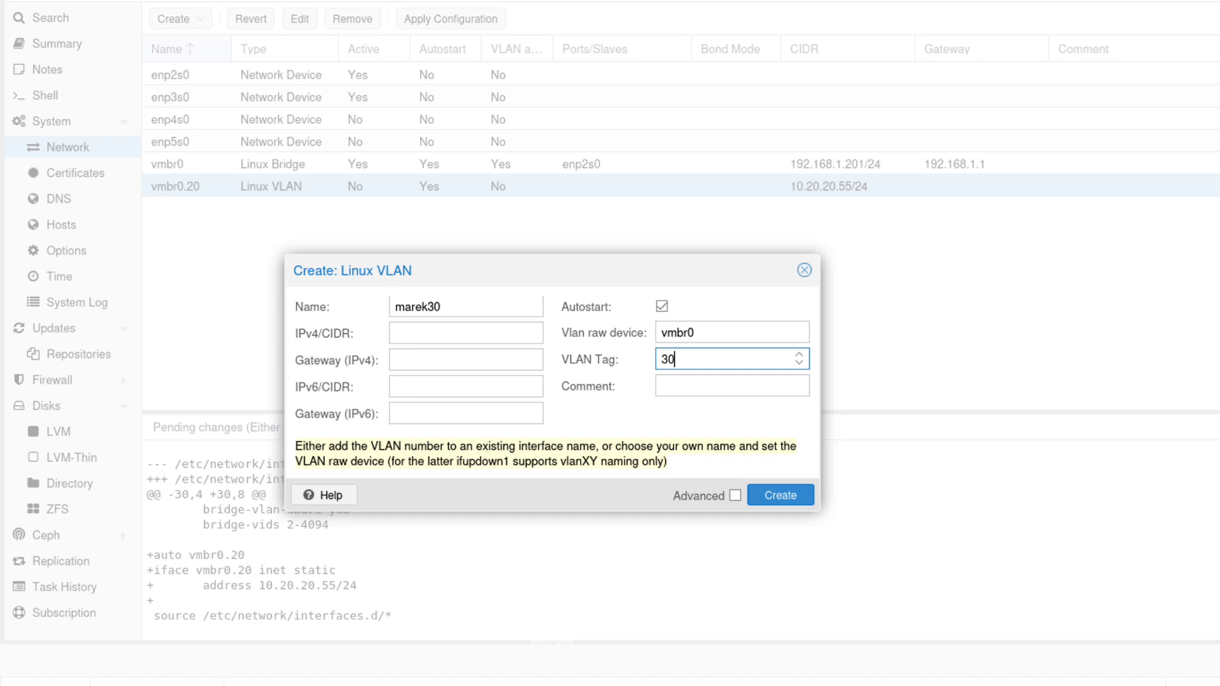
mouse_move(720, 367)
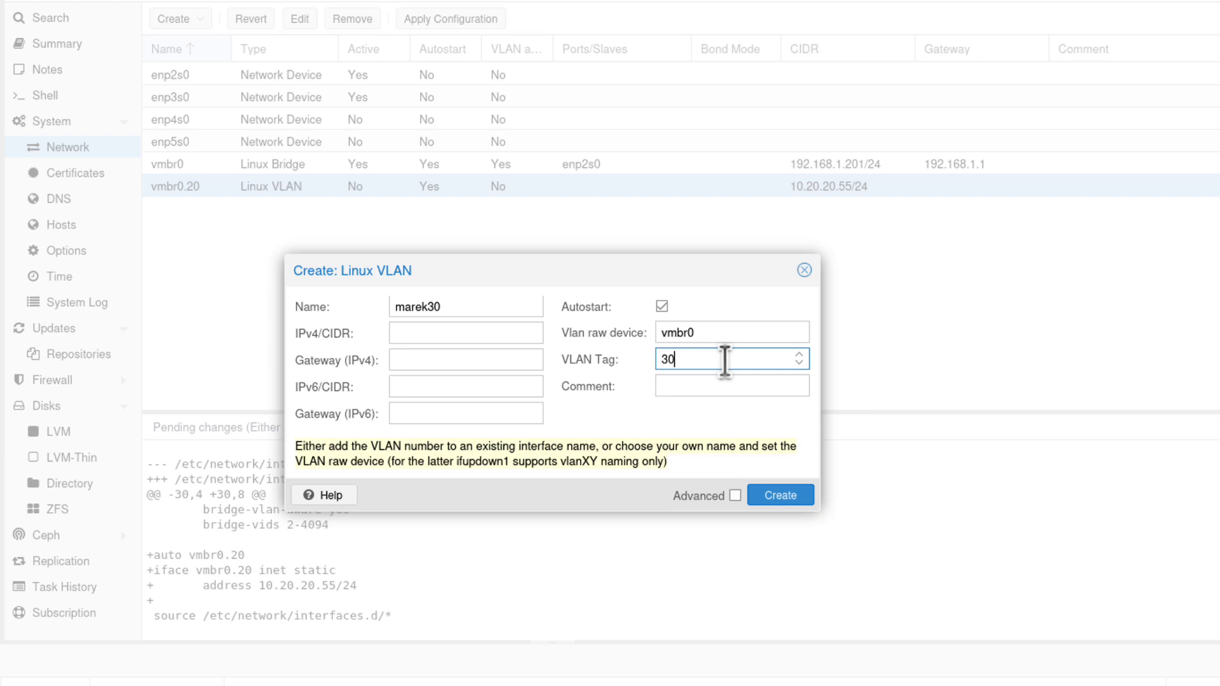
mouse_move(622, 399)
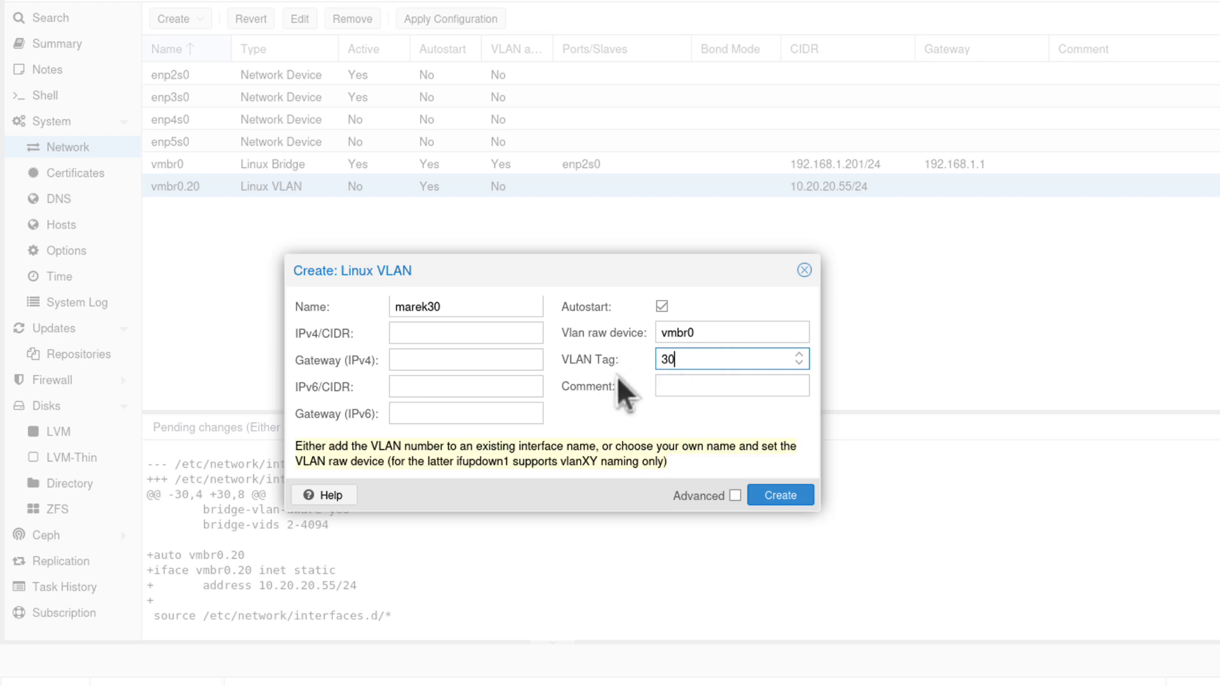
left_click(465, 332)
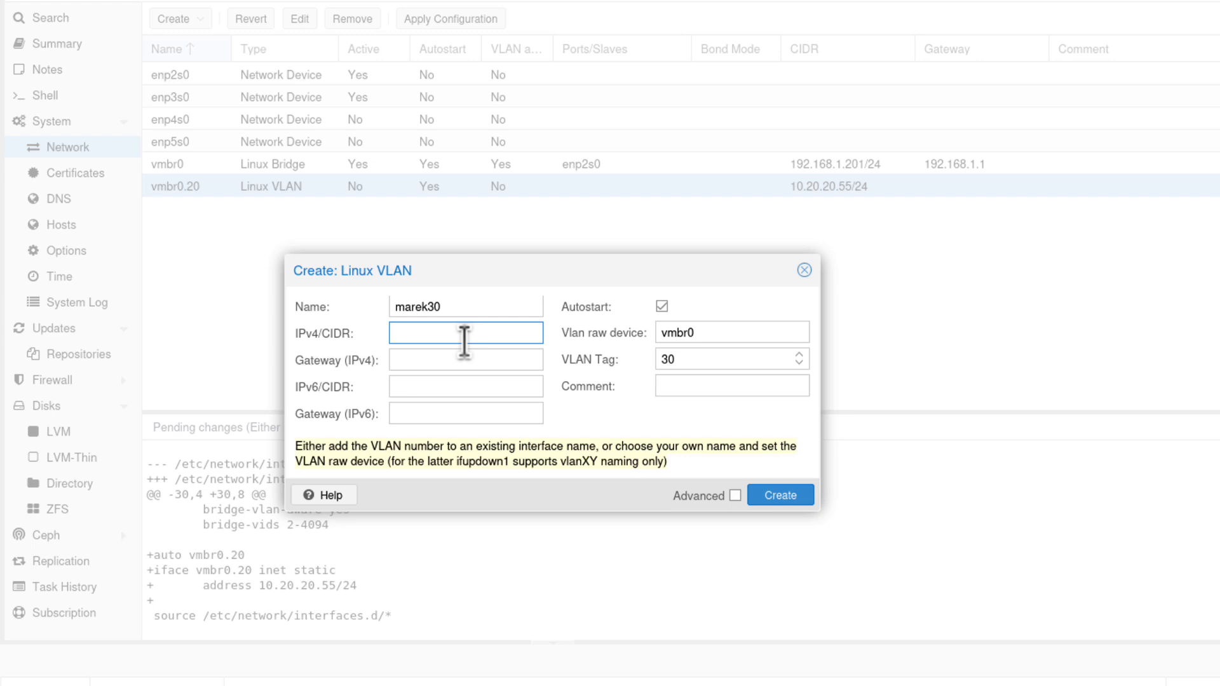
type("10.30.30")
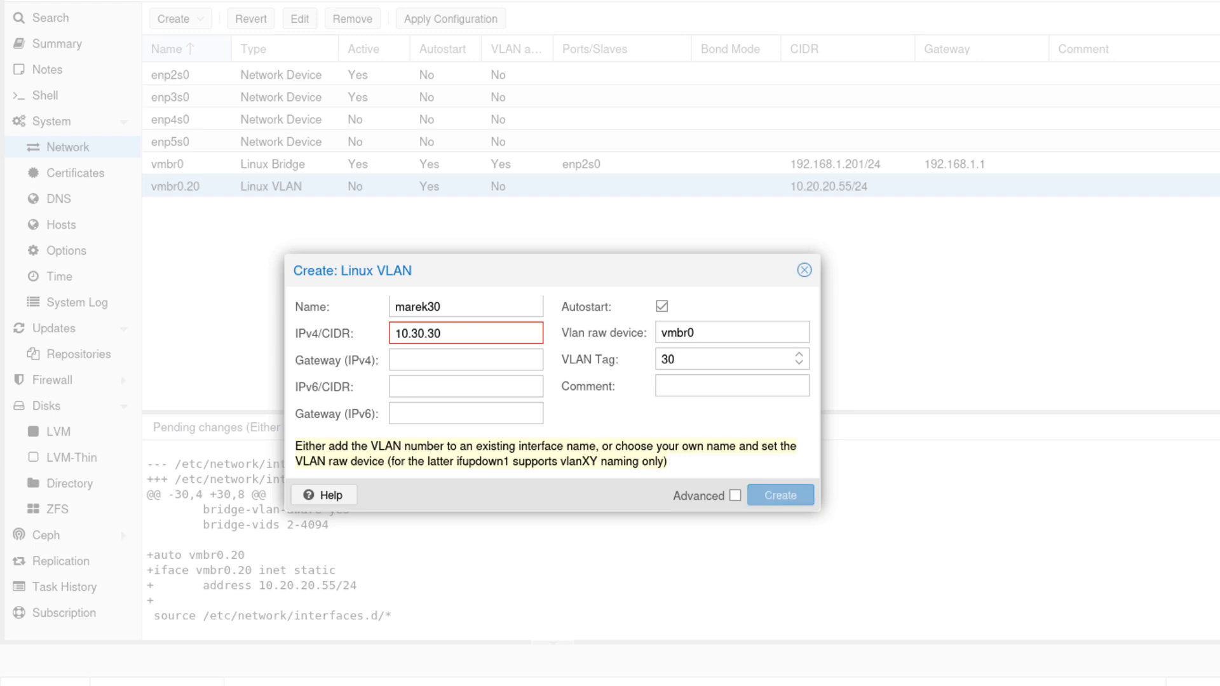
left_click(447, 333)
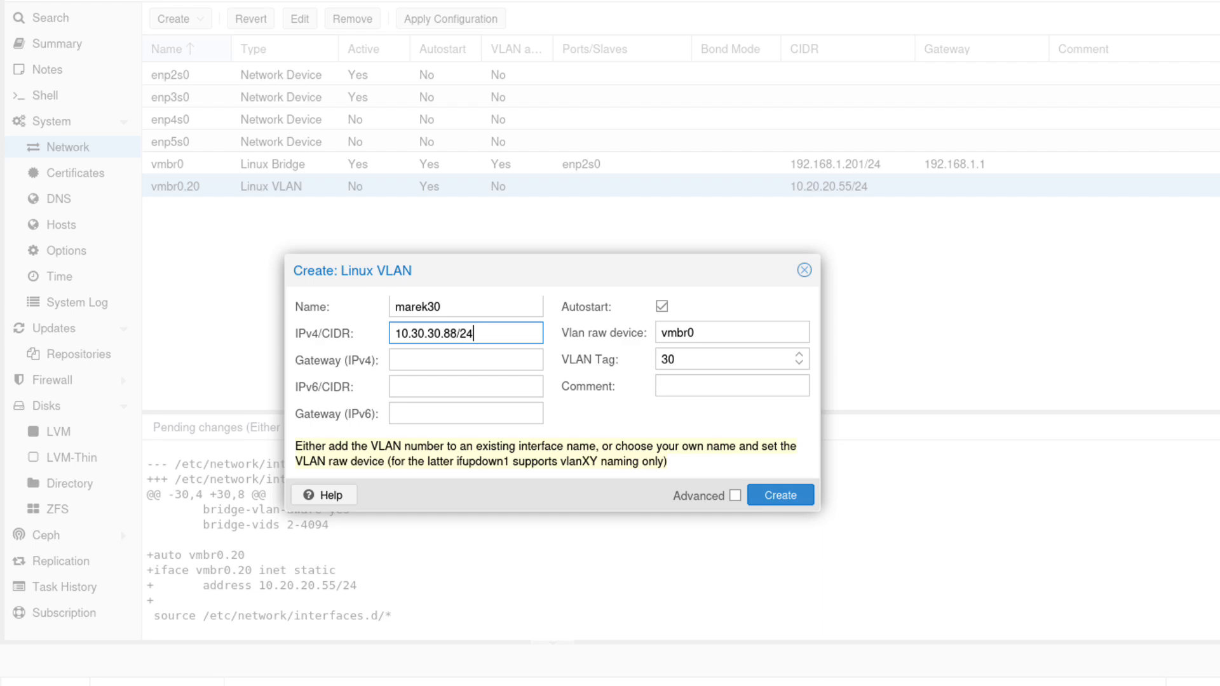
left_click(779, 495)
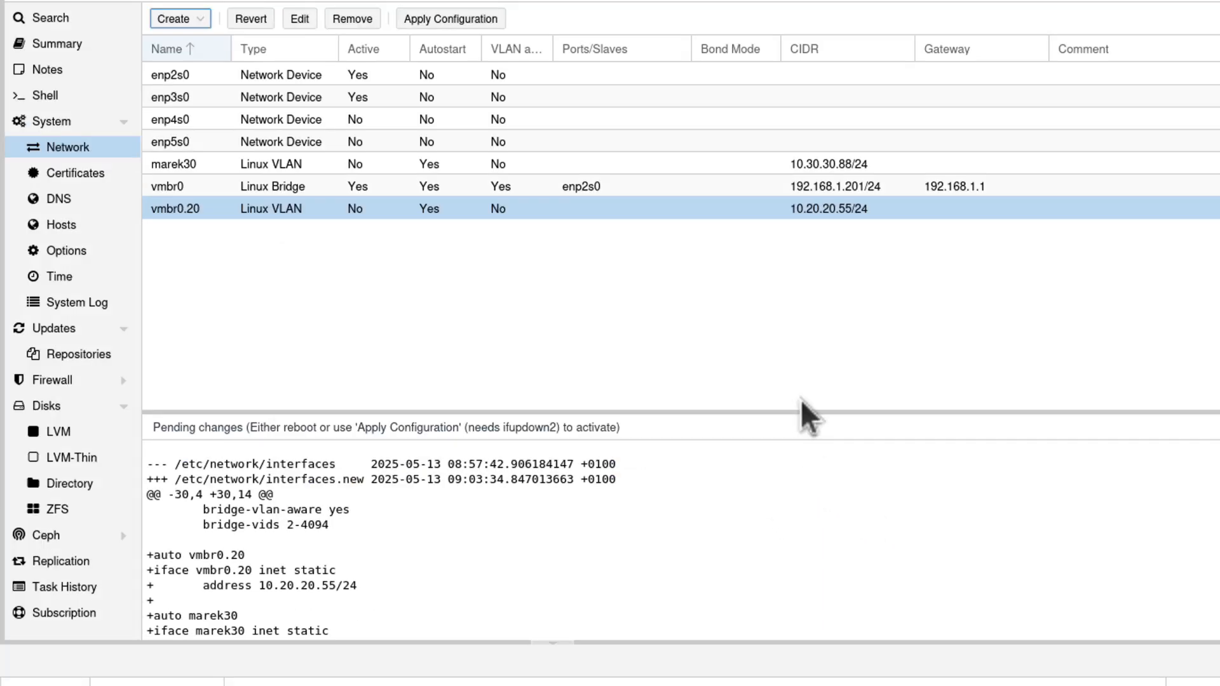
mouse_move(50, 94)
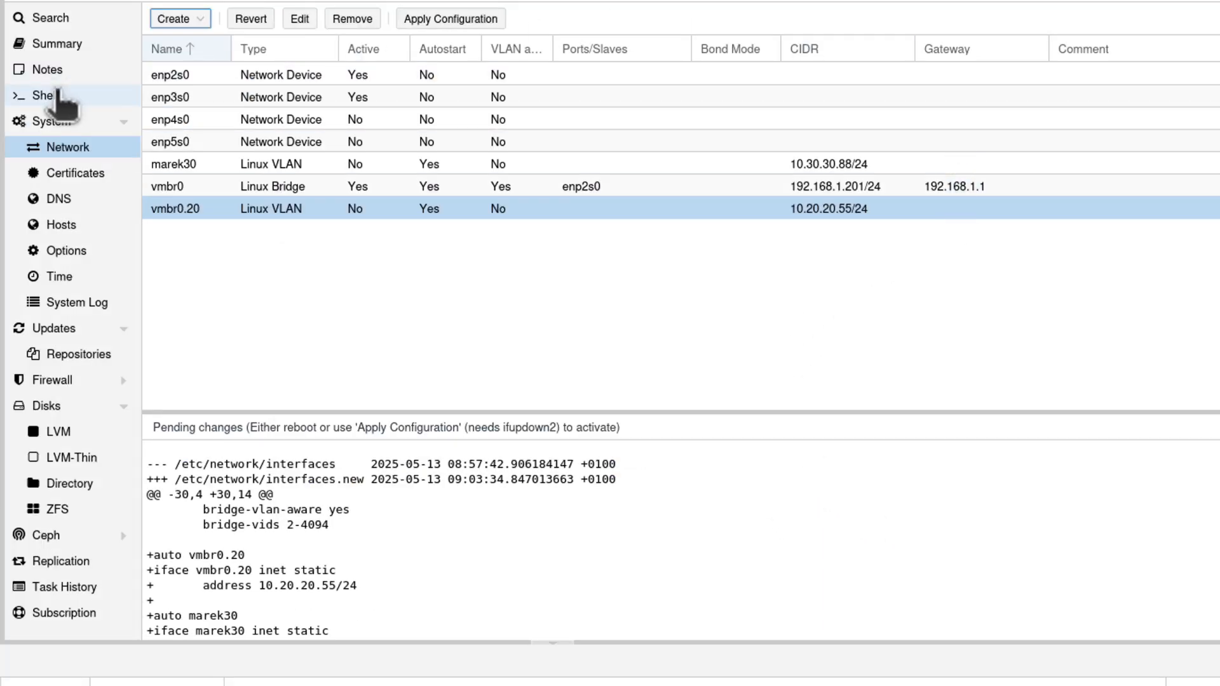
Step: Review the interfaces file in the shell, then apply the pending network configuration
left_click(49, 94)
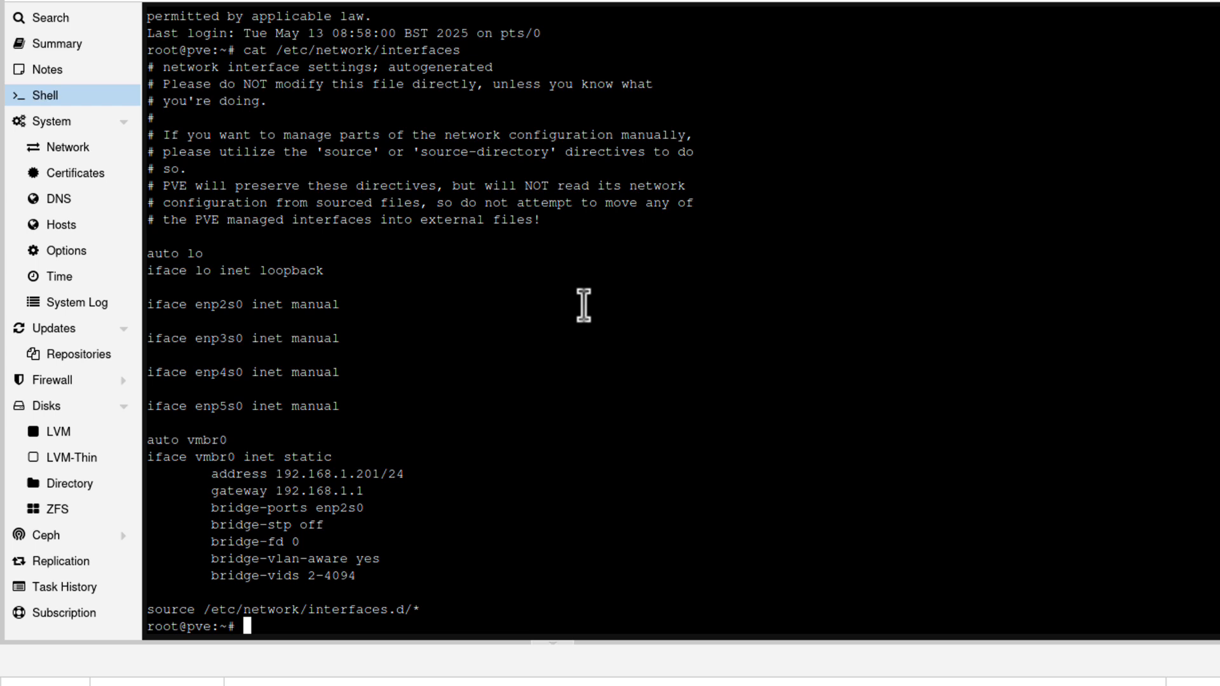
mouse_move(475, 362)
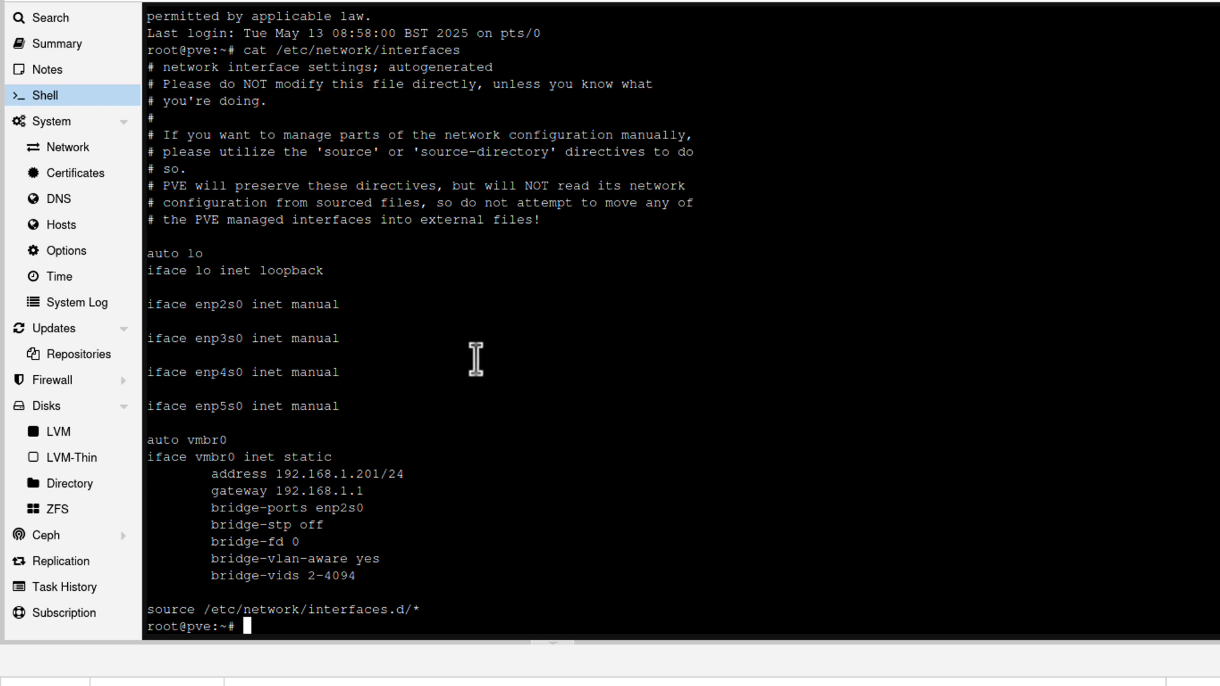
left_click(69, 147)
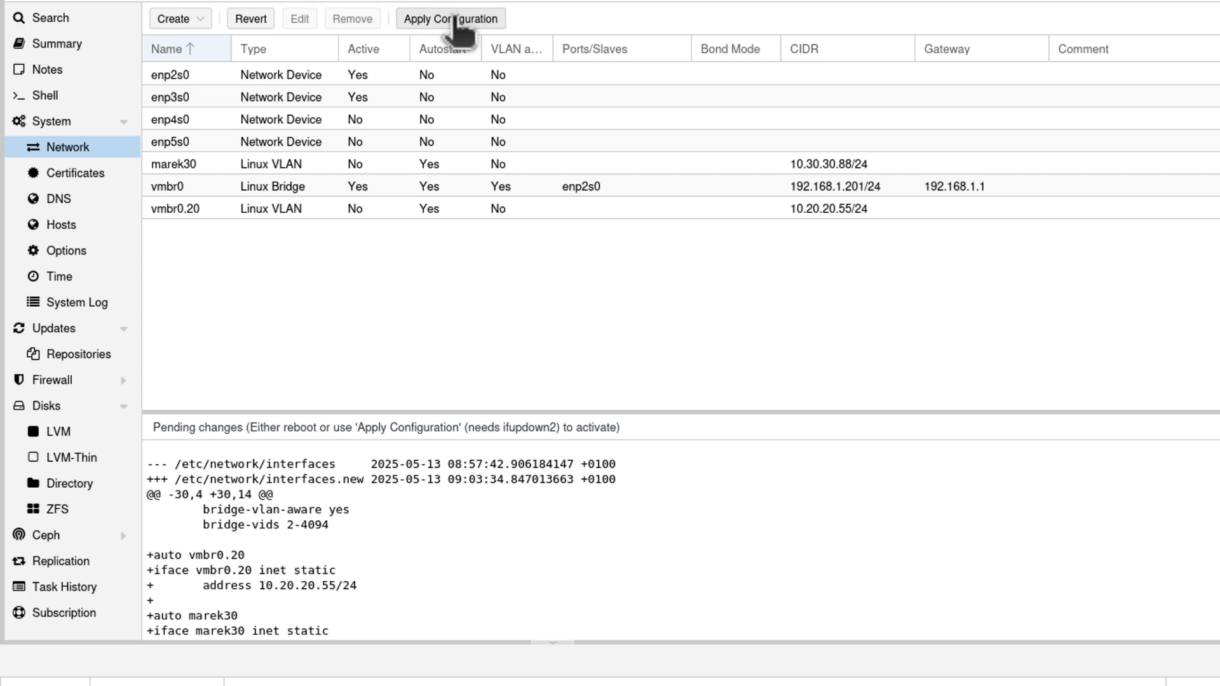
left_click(450, 18)
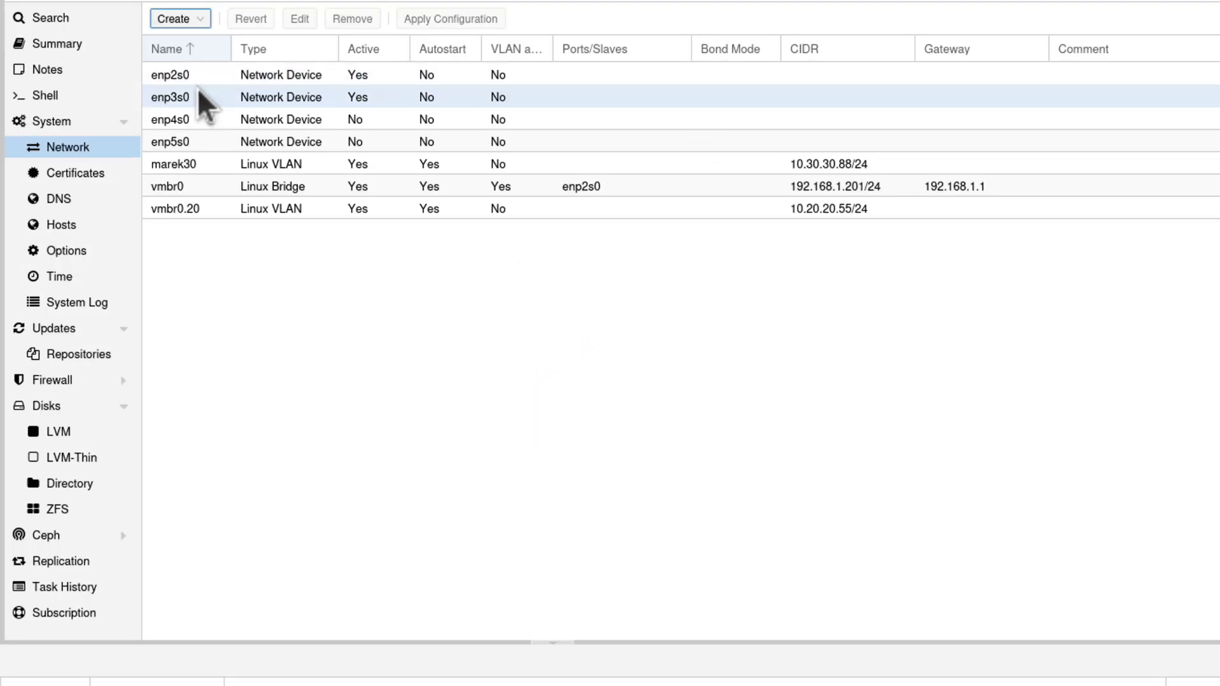
left_click(44, 95)
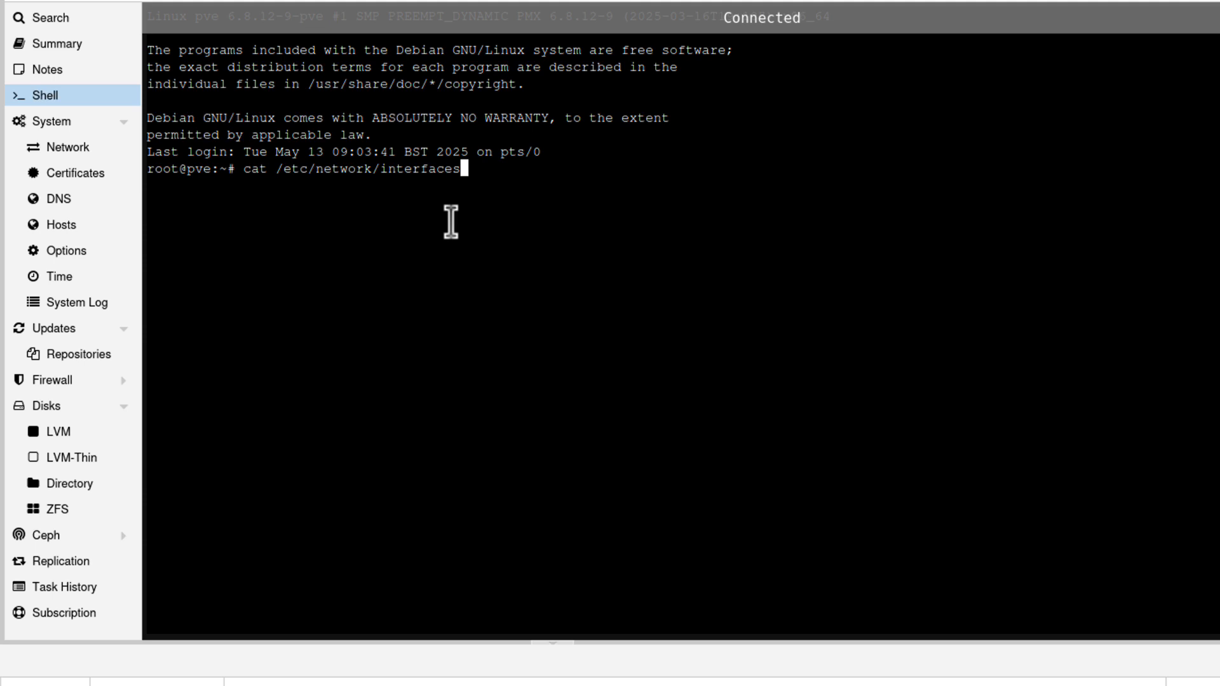
key("Return")
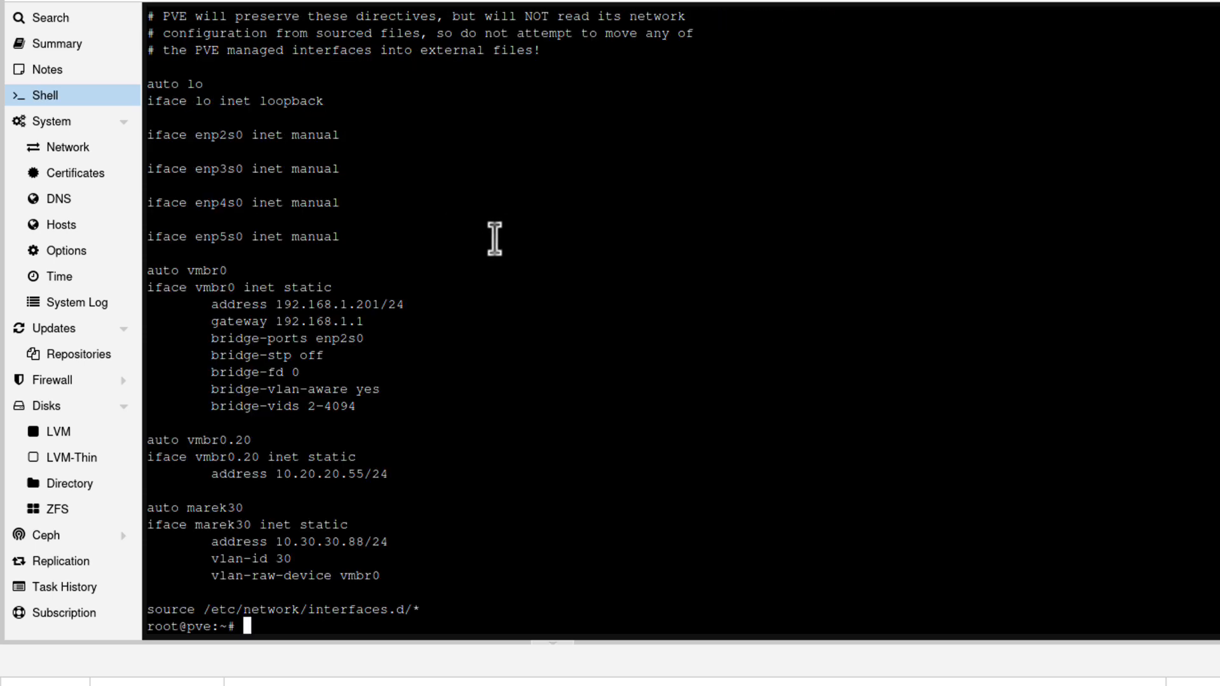
mouse_move(475, 386)
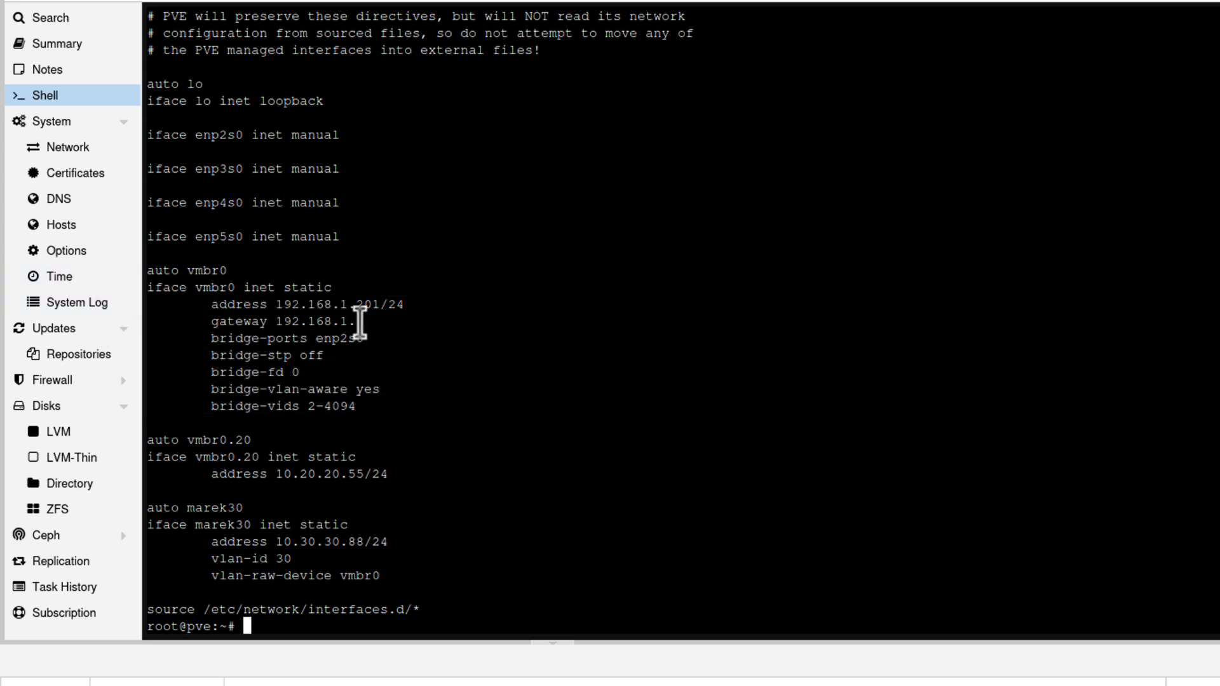
double_click(298, 337)
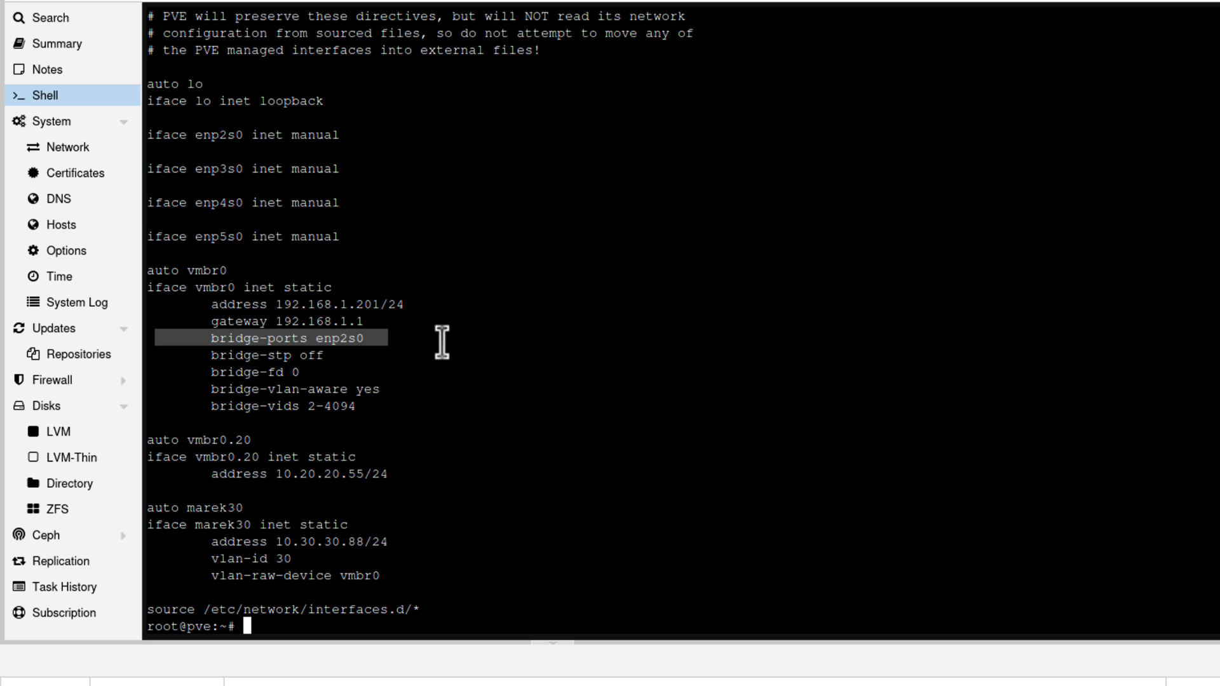
mouse_move(444, 342)
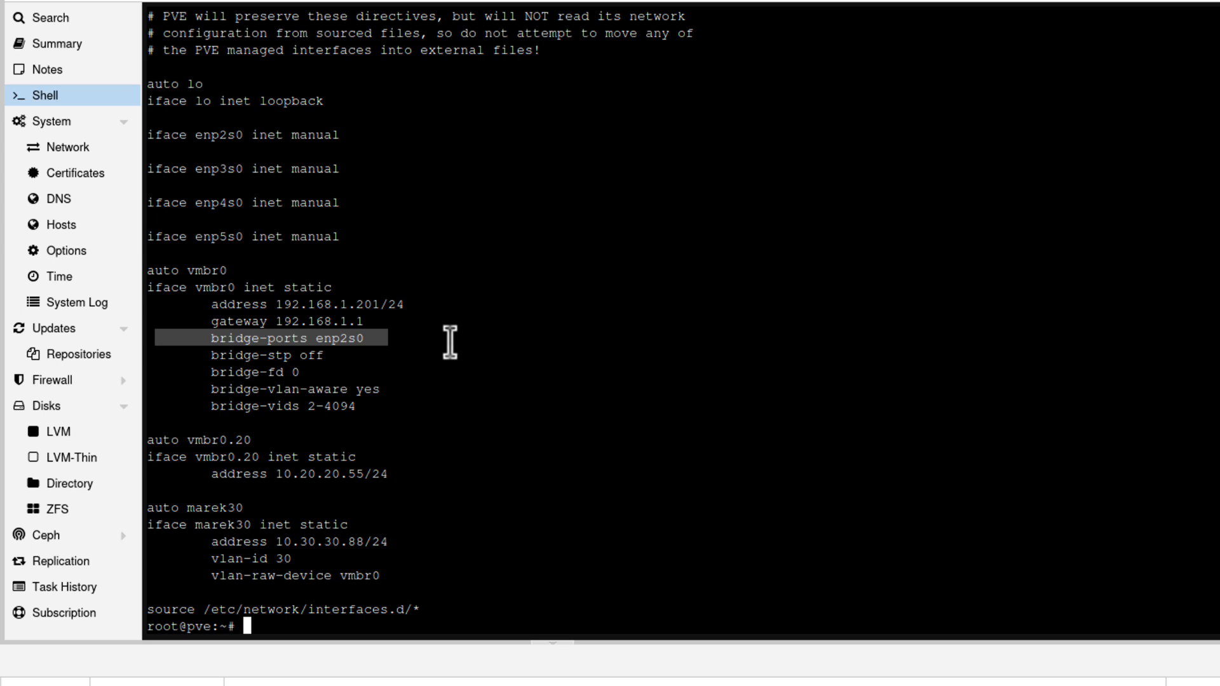
mouse_move(430, 492)
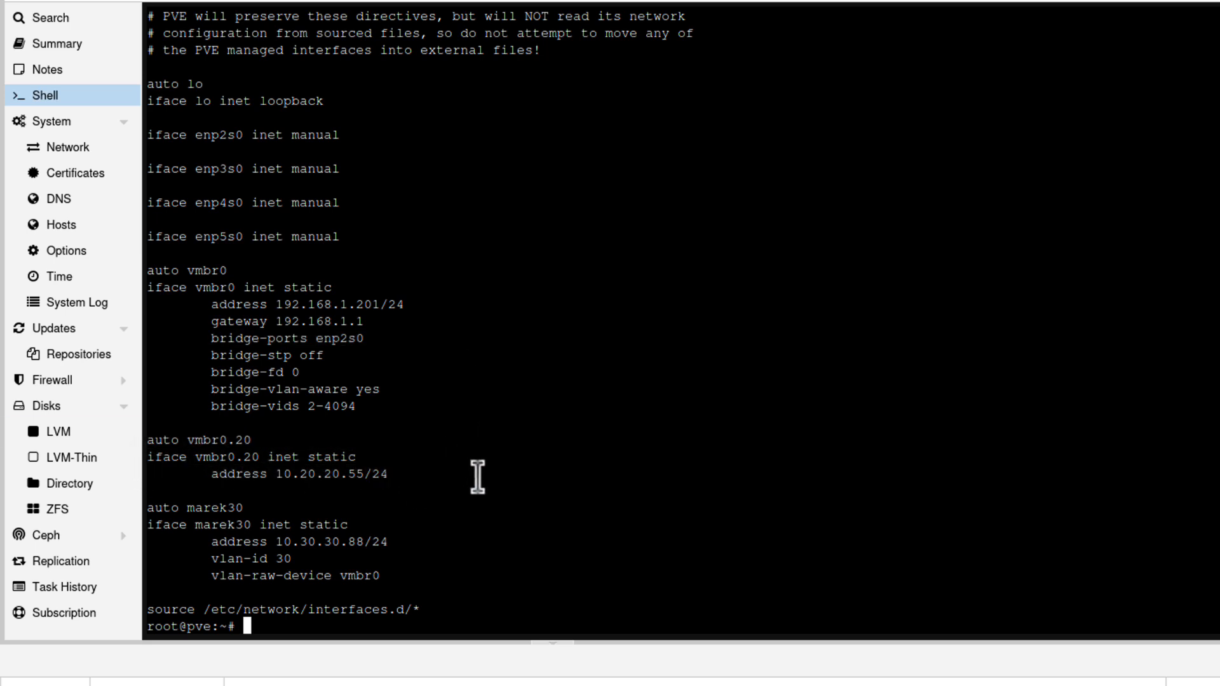
double_click(226, 457)
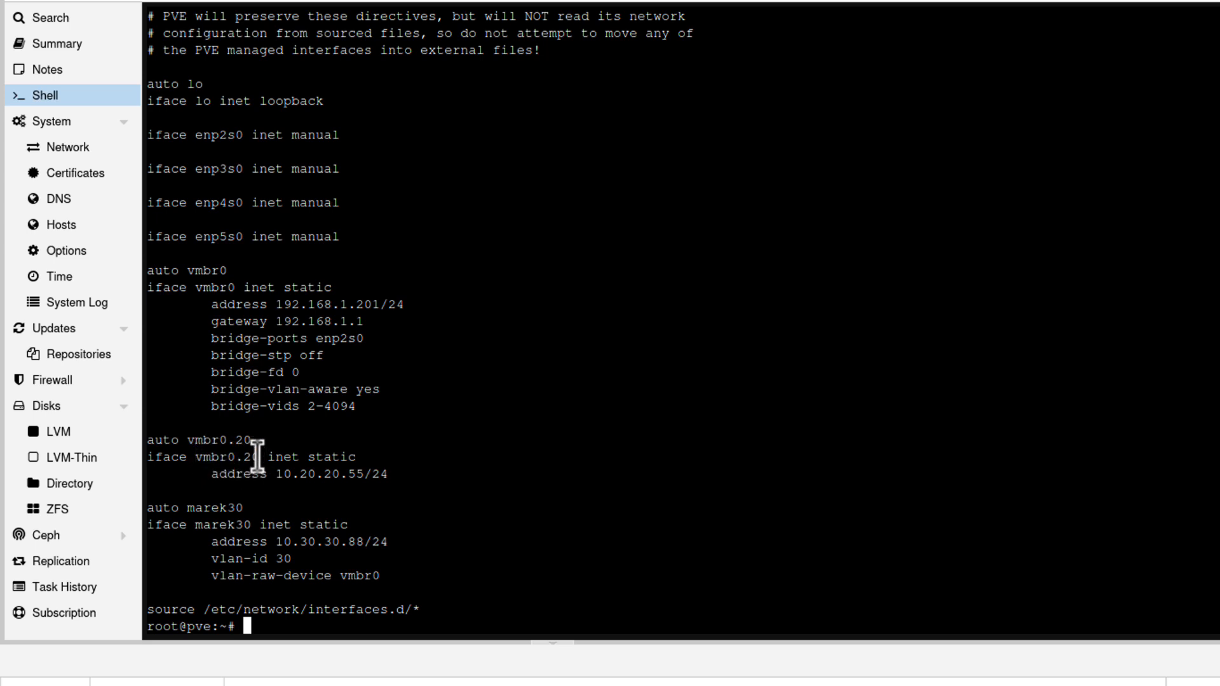
mouse_move(387, 577)
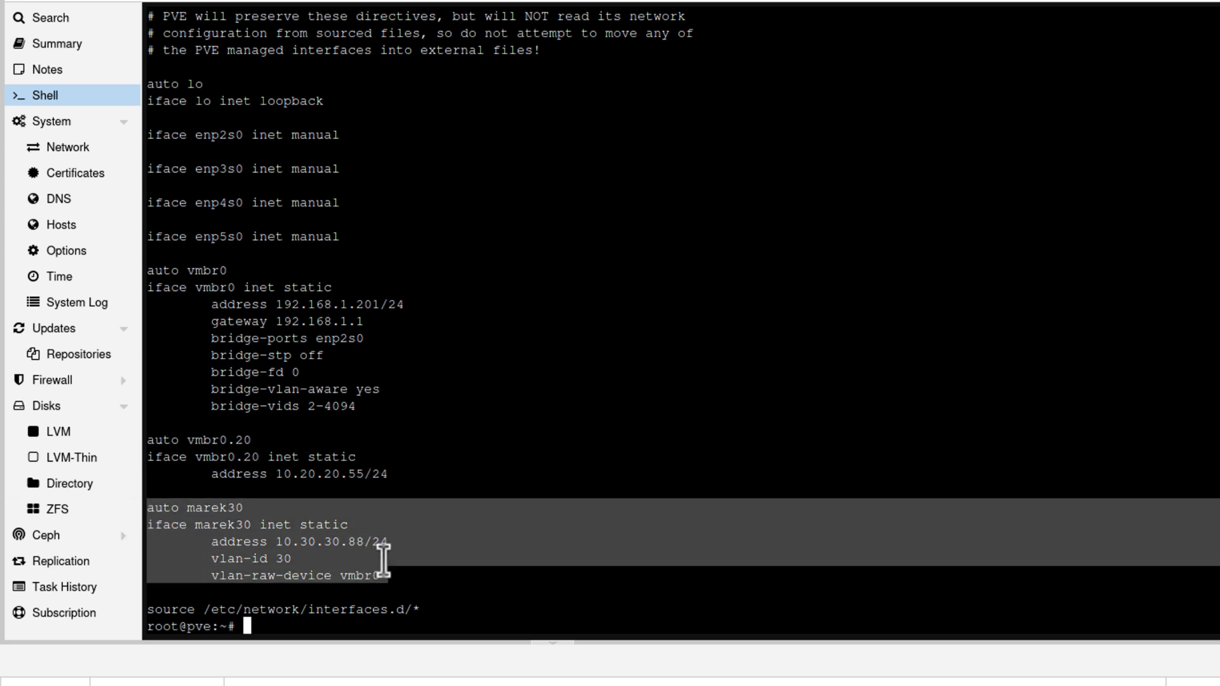
mouse_move(391, 568)
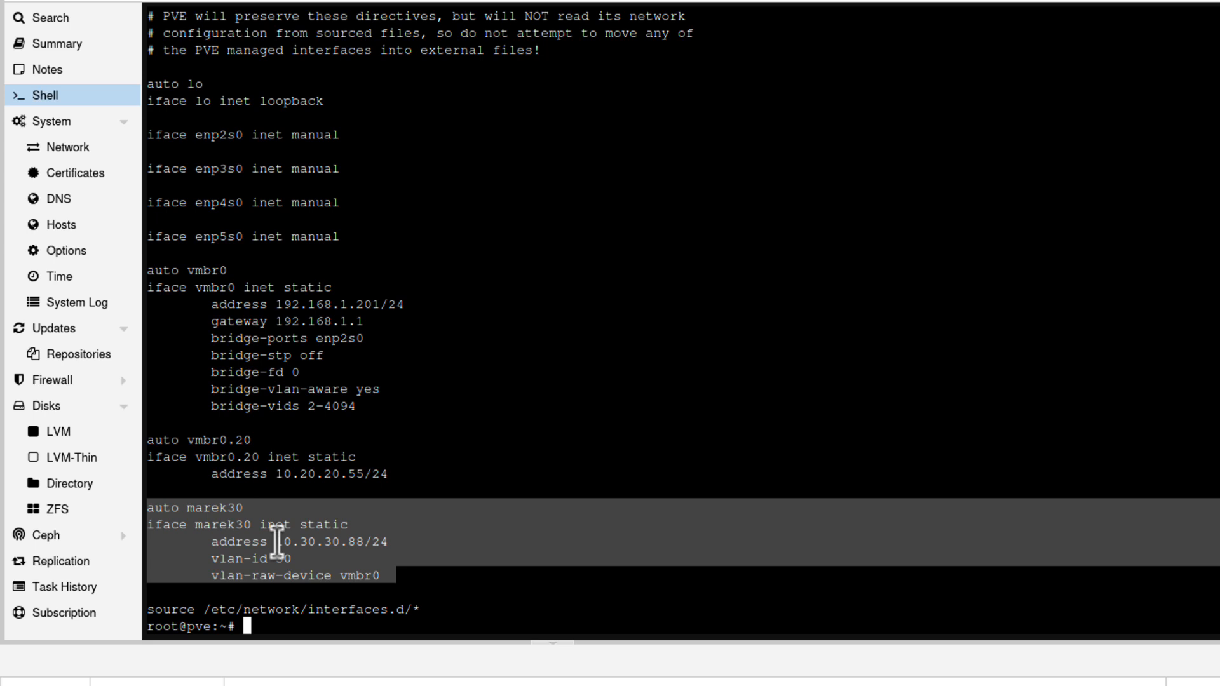
mouse_move(600, 593)
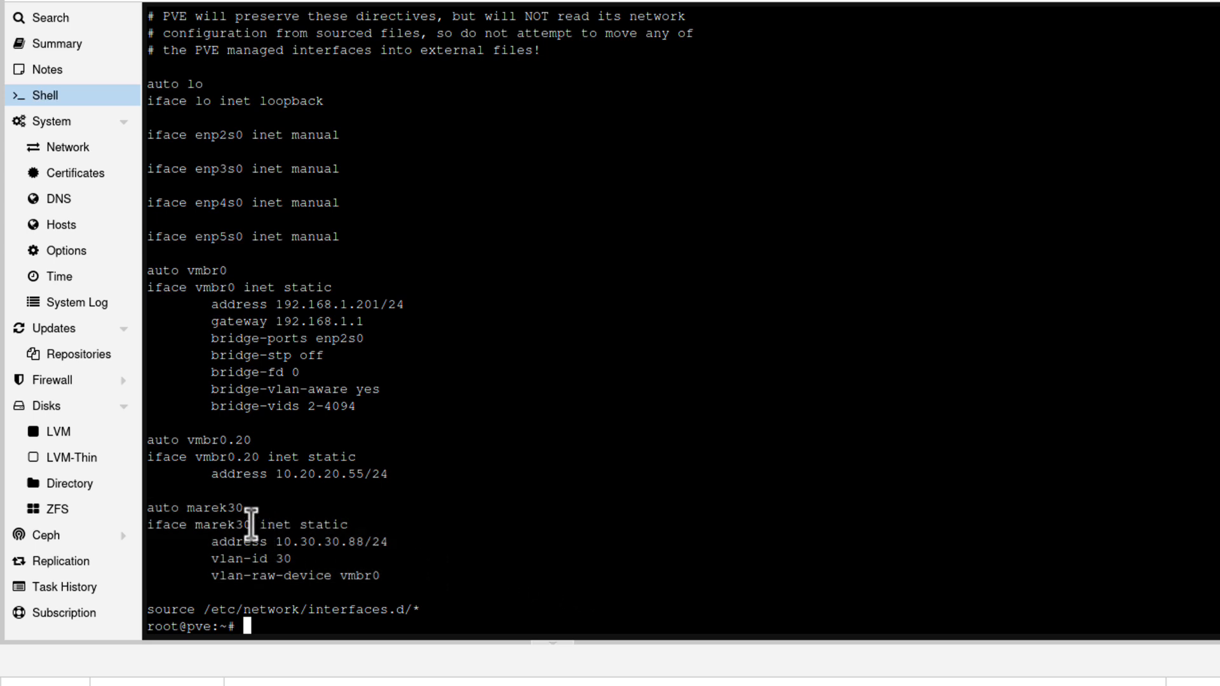
double_click(219, 523)
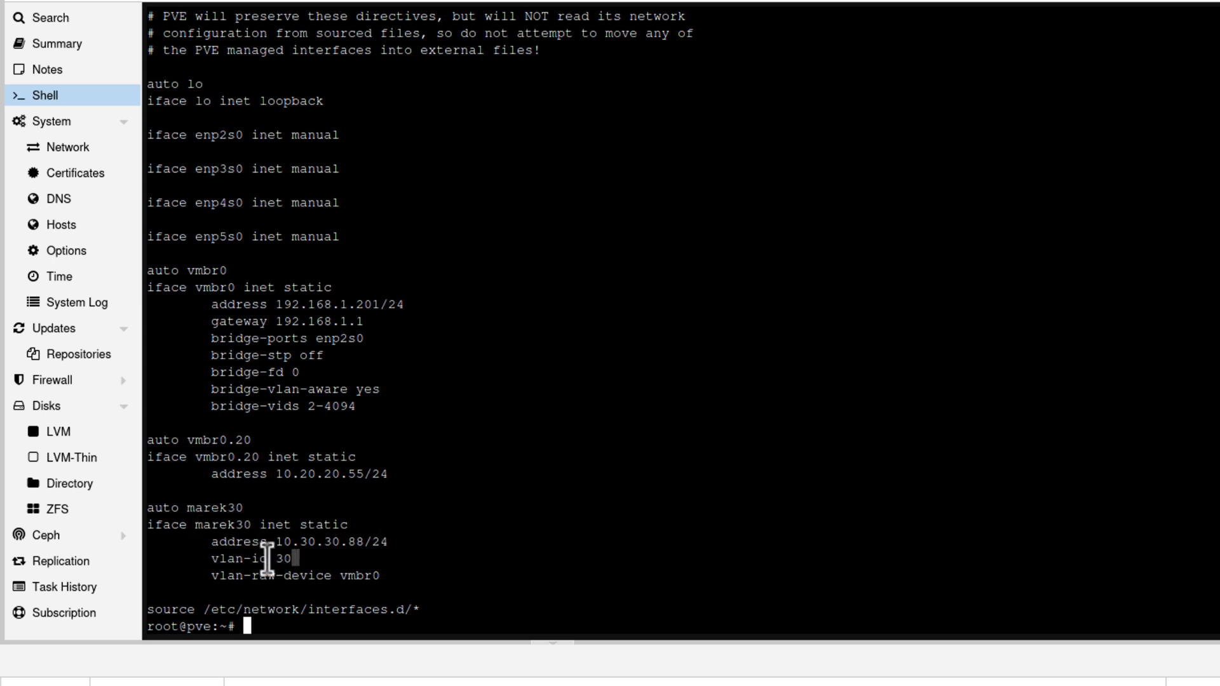
double_click(250, 559)
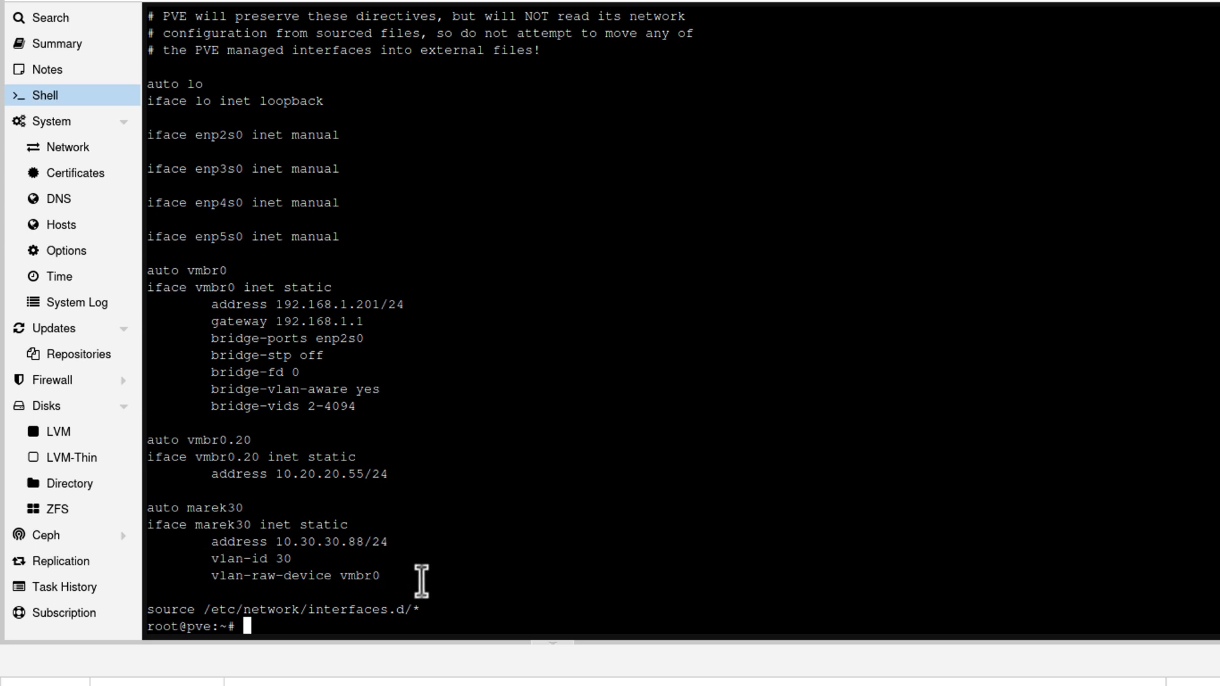
double_click(295, 575)
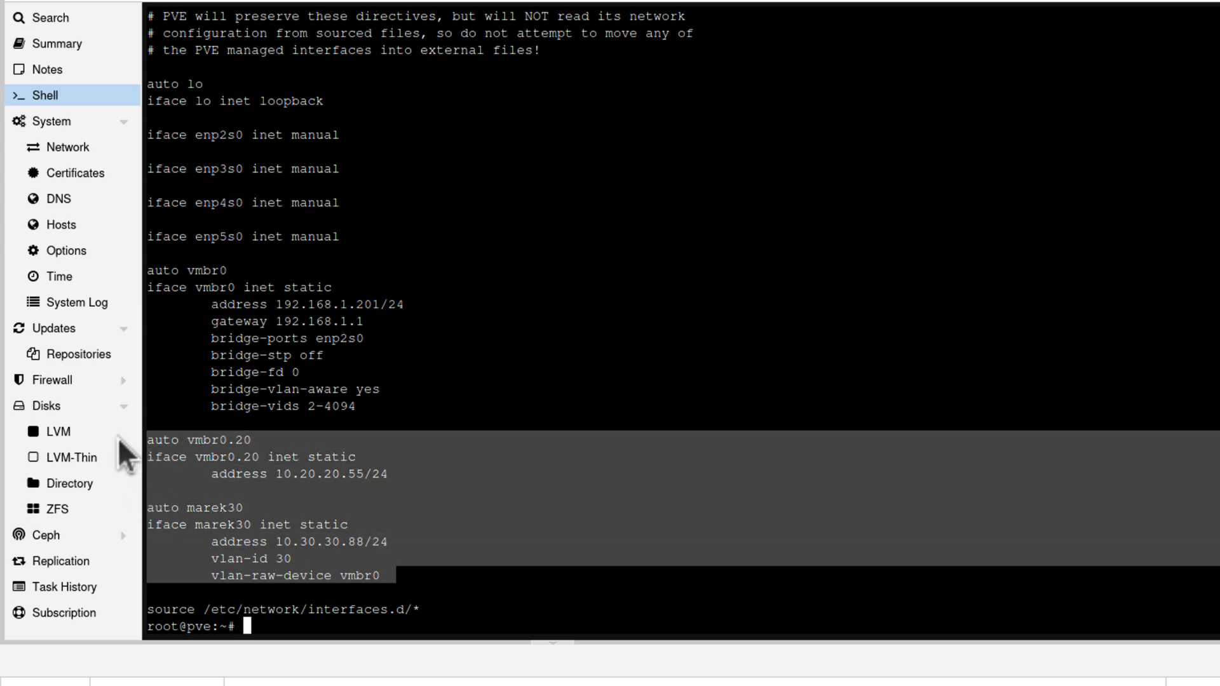
mouse_move(522, 575)
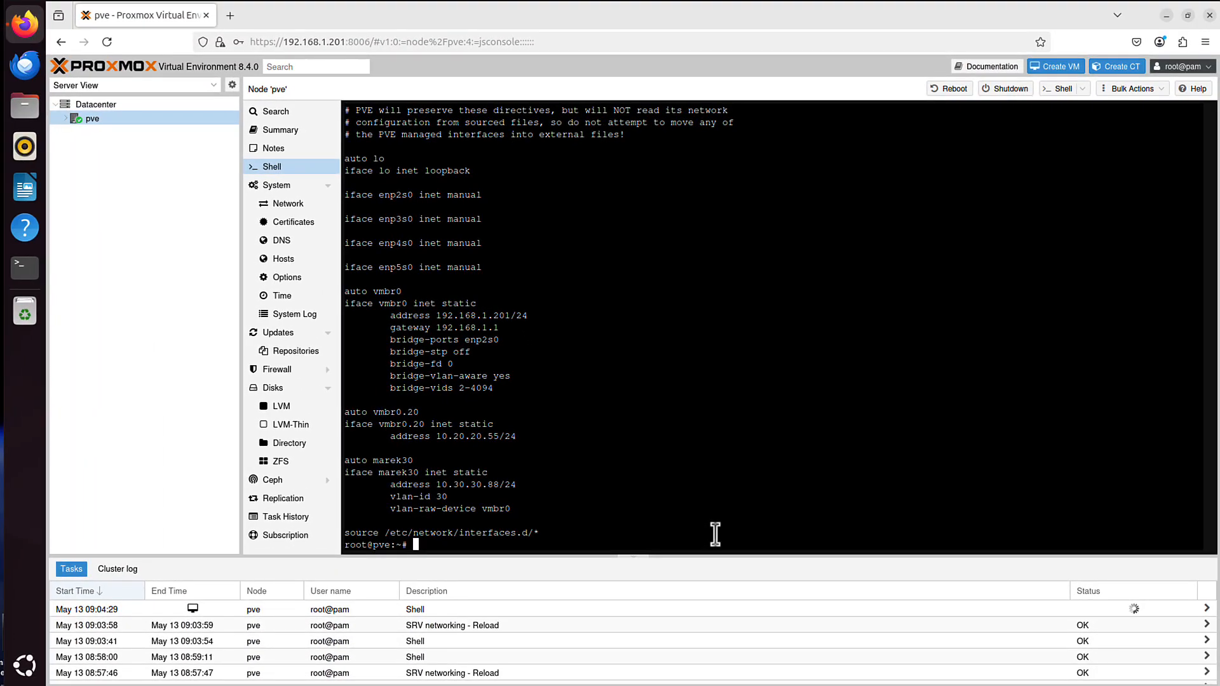
mouse_move(529, 509)
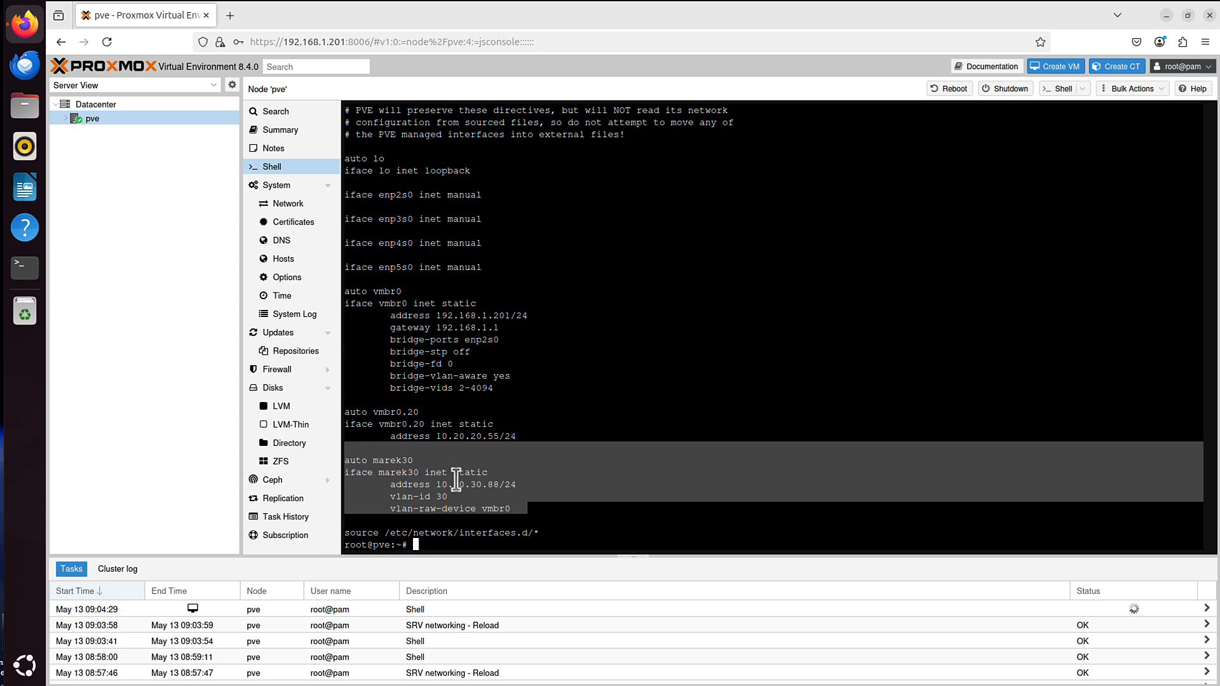
mouse_move(1115, 66)
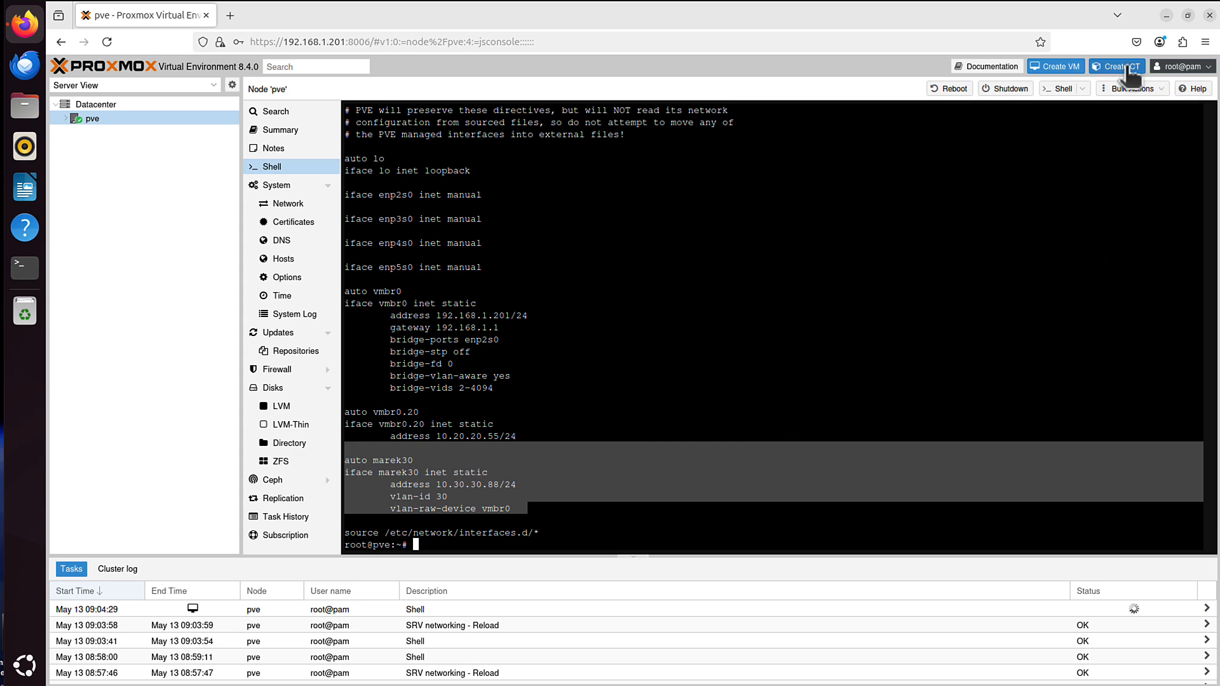
Step: Start a container with a root password and the debian-12-standard template, advancing to Network
left_click(1115, 66)
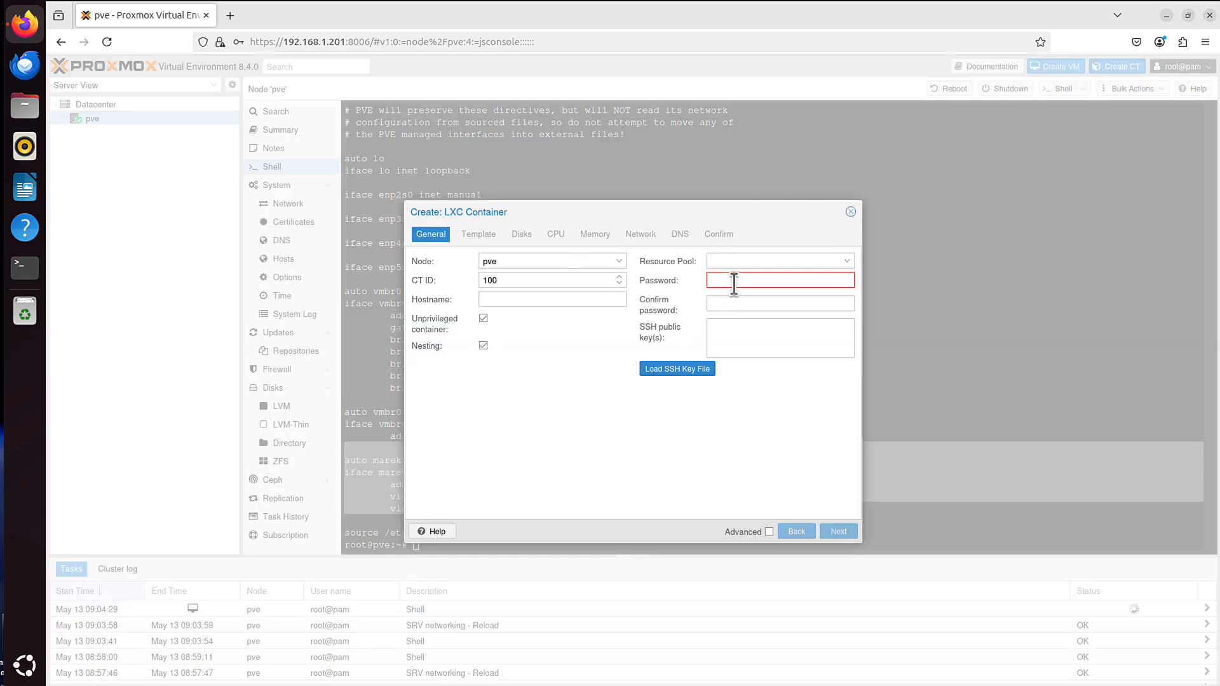
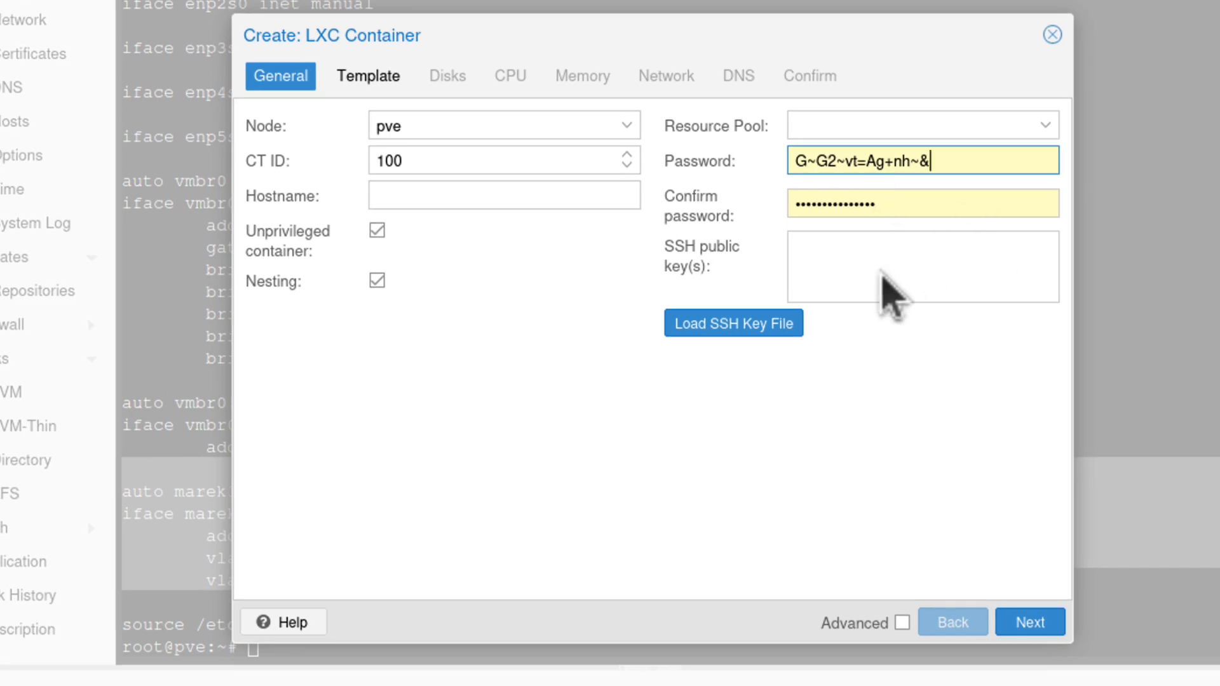
left_click(1030, 622)
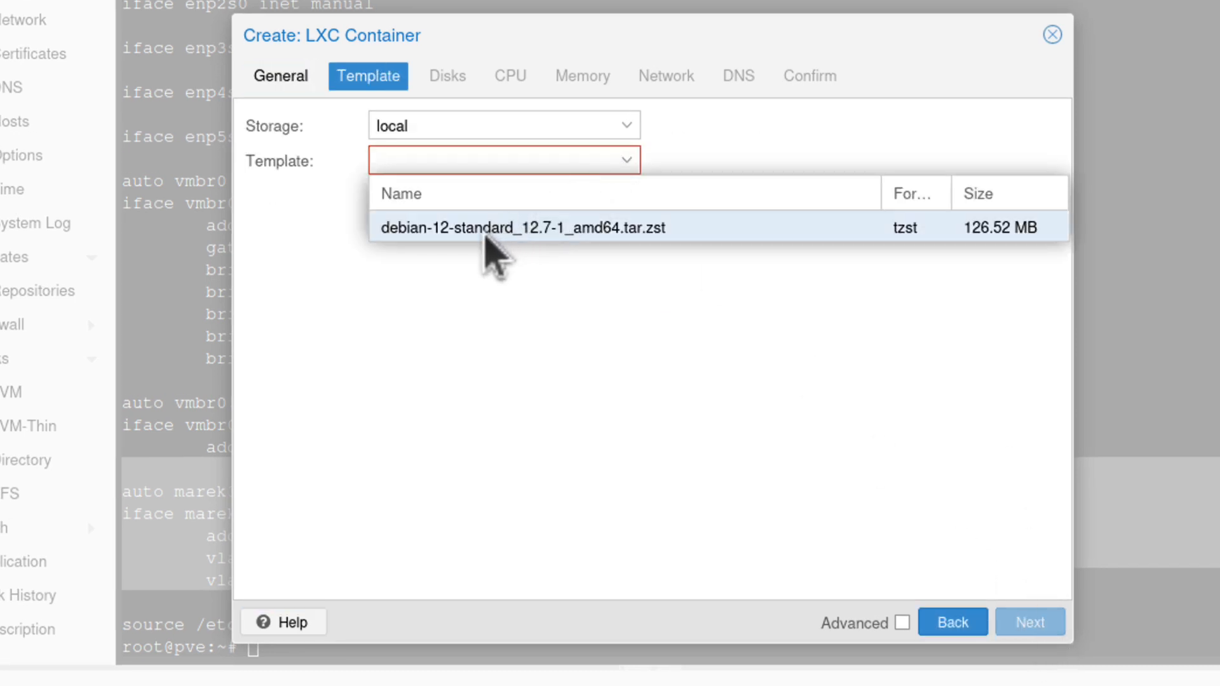
left_click(523, 227)
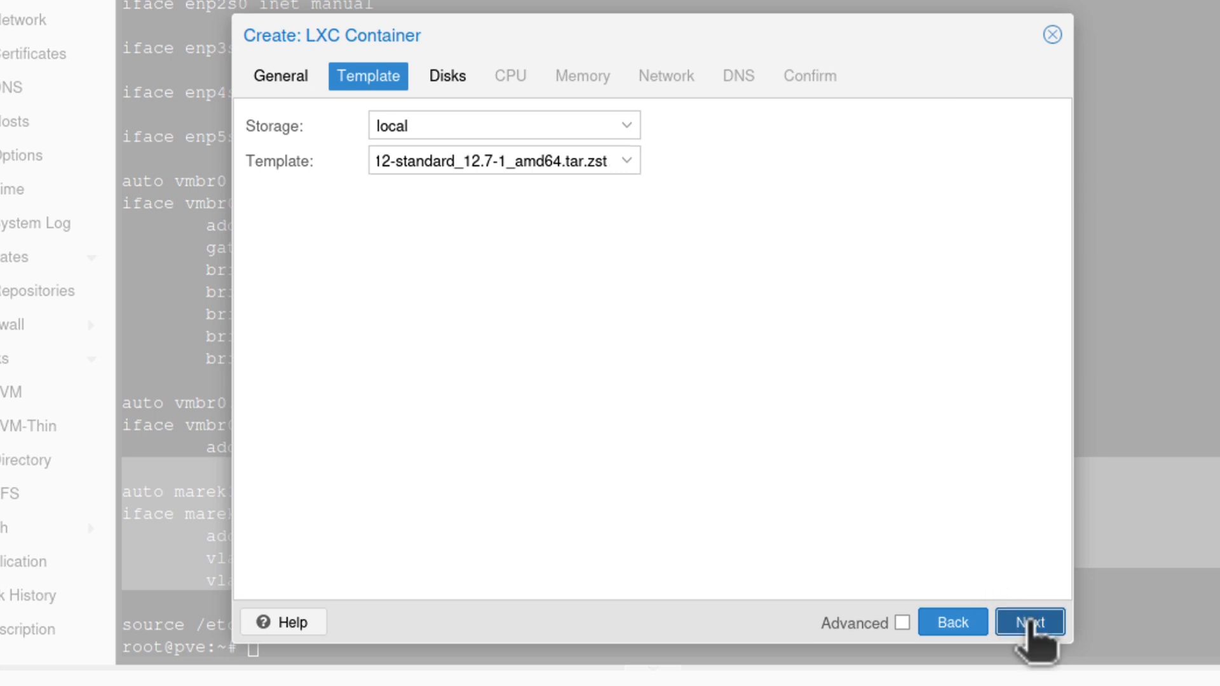
left_click(1028, 621)
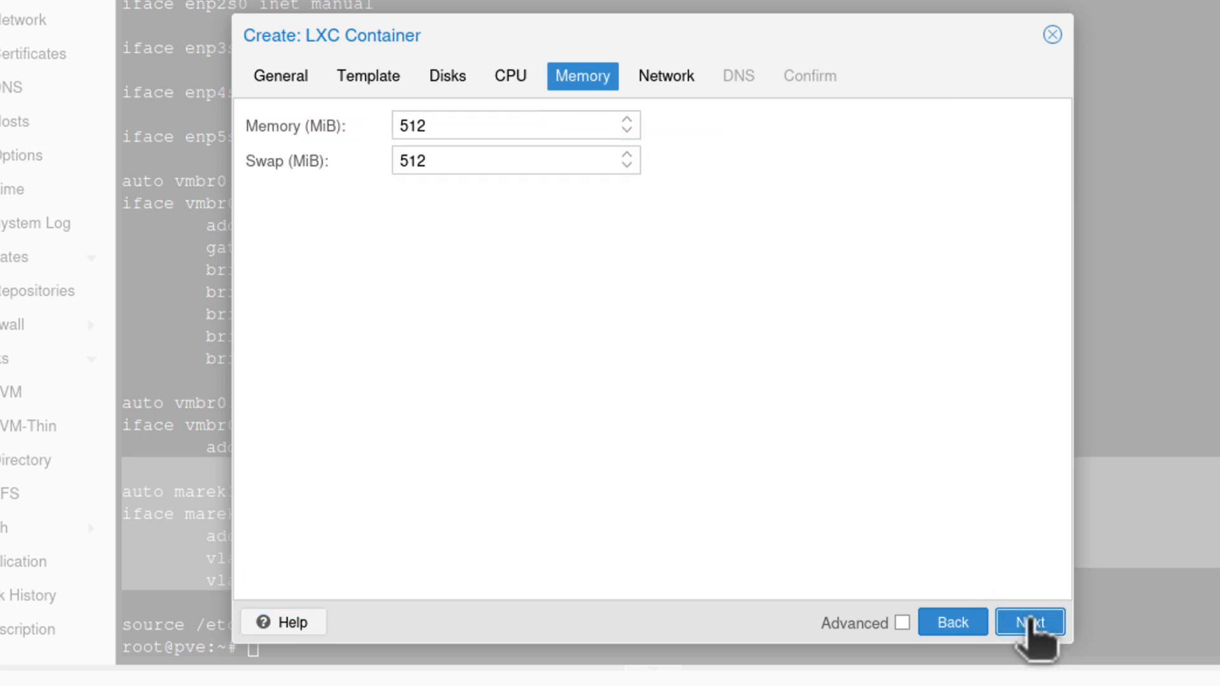
left_click(1029, 622)
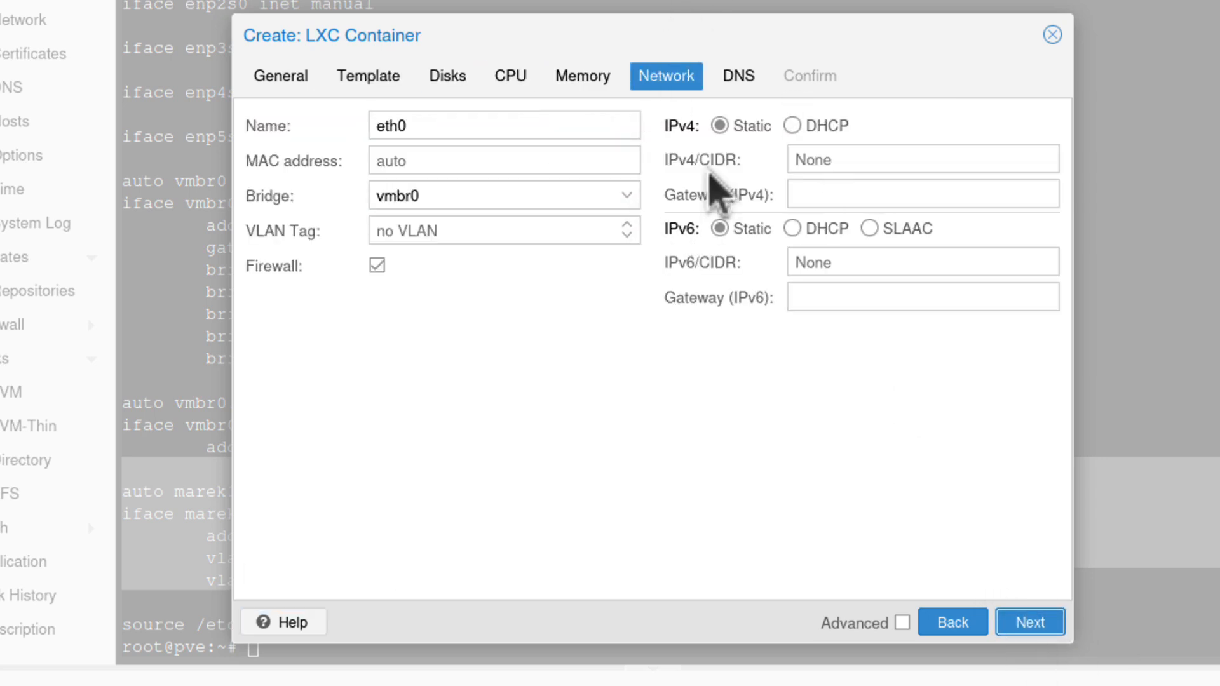
mouse_move(770, 23)
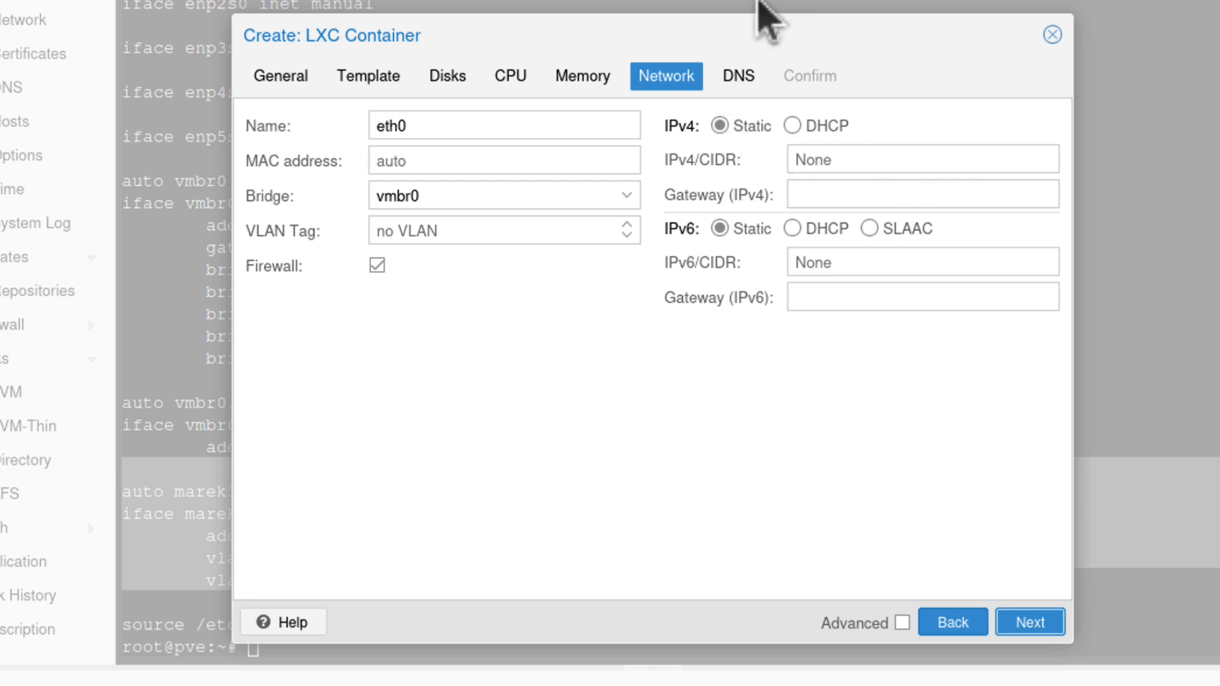
mouse_move(460, 198)
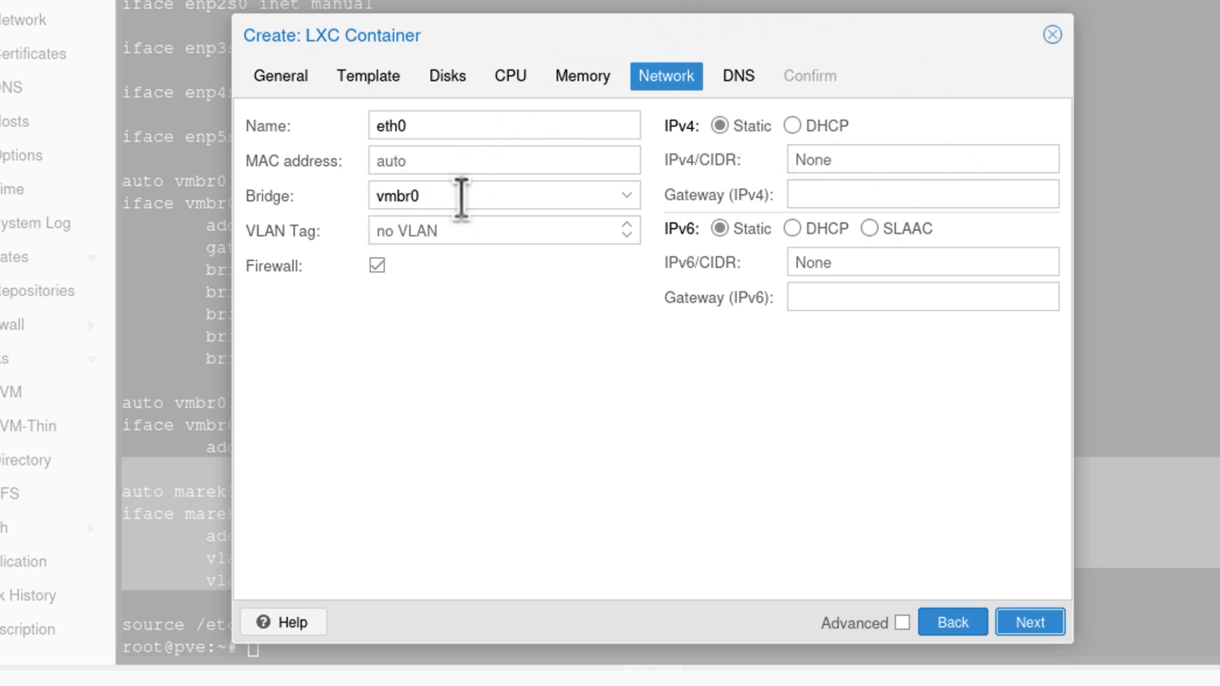
mouse_move(442, 197)
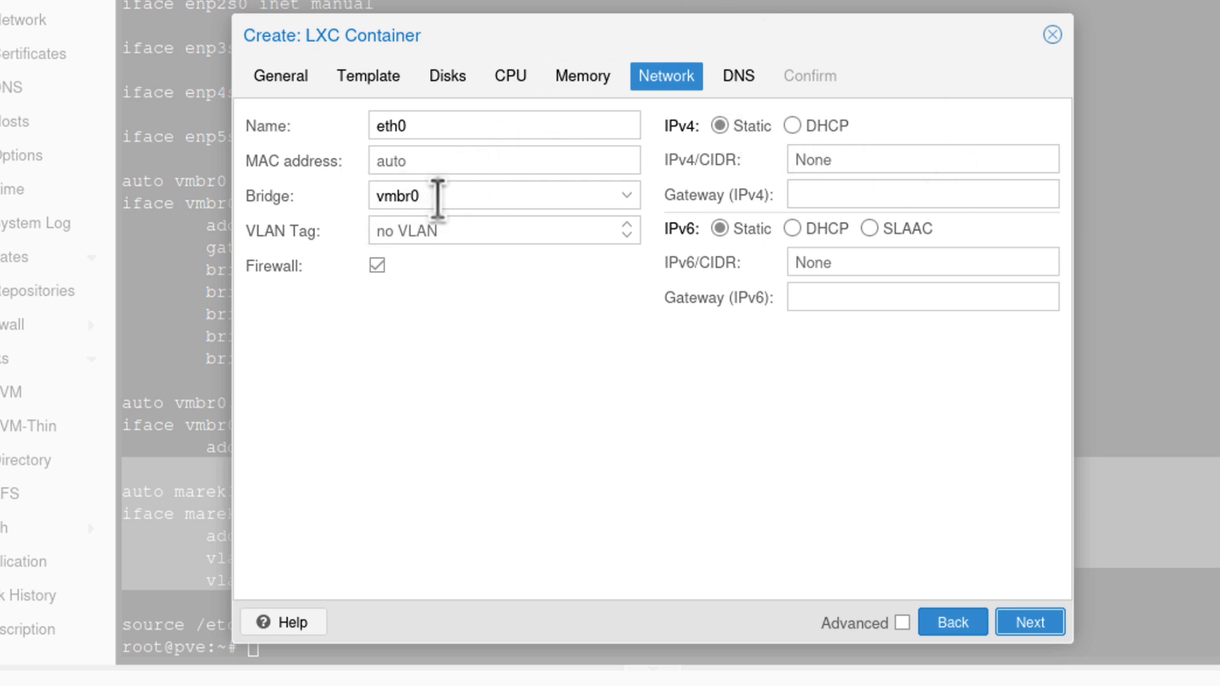
mouse_move(583, 216)
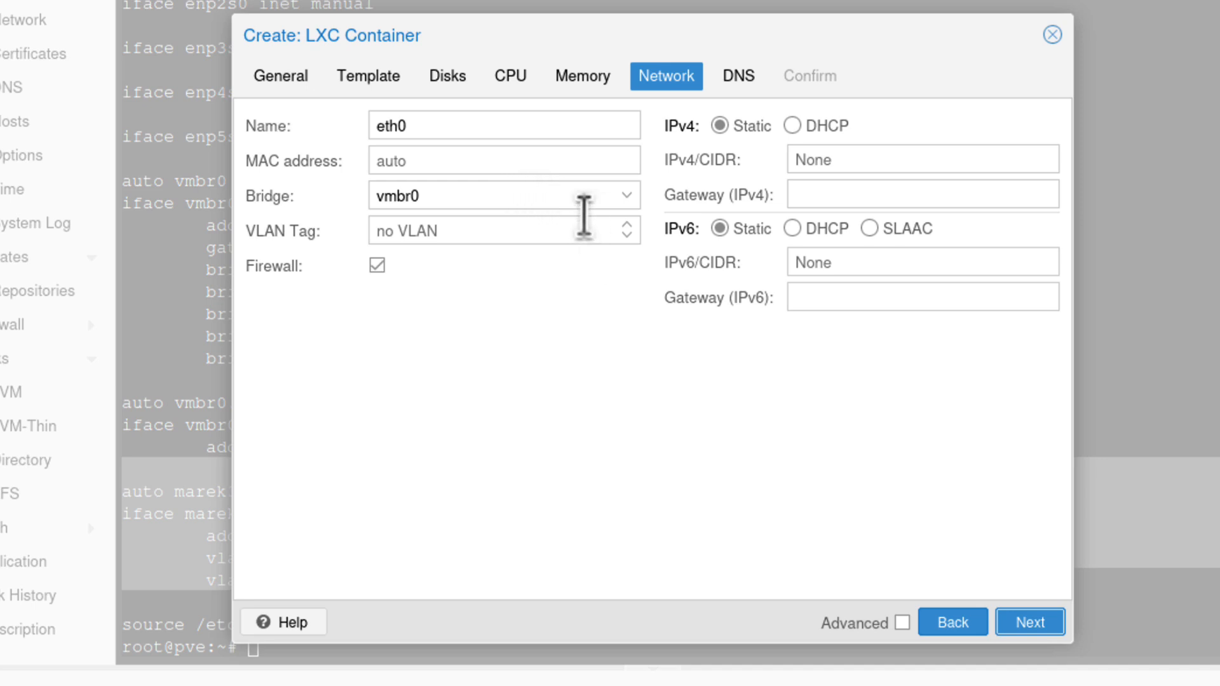
Step: Give the container network VLAN tag 30 and static IPv4 10.30.30.88/24
left_click(482, 230)
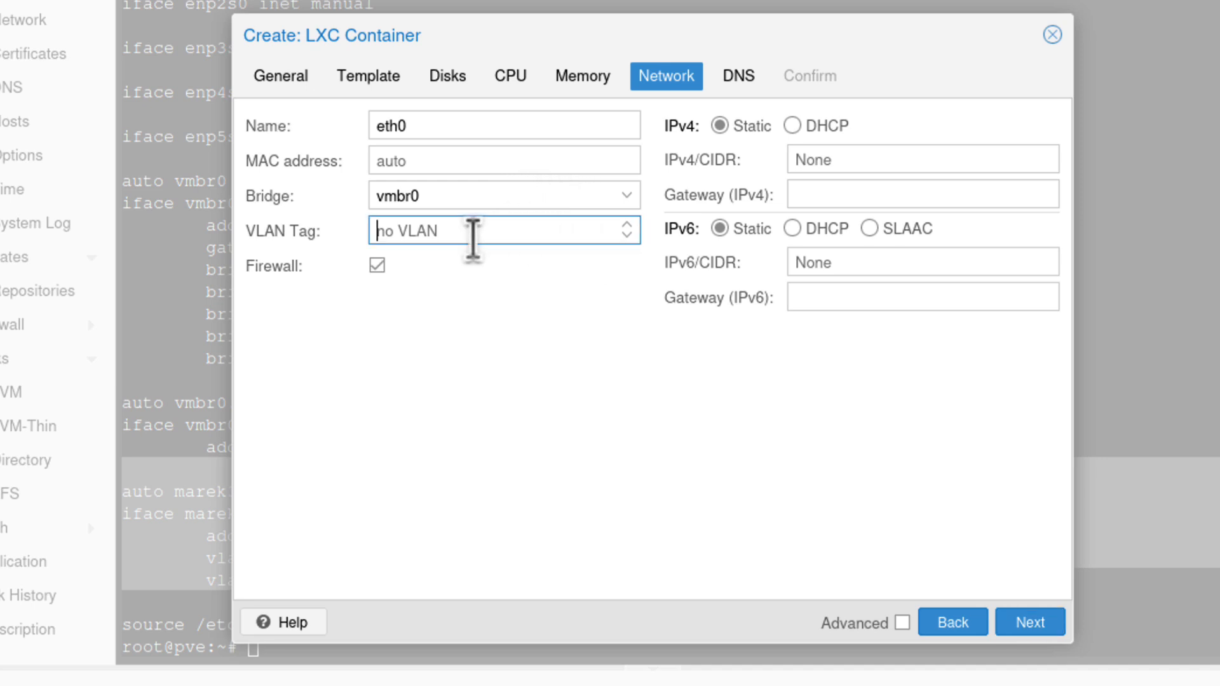
type("30")
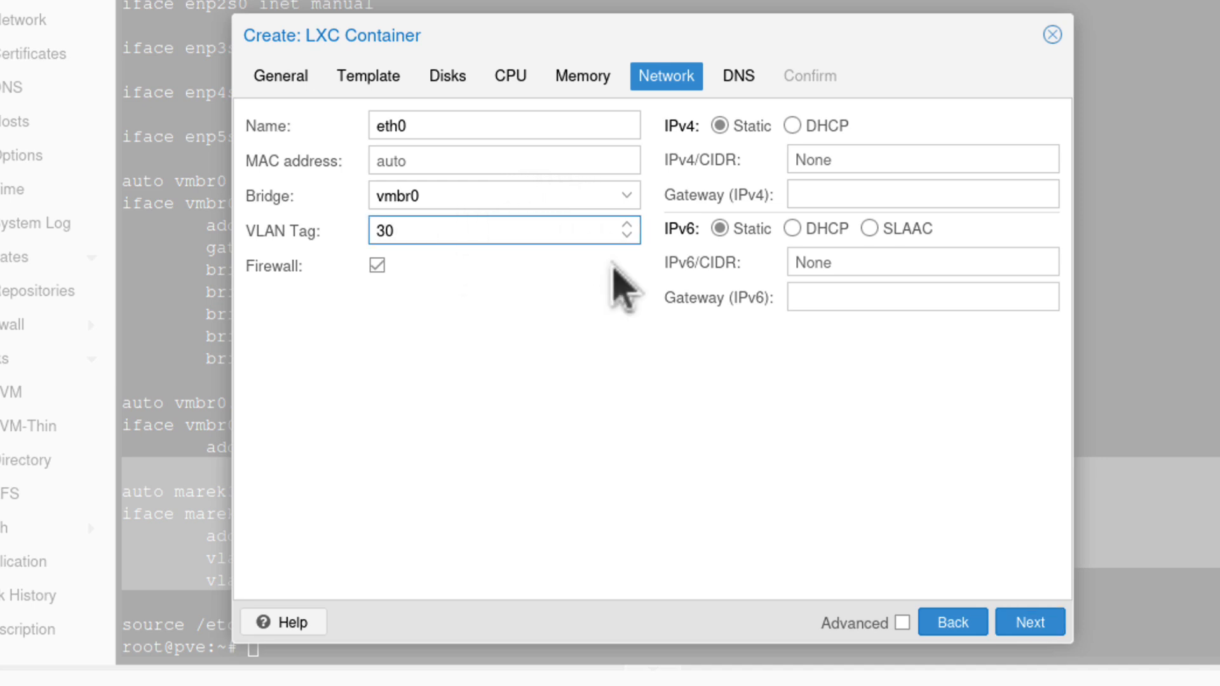
left_click(922, 159)
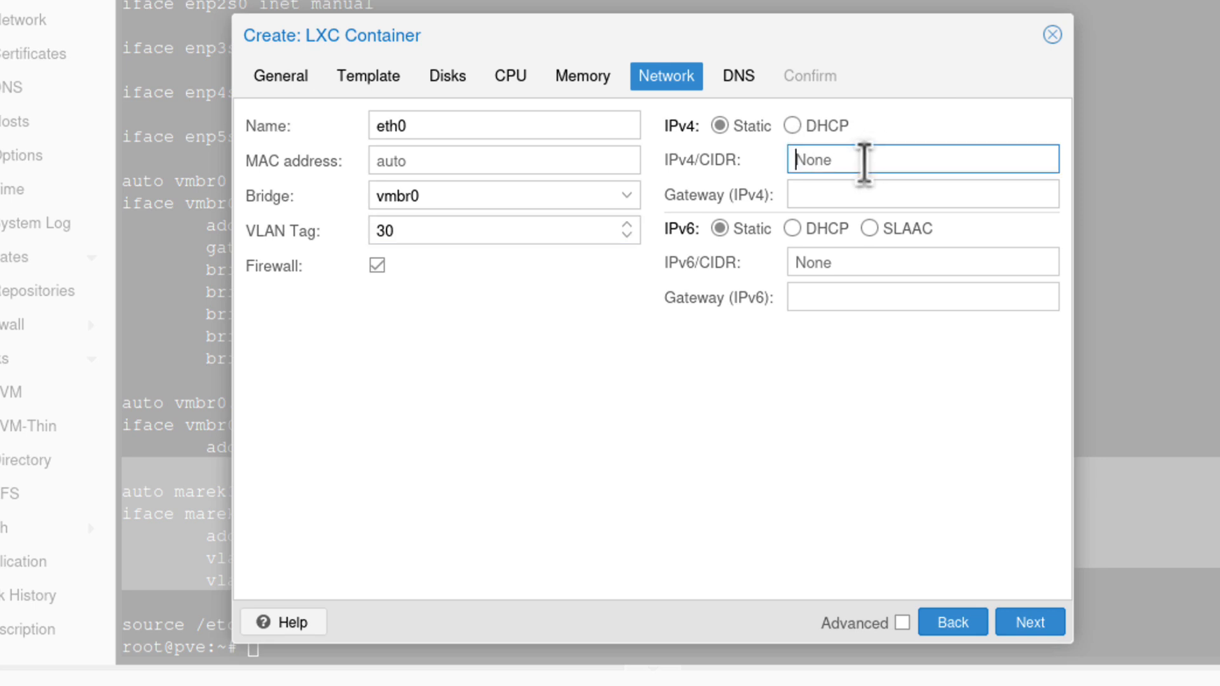
type("10.30.30.")
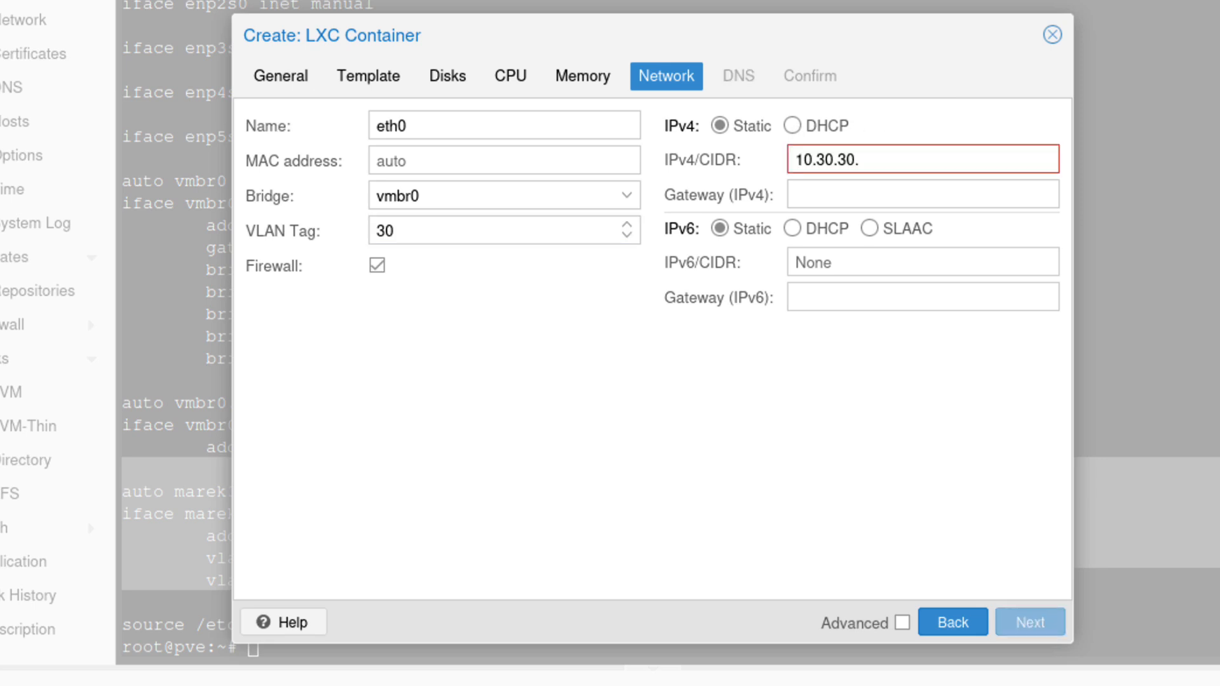
type("88")
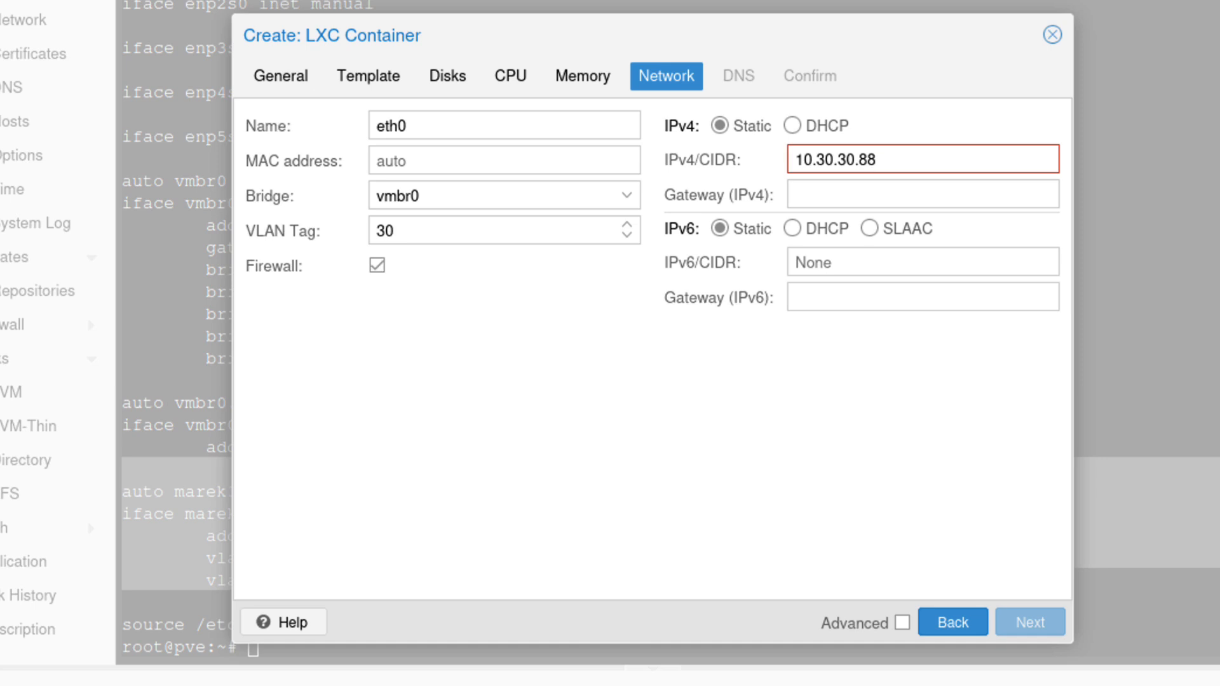
type("/24")
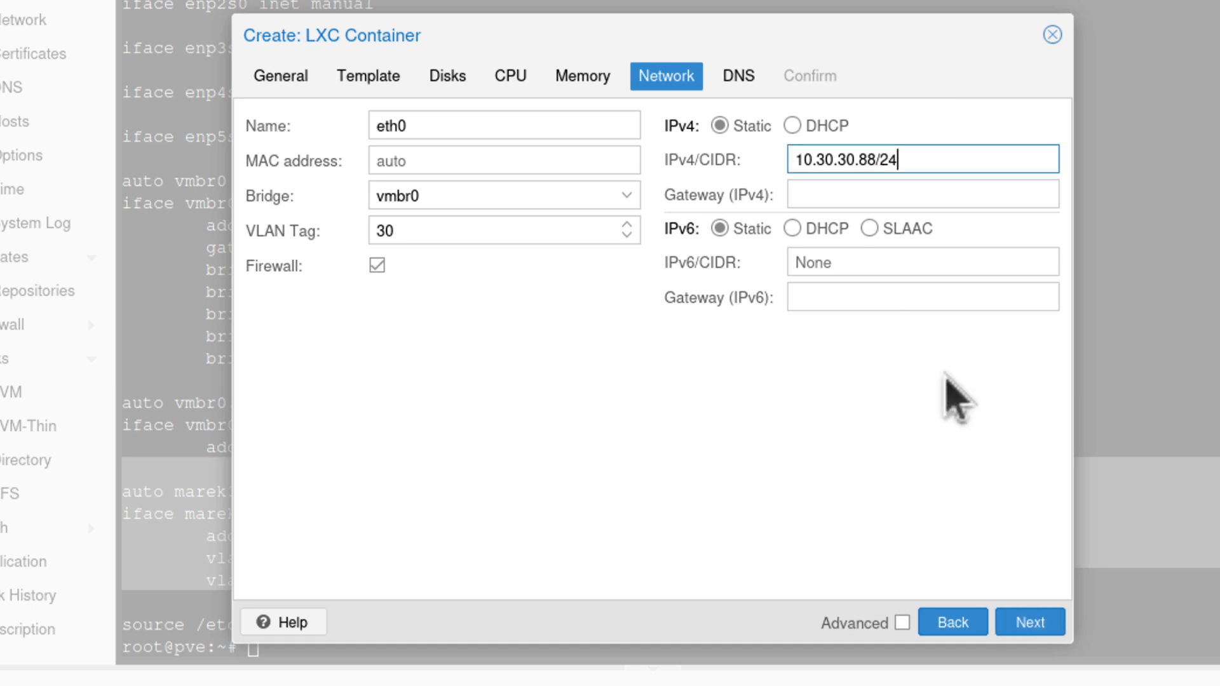
mouse_move(862, 193)
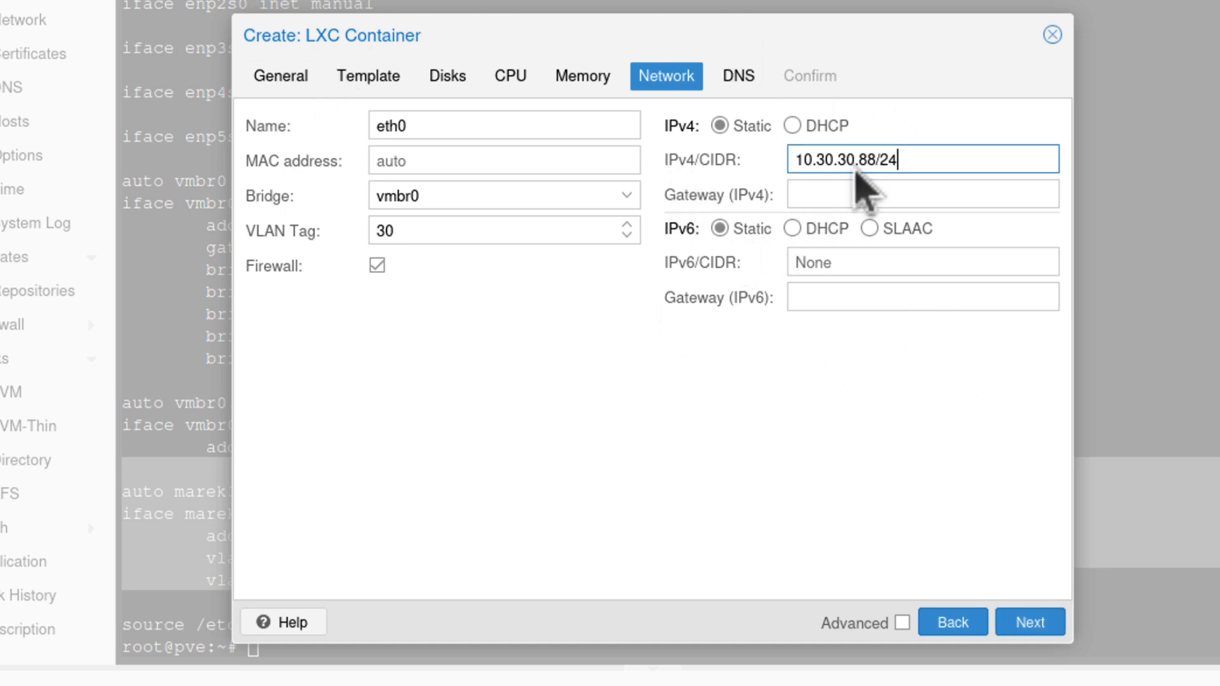
left_click(1051, 35)
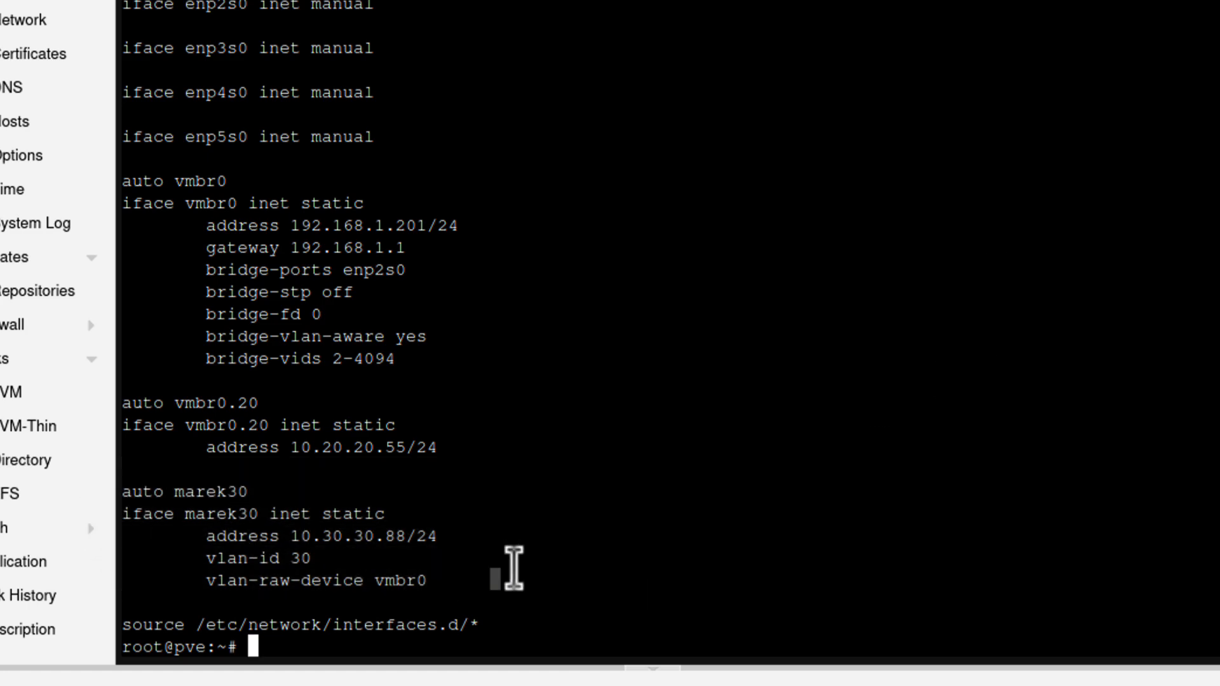
mouse_move(552, 565)
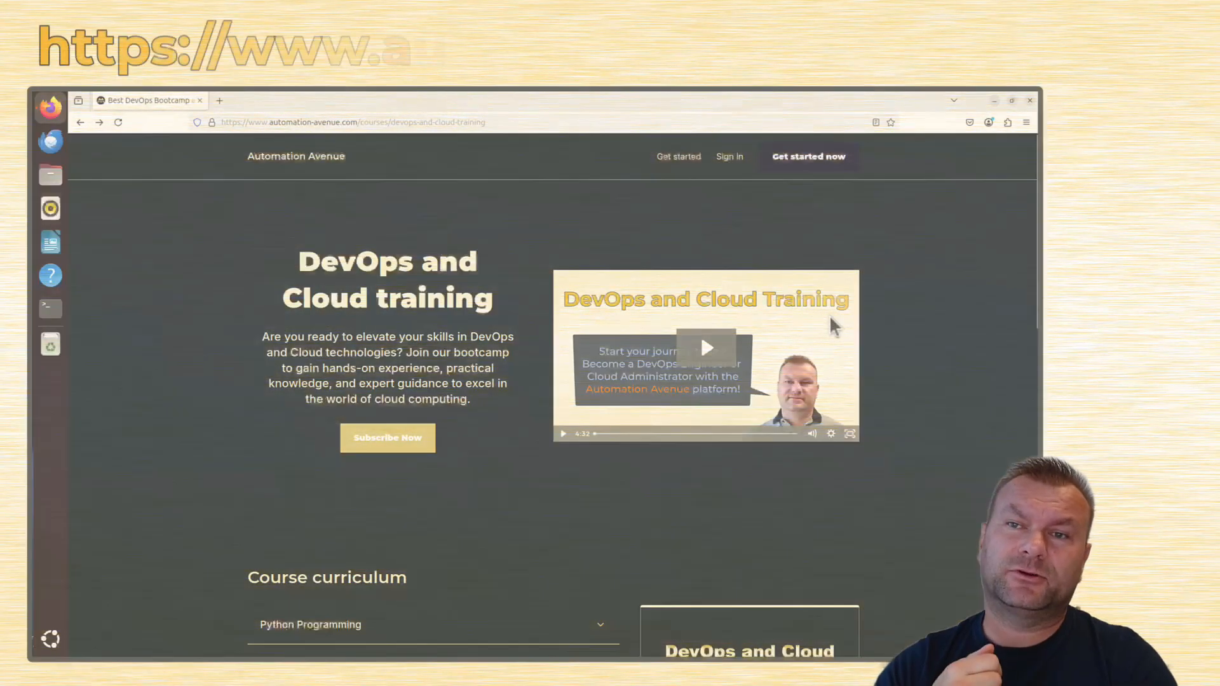
scroll("down", 3)
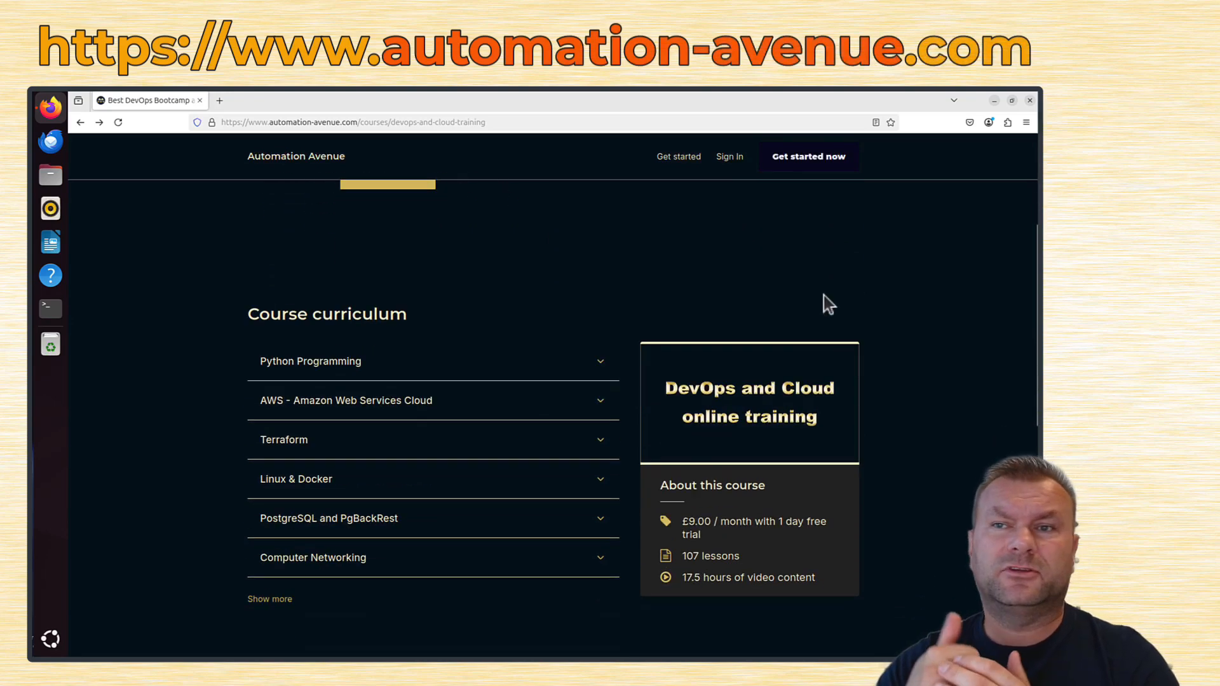
left_click(310, 360)
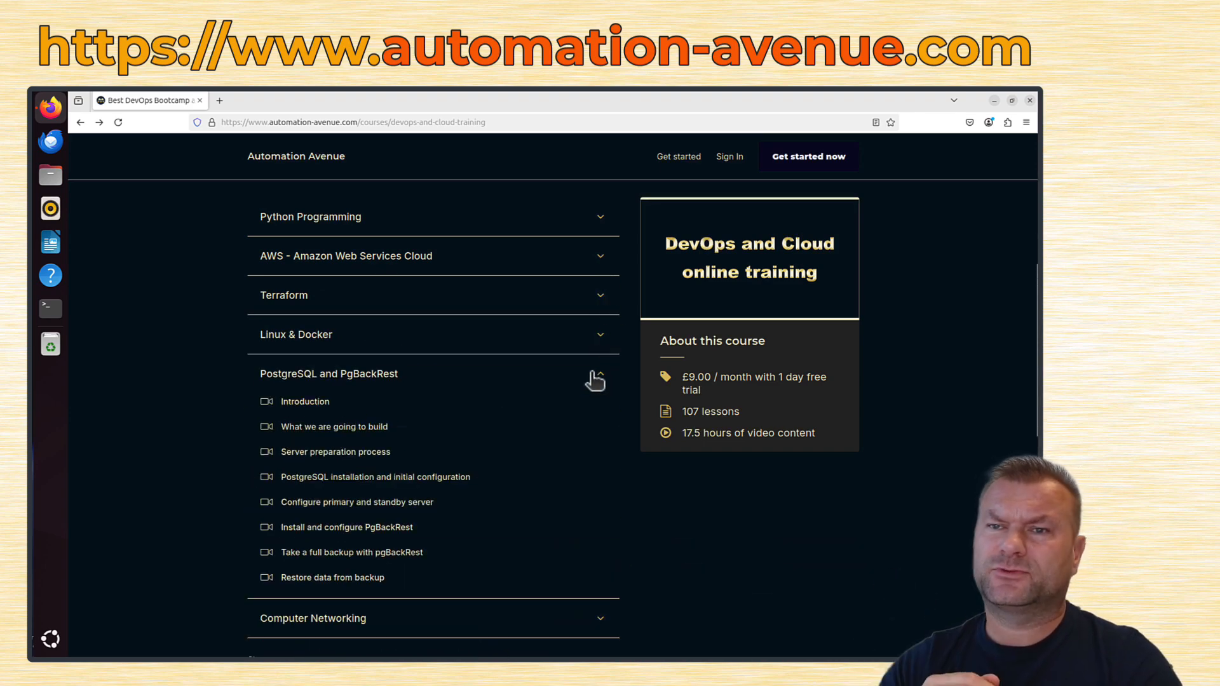
left_click(599, 373)
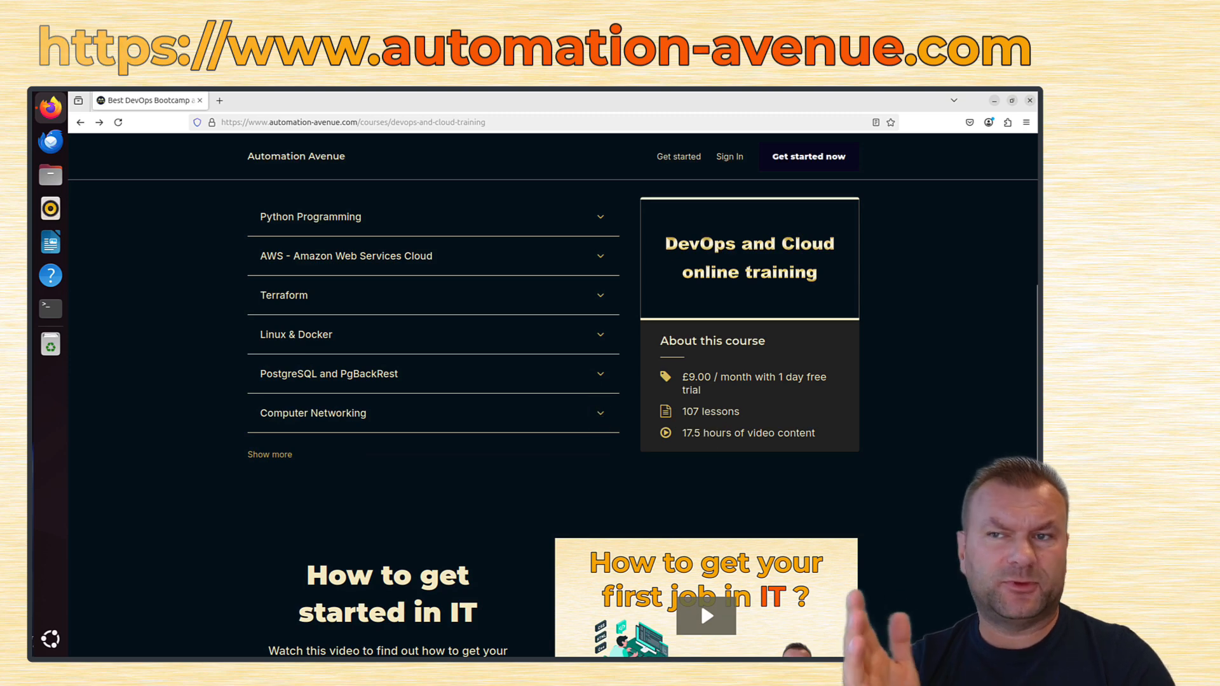